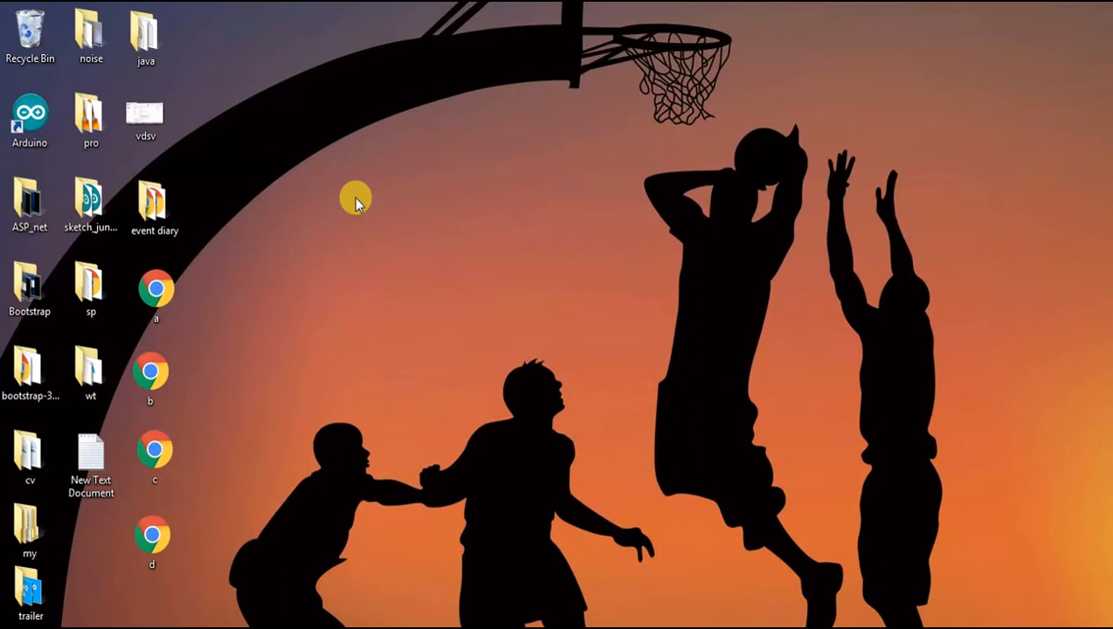
{"action": "mouse_move", "coordinate": [125, 413]}
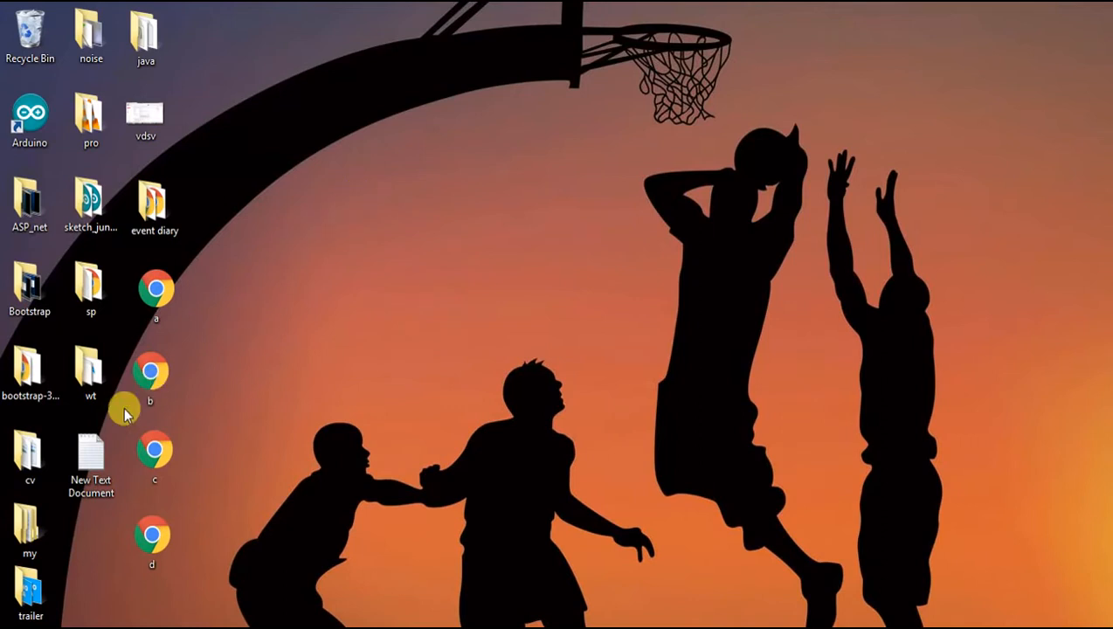
Open the new text document and set the HTML page title to lesson11
{"action": "double_click", "coordinate": [91, 455]}
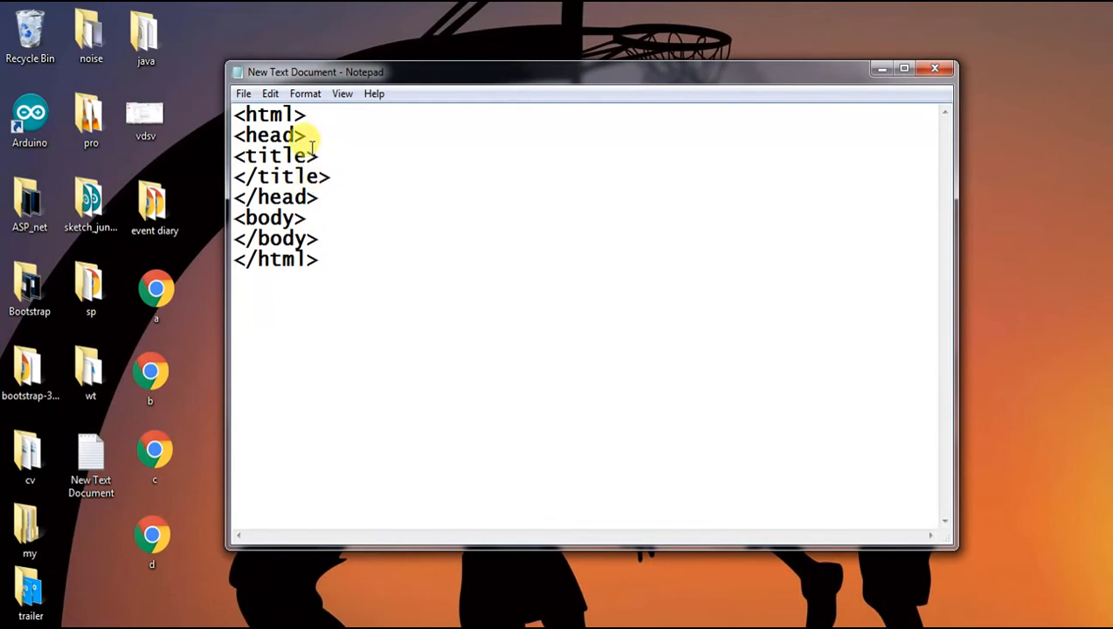
{"action": "key", "text": "Enter"}
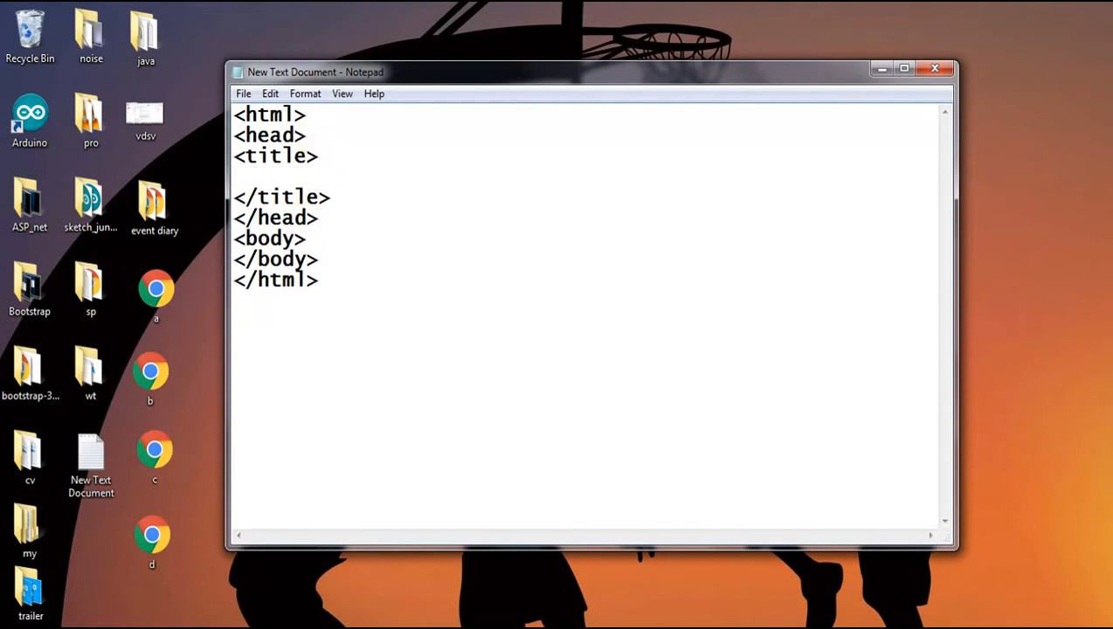
{"action": "type", "text": "less"}
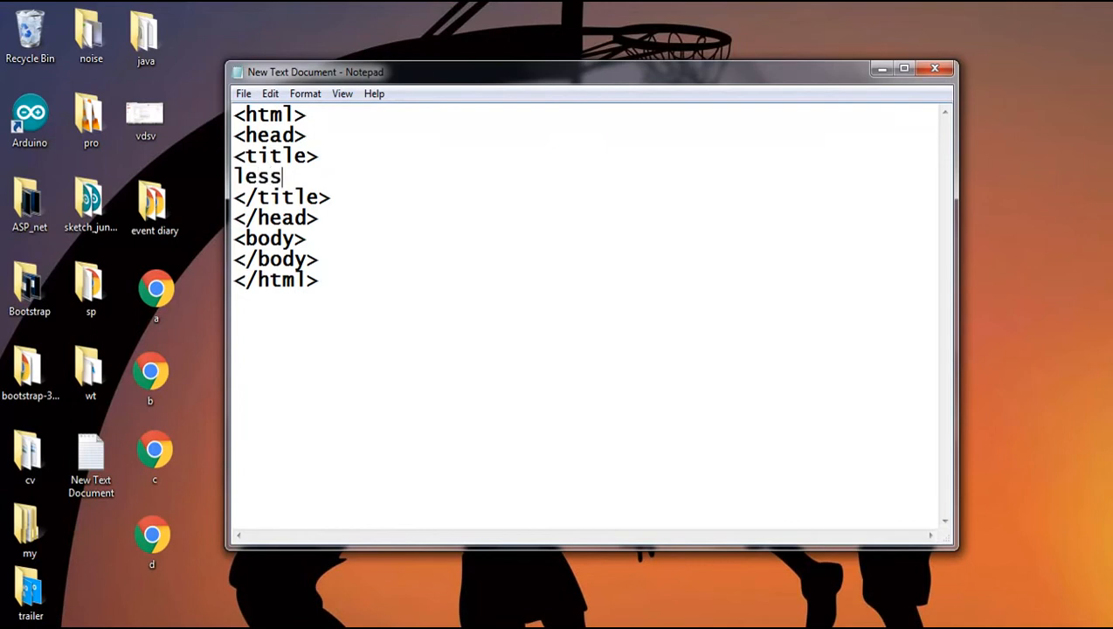
{"action": "type", "text": "on"}
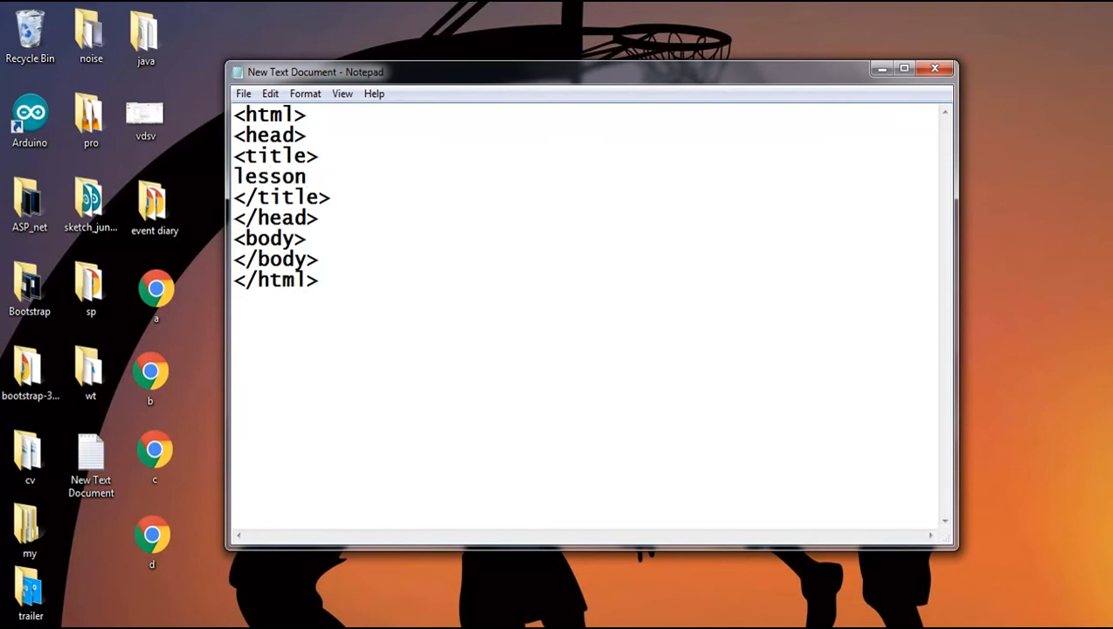
{"action": "type", "text": "11"}
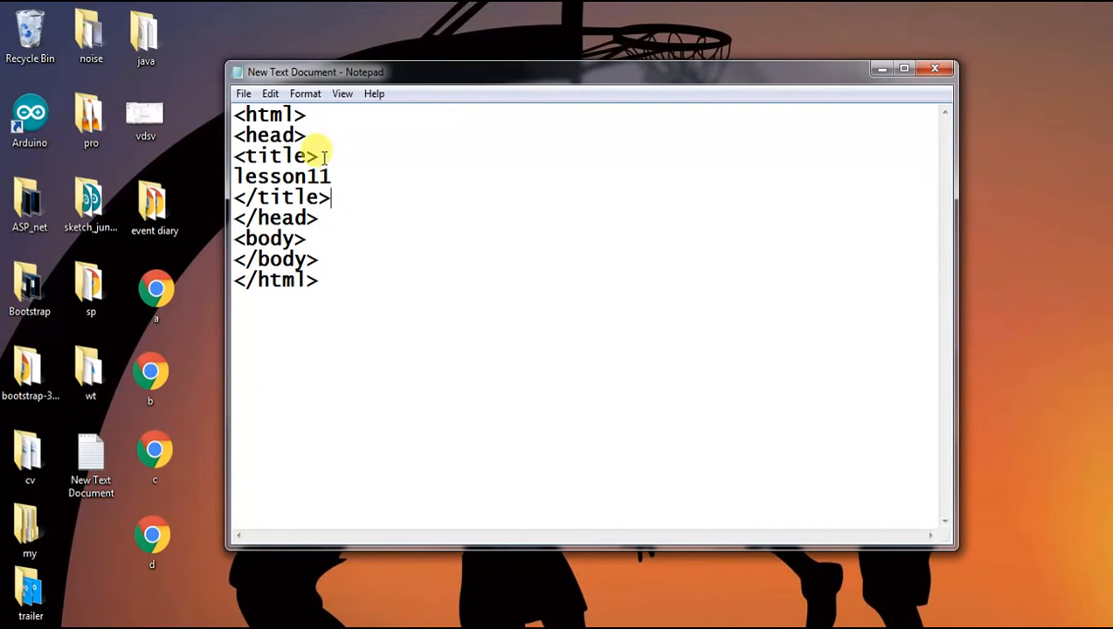
{"action": "key", "text": "Enter"}
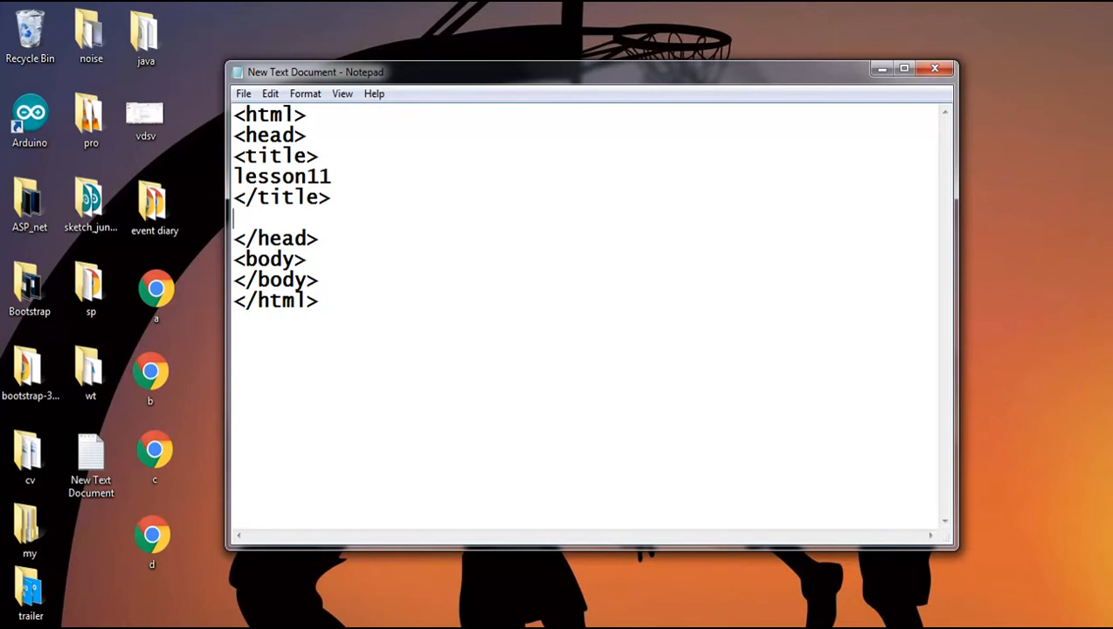
Add opening and closing frameset tags below the title
{"action": "type", "text": "<>"}
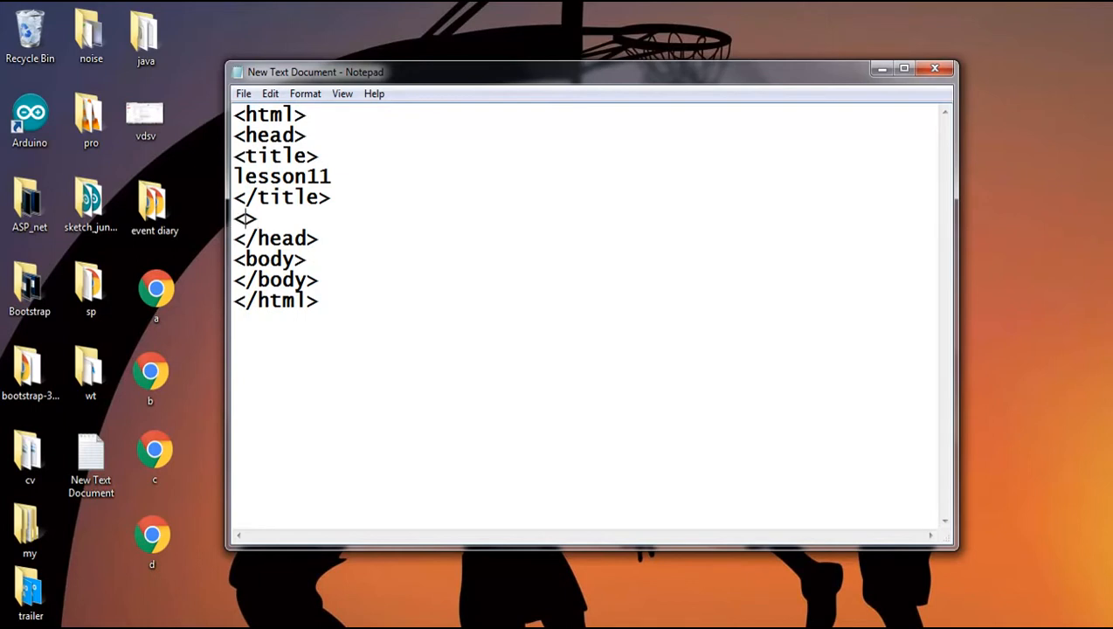
{"action": "type", "text": "frame"}
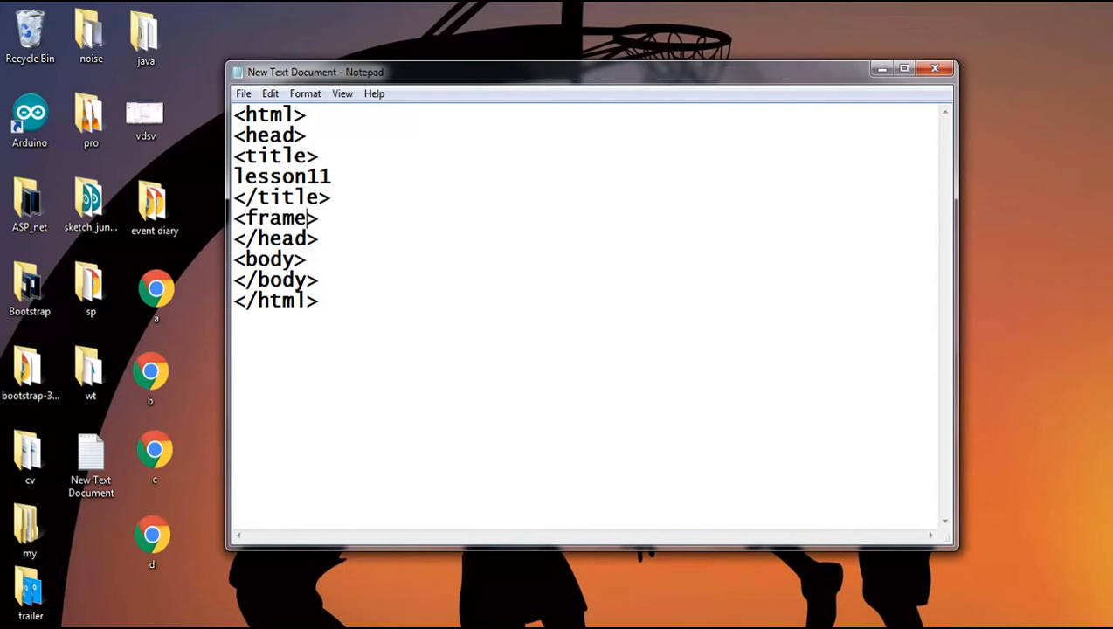
{"action": "type", "text": "set"}
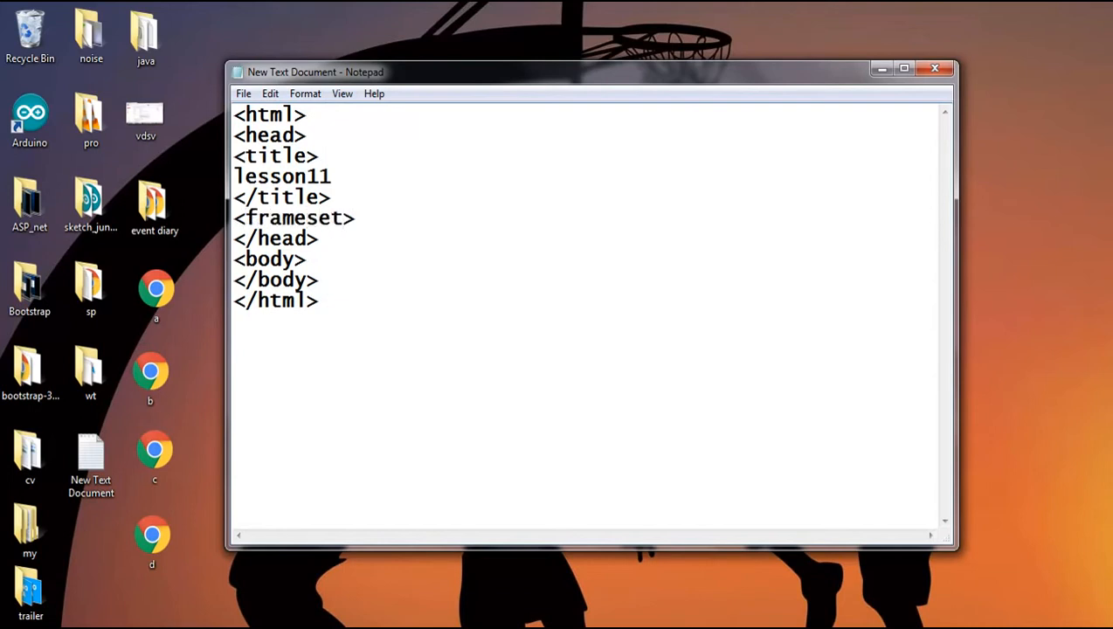
{"action": "type", "text": "</>"}
{"action": "type", "text": " rows="}
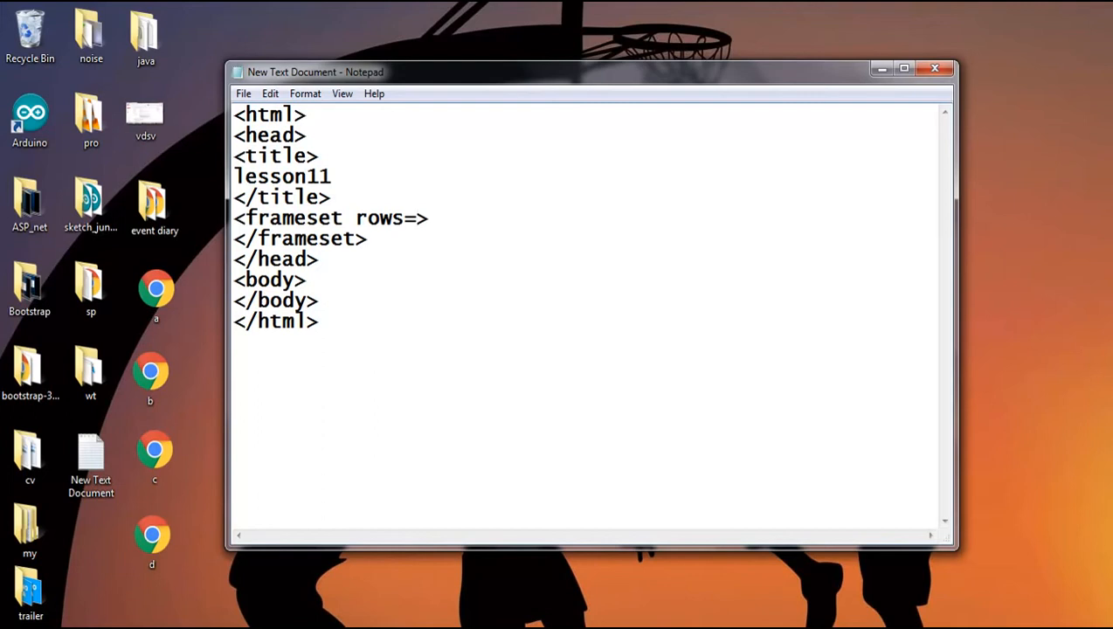
Set the frameset rows attribute to "25%,50%,25%" and open a line inside it
{"action": "type", "text": "\"\""}
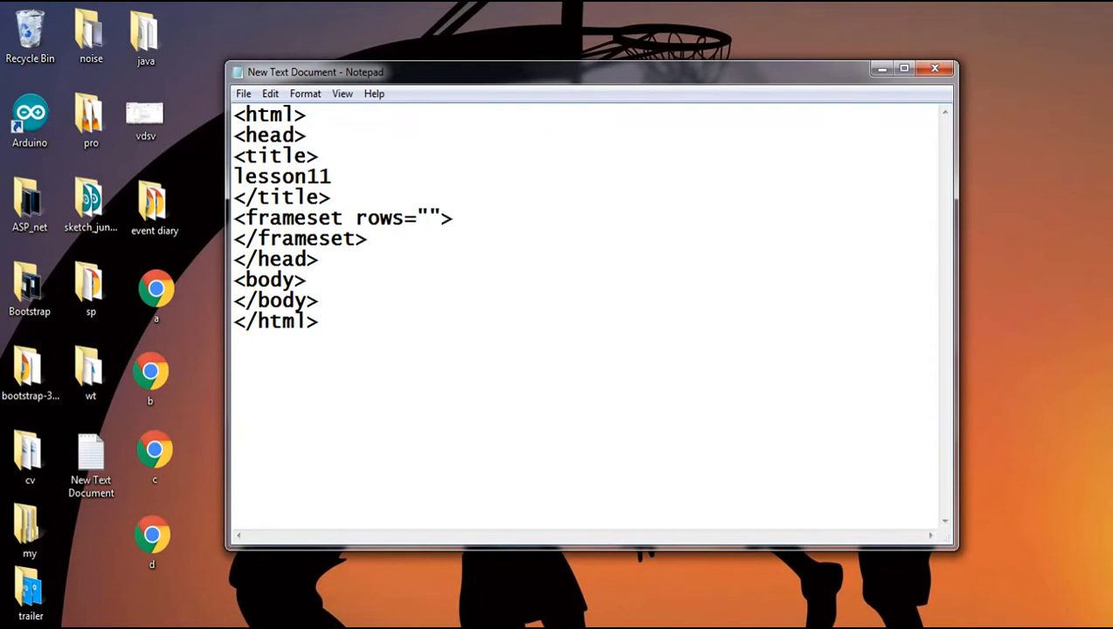
{"action": "type", "text": "2"}
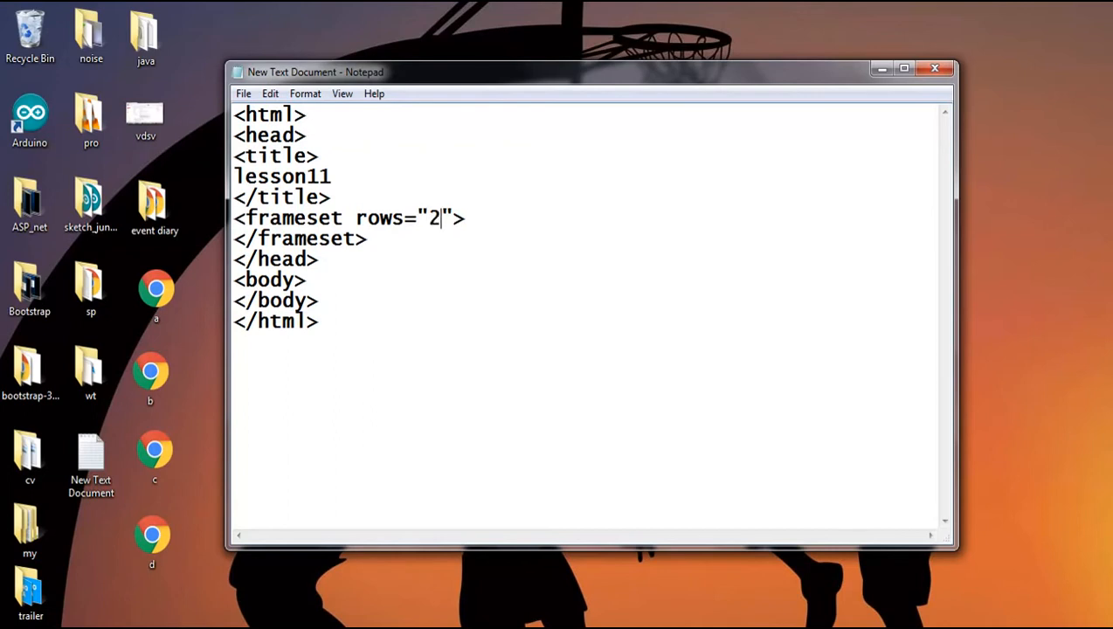
{"action": "type", "text": "5"}
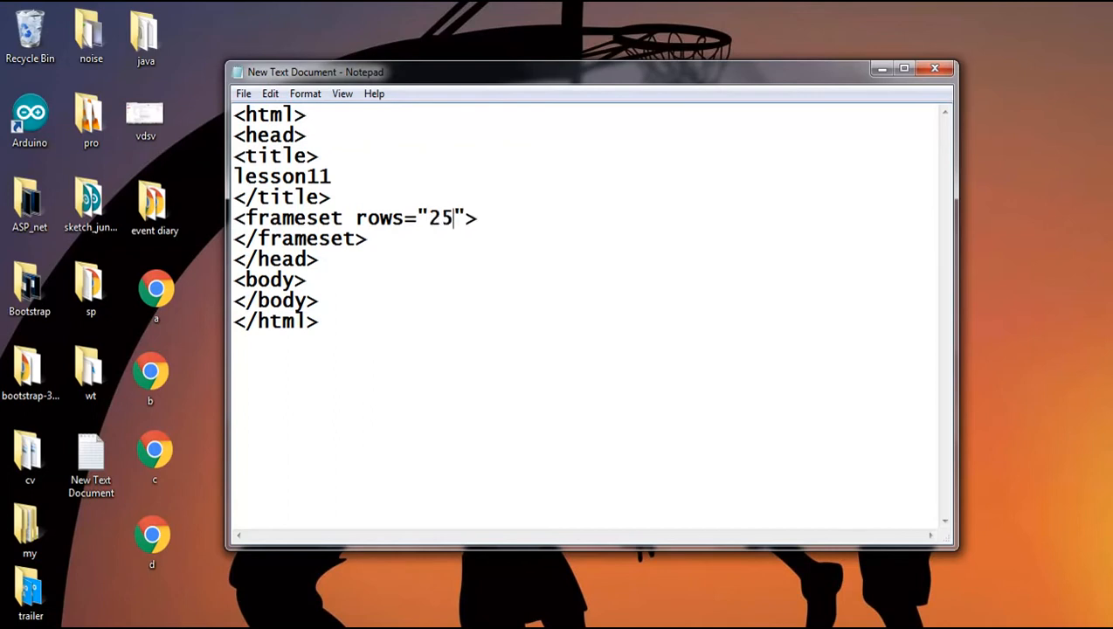
{"action": "type", "text": "%,"}
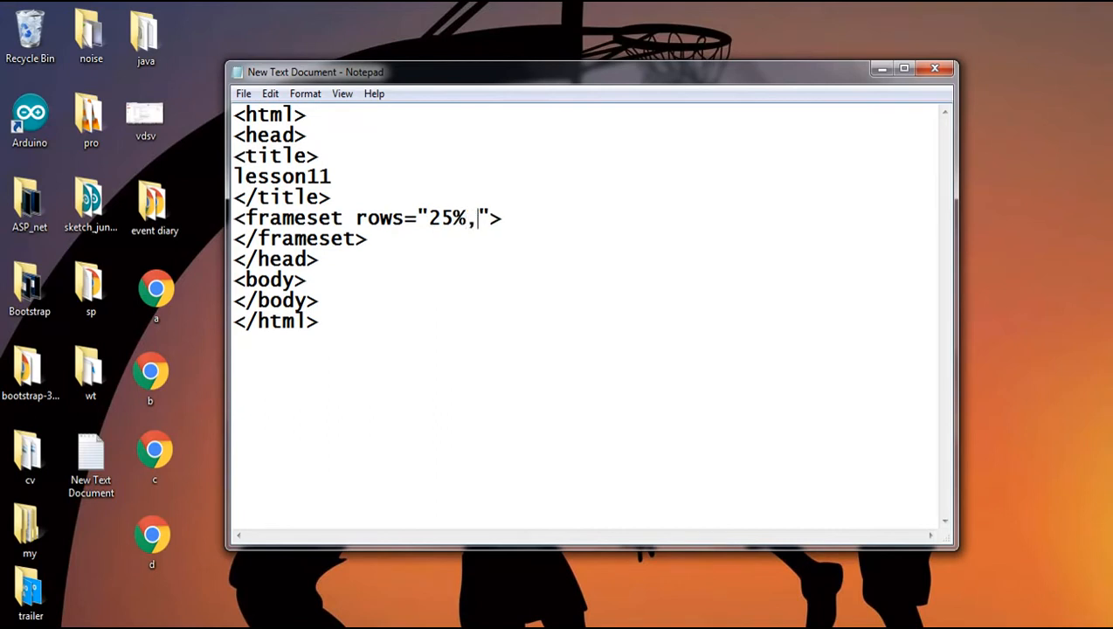
{"action": "type", "text": "50"}
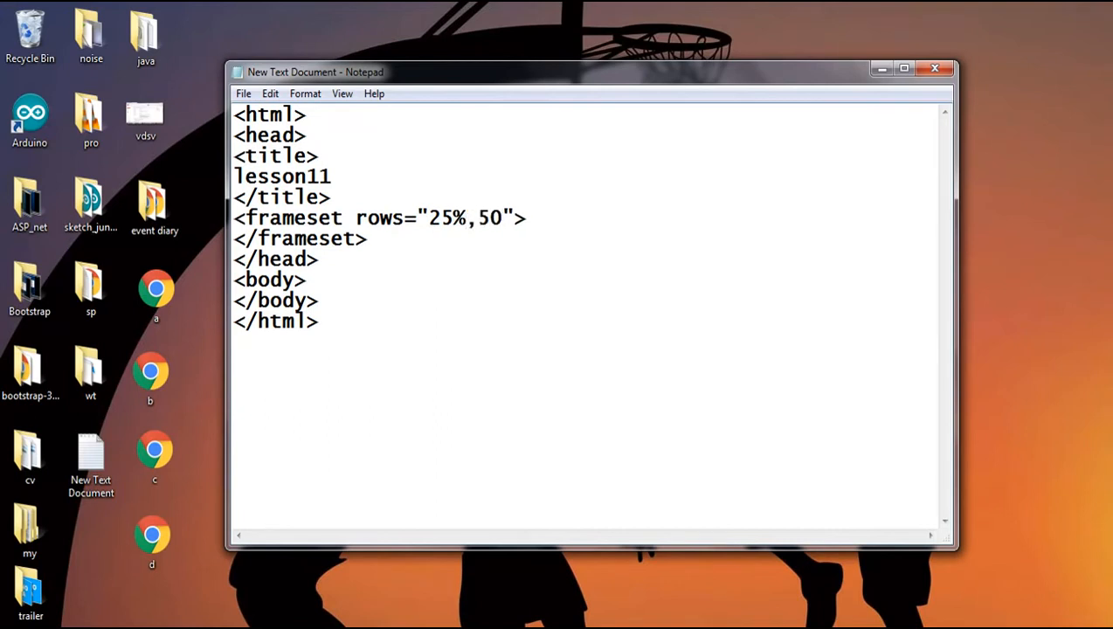
{"action": "type", "text": "%"}
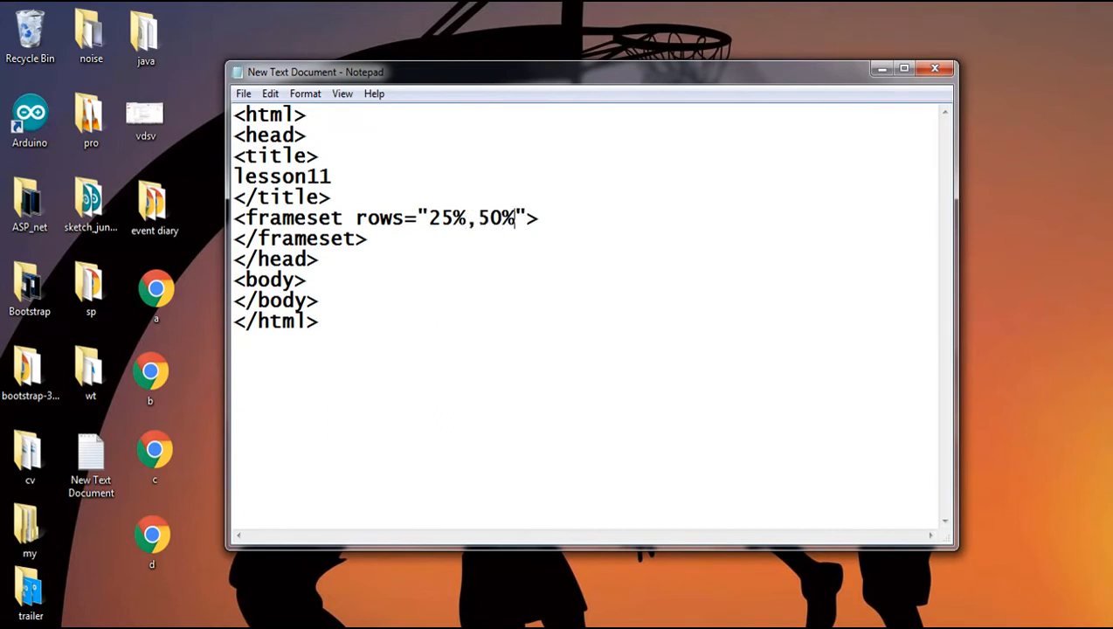
{"action": "type", "text": ","}
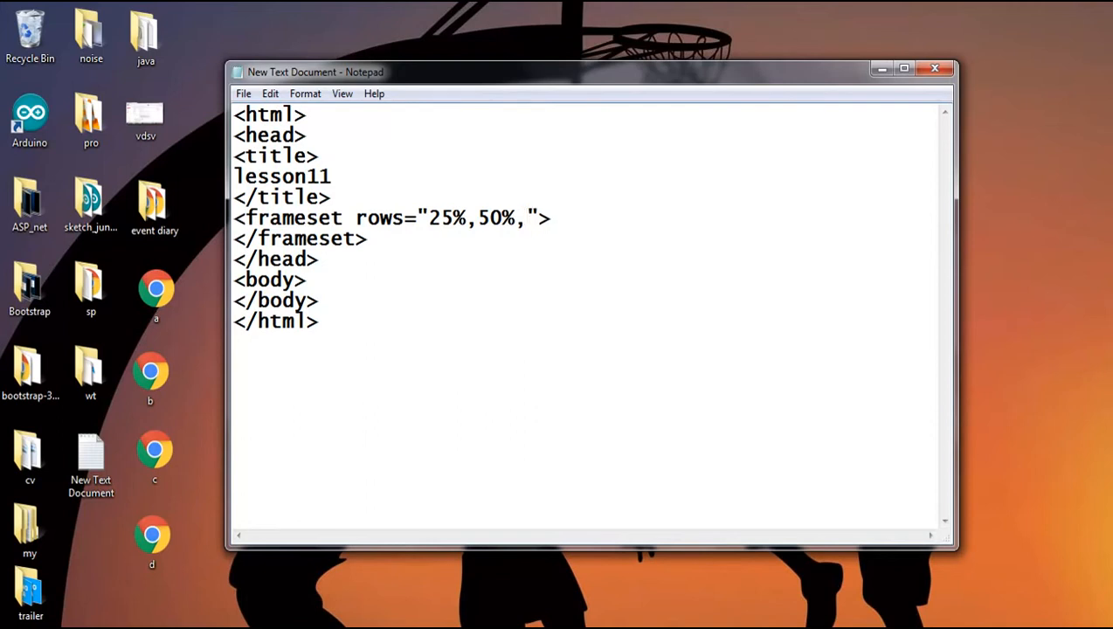
{"action": "type", "text": "25"}
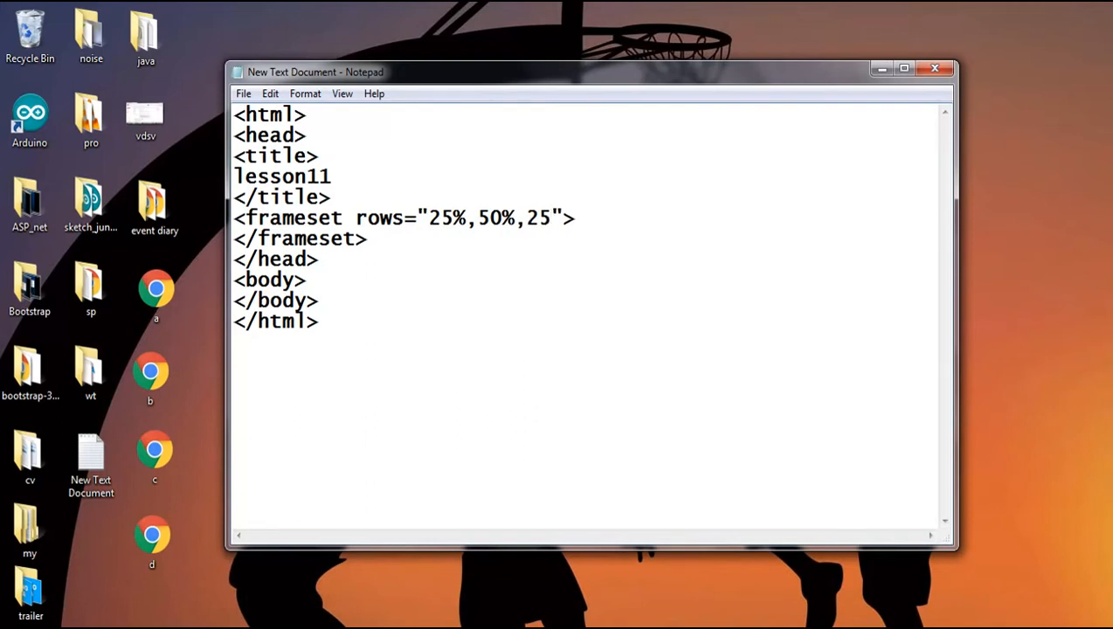
{"action": "type", "text": "%"}
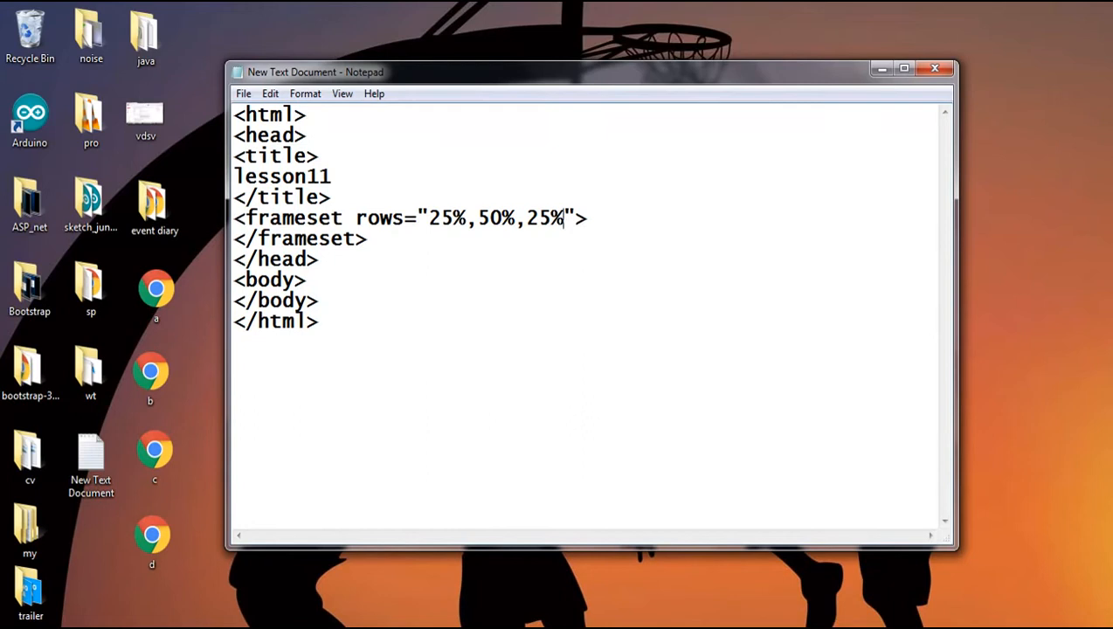
{"action": "key", "text": "enter"}
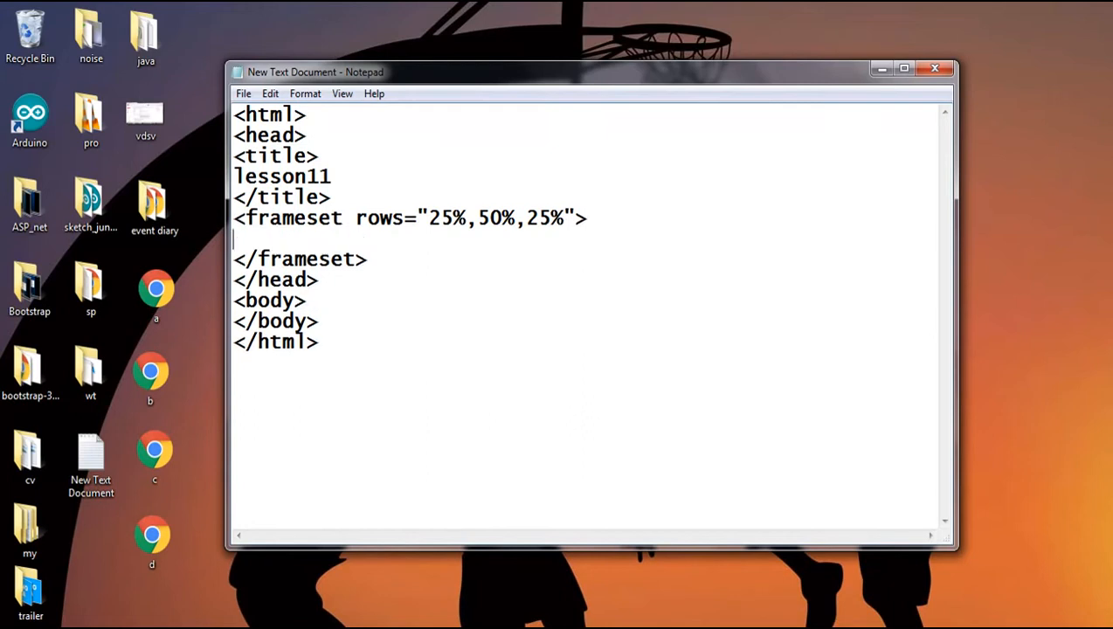
Insert <frame> tags inside the frameset, one per row
{"action": "type", "text": "<>"}
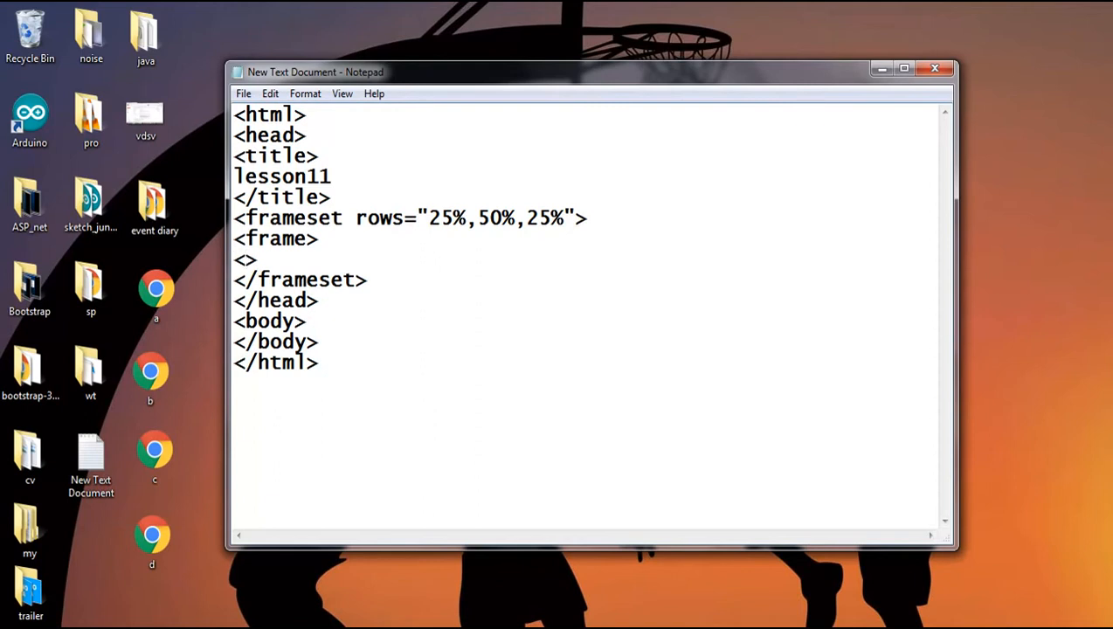
{"action": "type", "text": "f"}
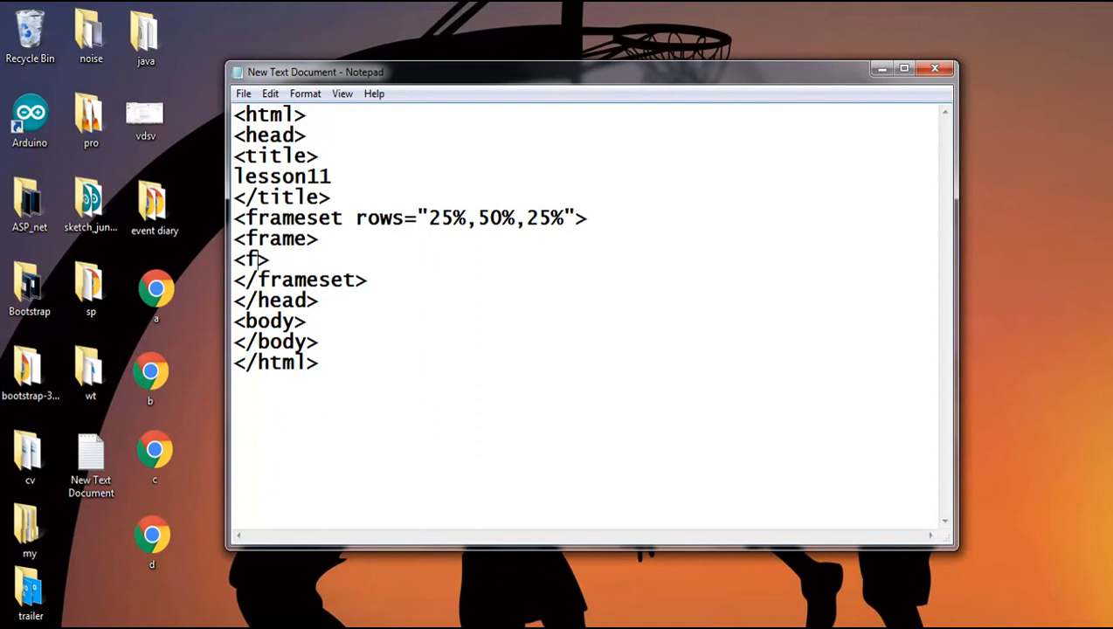
{"action": "type", "text": "rame"}
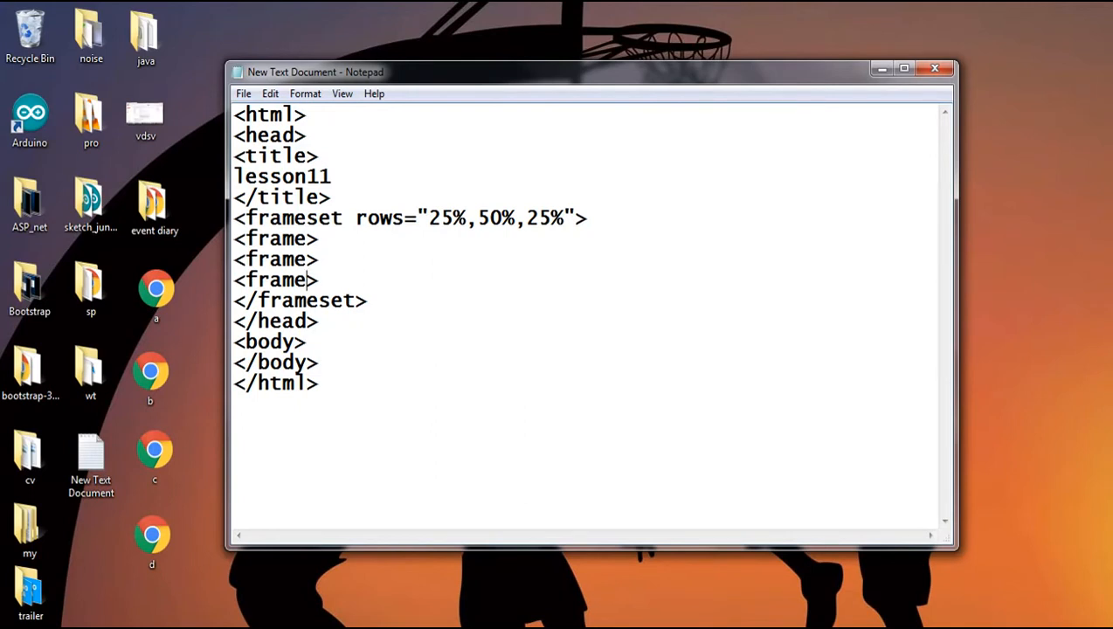
Save the document to the desktop as lesson11.html via Save As
{"action": "left_click", "coordinate": [244, 95]}
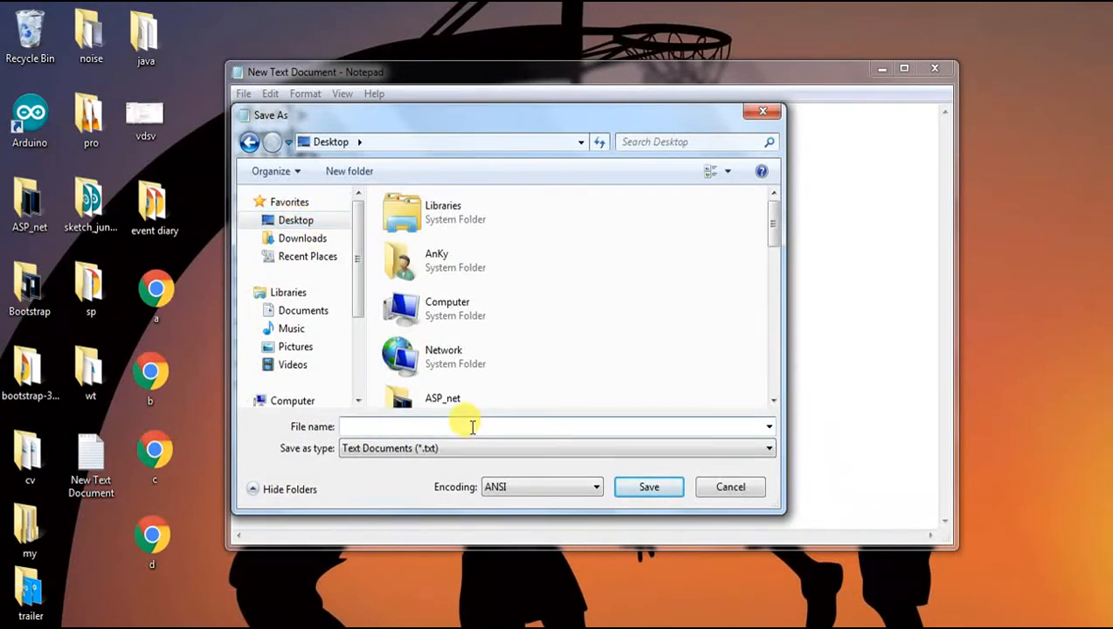
{"action": "type", "text": "lesson11."}
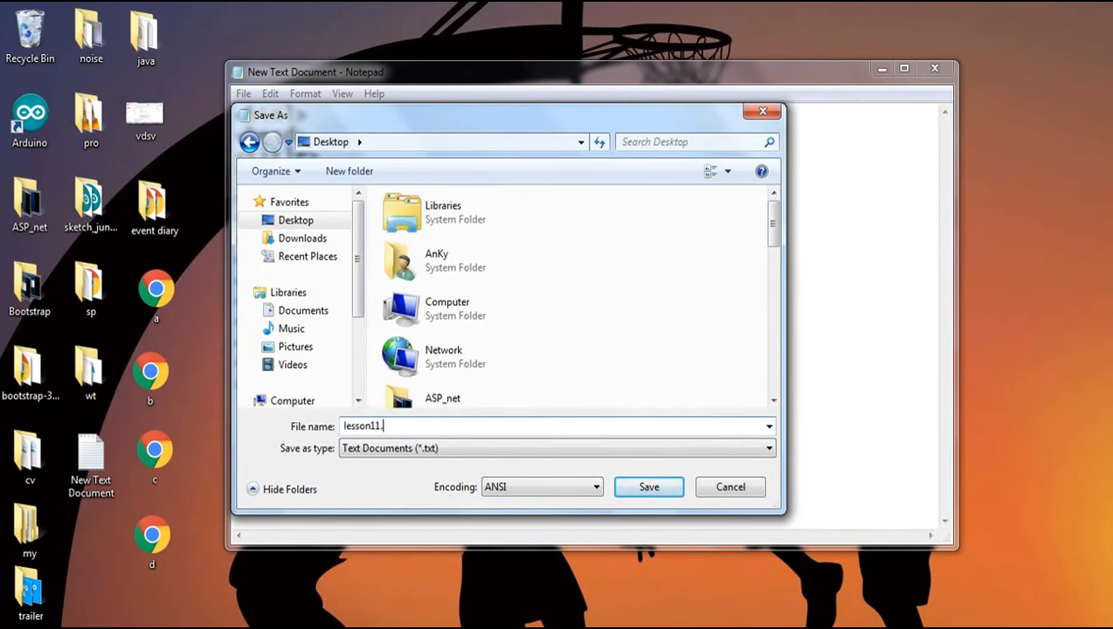
{"action": "type", "text": "html"}
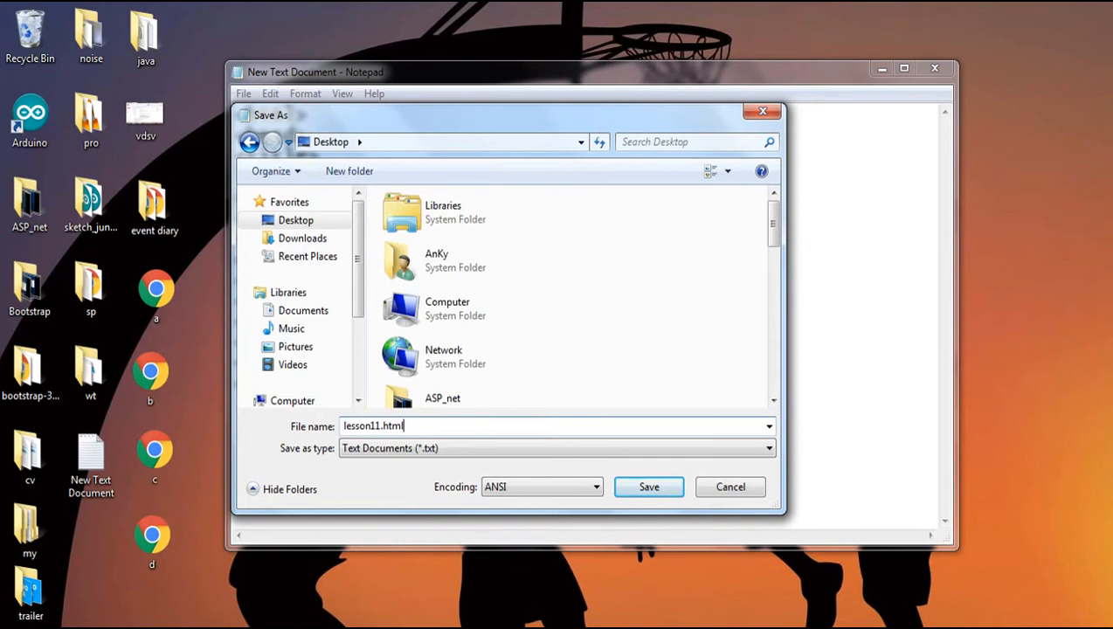
{"action": "left_click", "coordinate": [648, 486]}
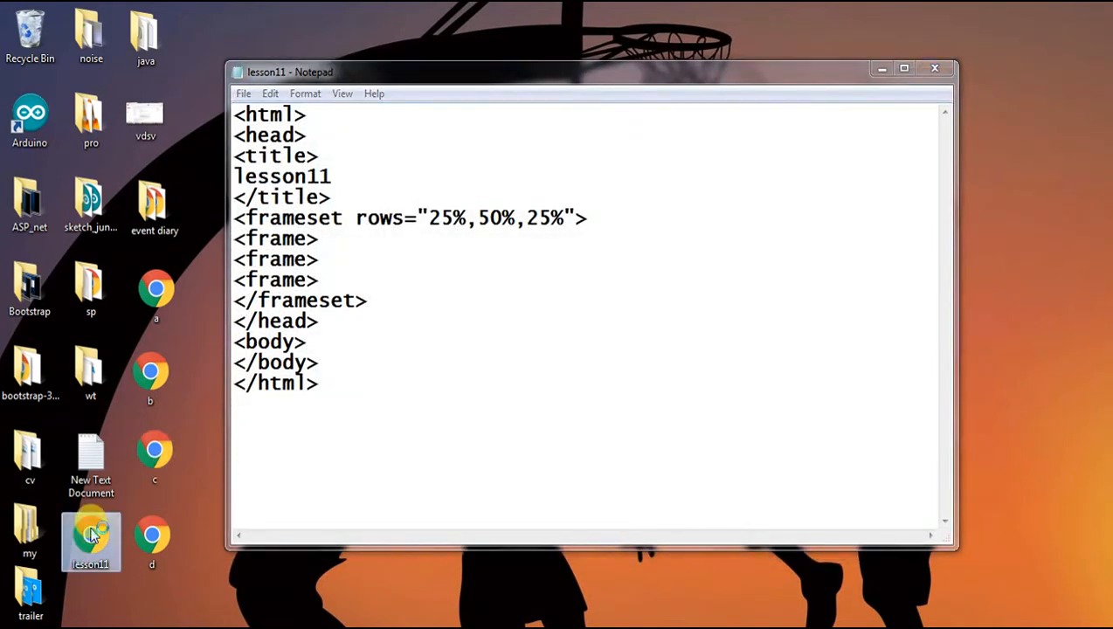
Open lesson11.html in Chrome to view the three empty frame rows
{"action": "double_click", "coordinate": [91, 539]}
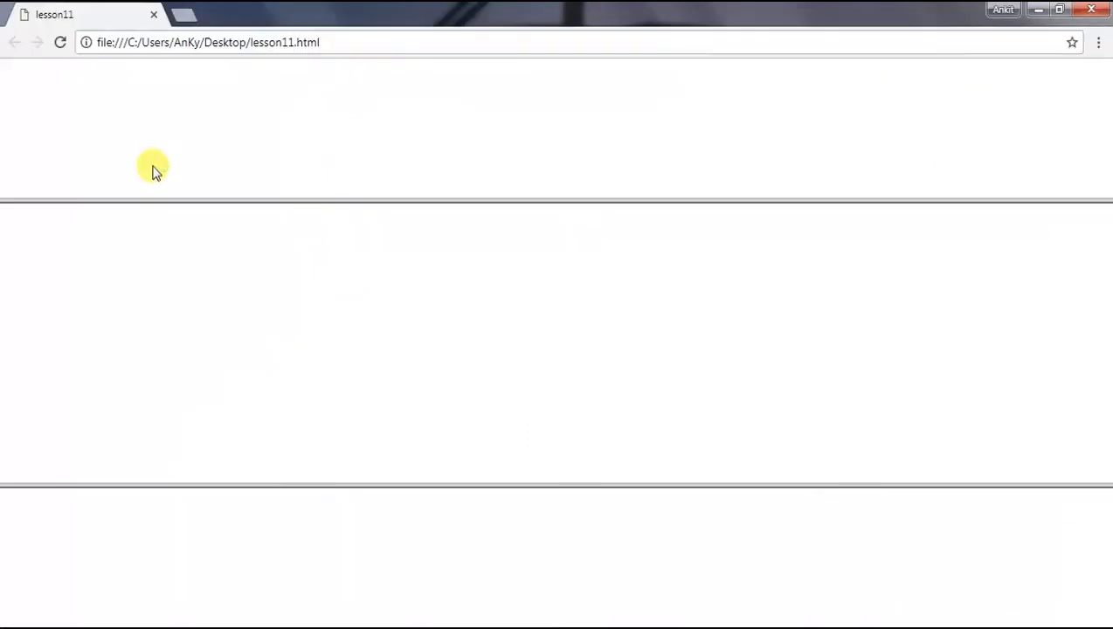
{"action": "mouse_move", "coordinate": [535, 191]}
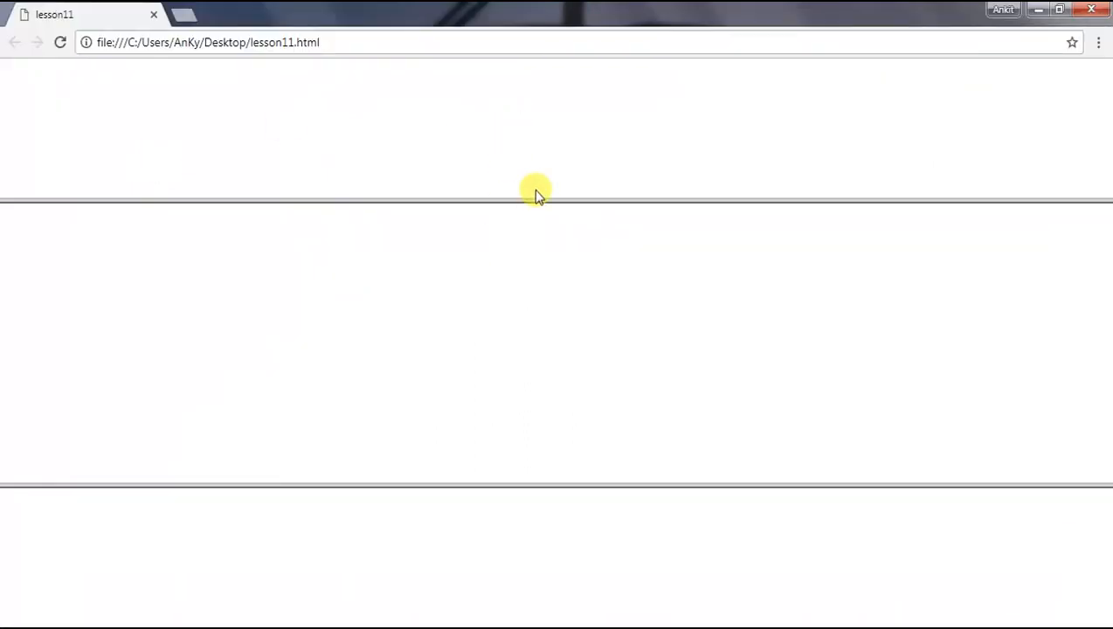
{"action": "mouse_move", "coordinate": [550, 322]}
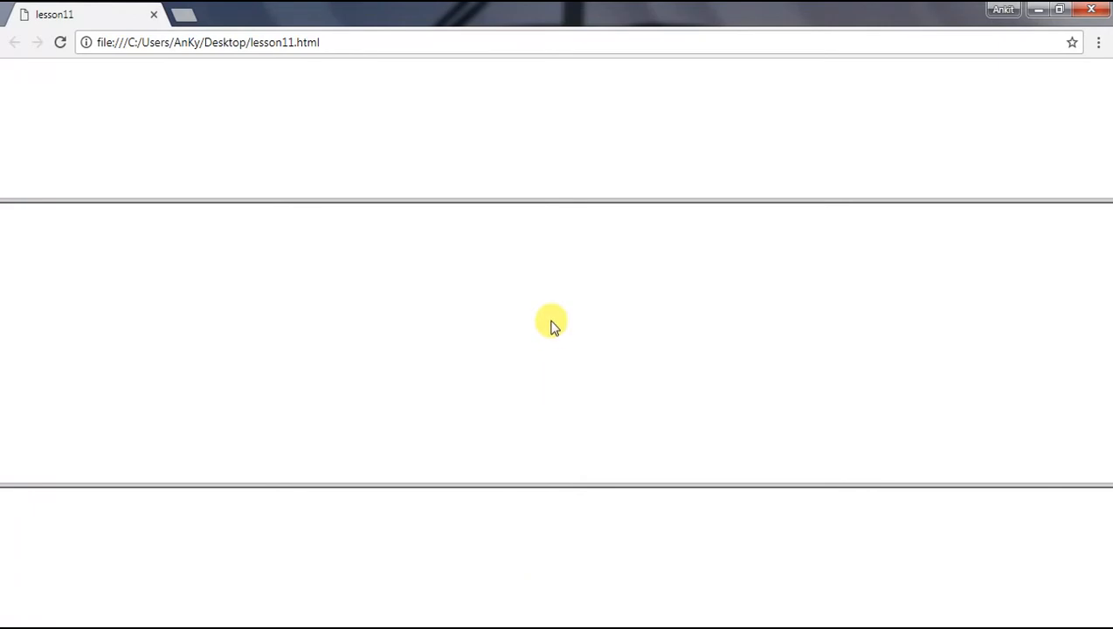
{"action": "mouse_move", "coordinate": [479, 171]}
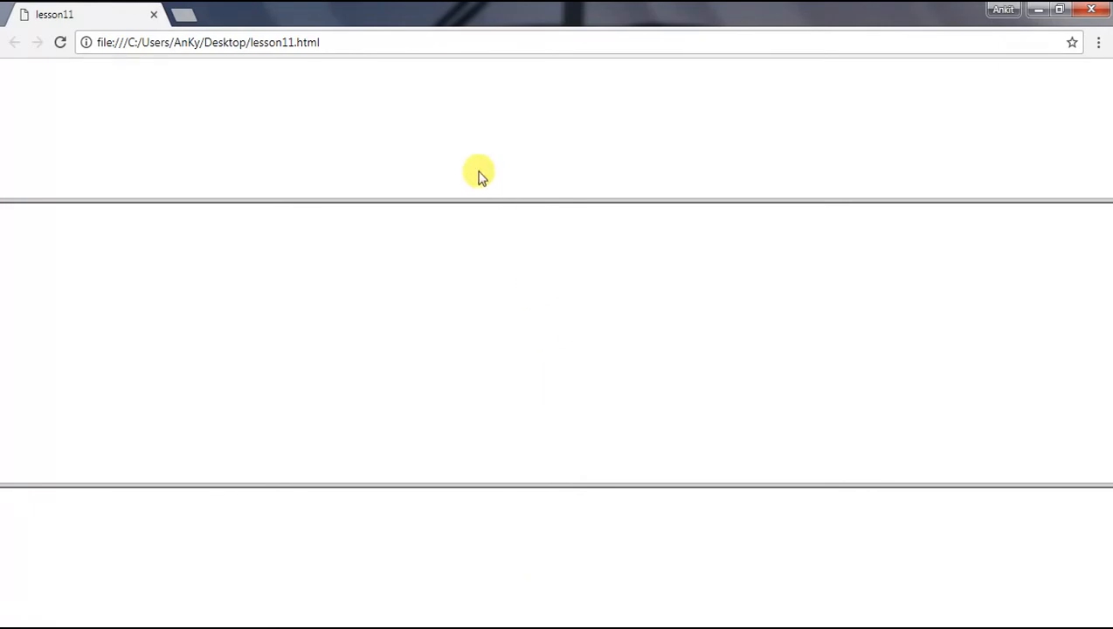
{"action": "mouse_move", "coordinate": [479, 166]}
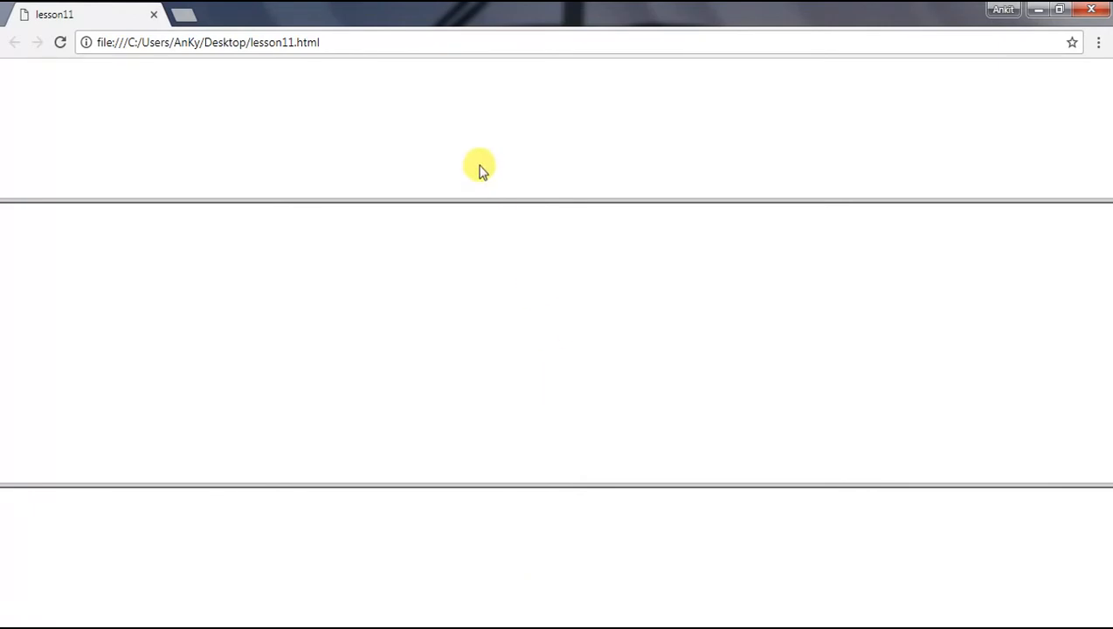
{"action": "mouse_move", "coordinate": [482, 346]}
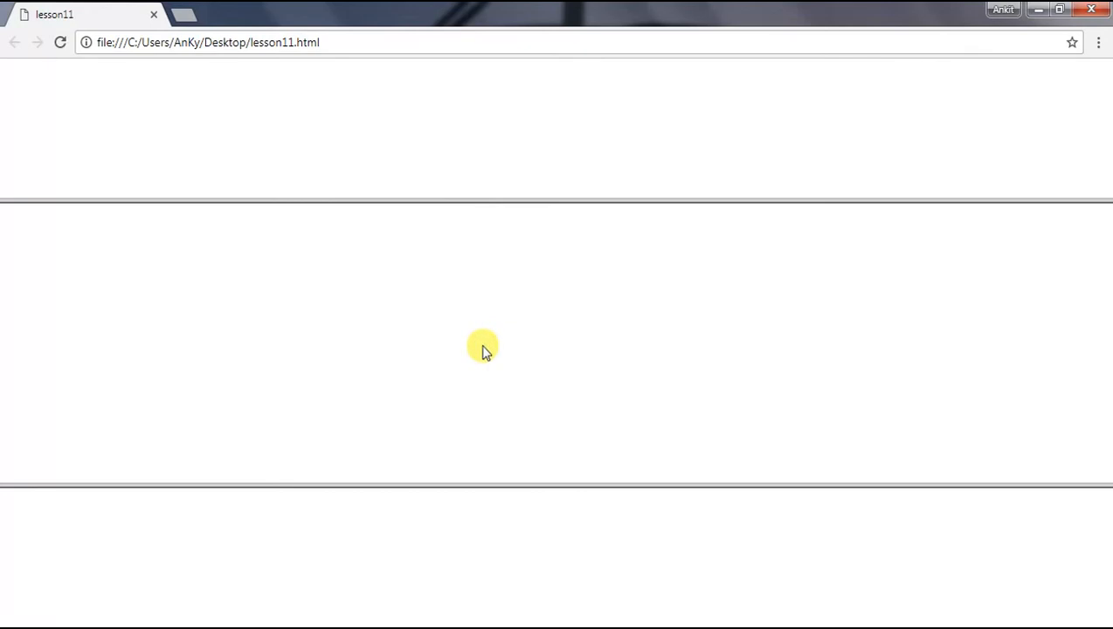
{"action": "mouse_move", "coordinate": [482, 532]}
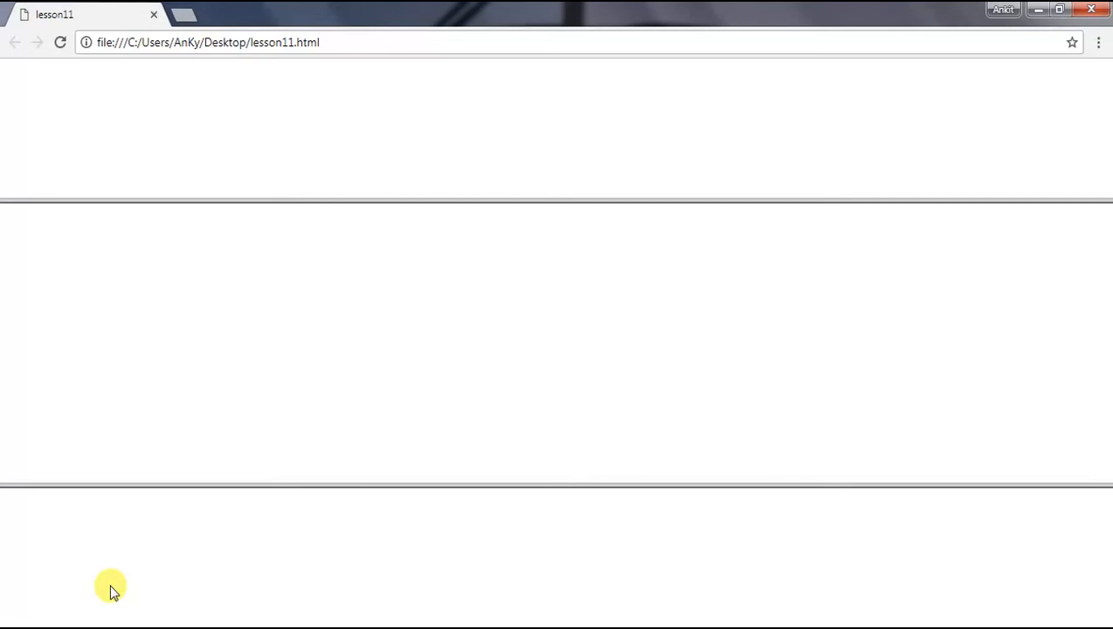
{"action": "mouse_move", "coordinate": [535, 313]}
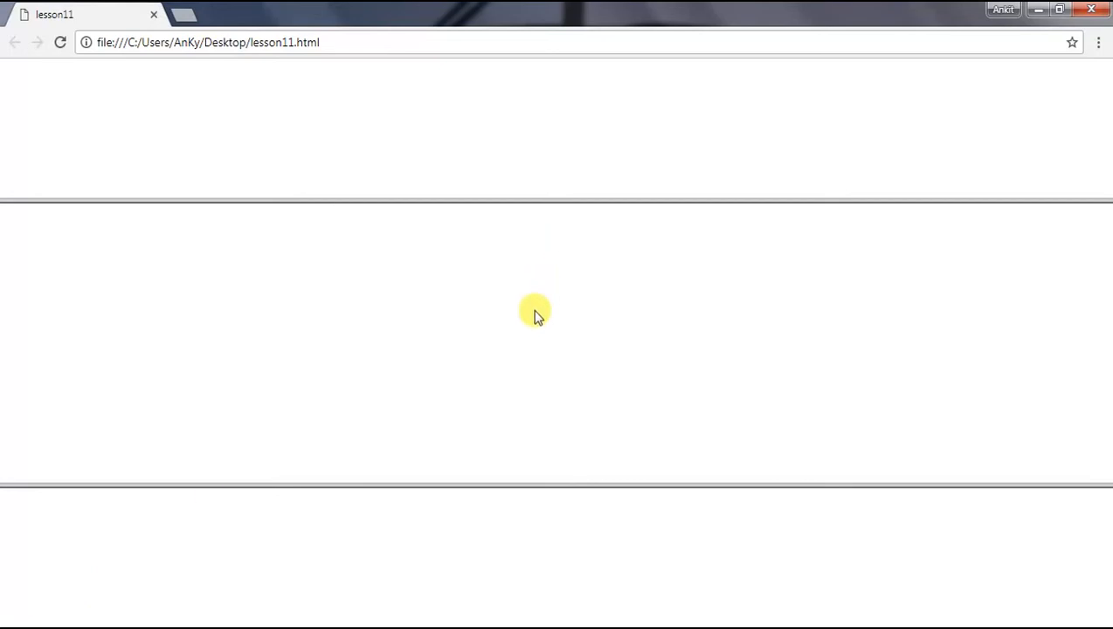
{"action": "mouse_move", "coordinate": [103, 603]}
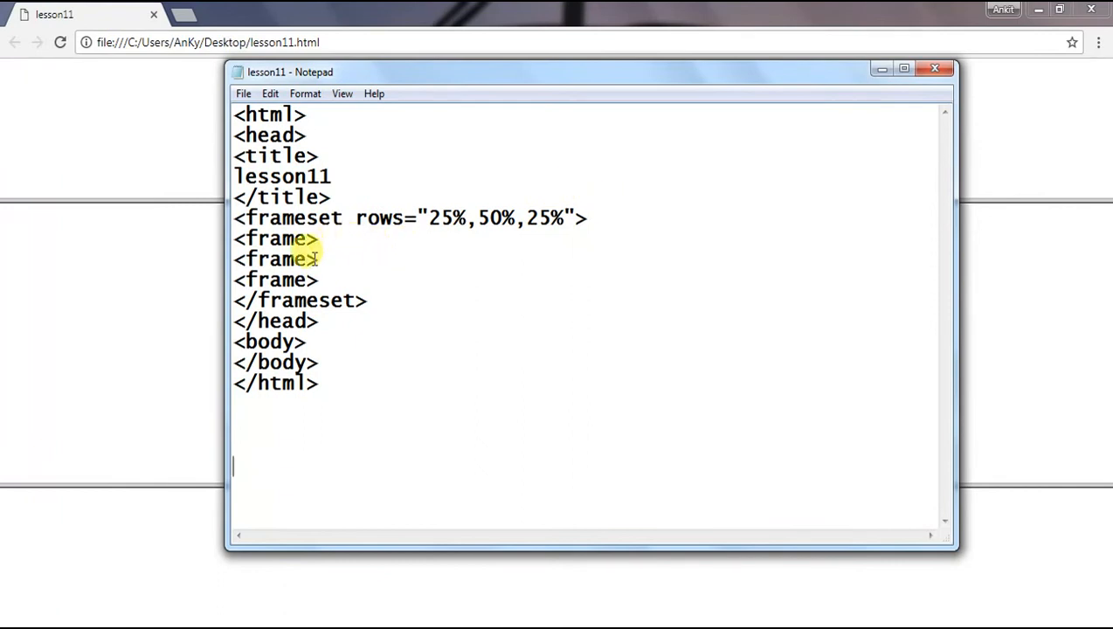
Nest a frameset with cols="50%,50%" in the middle row
{"action": "key", "text": "Enter"}
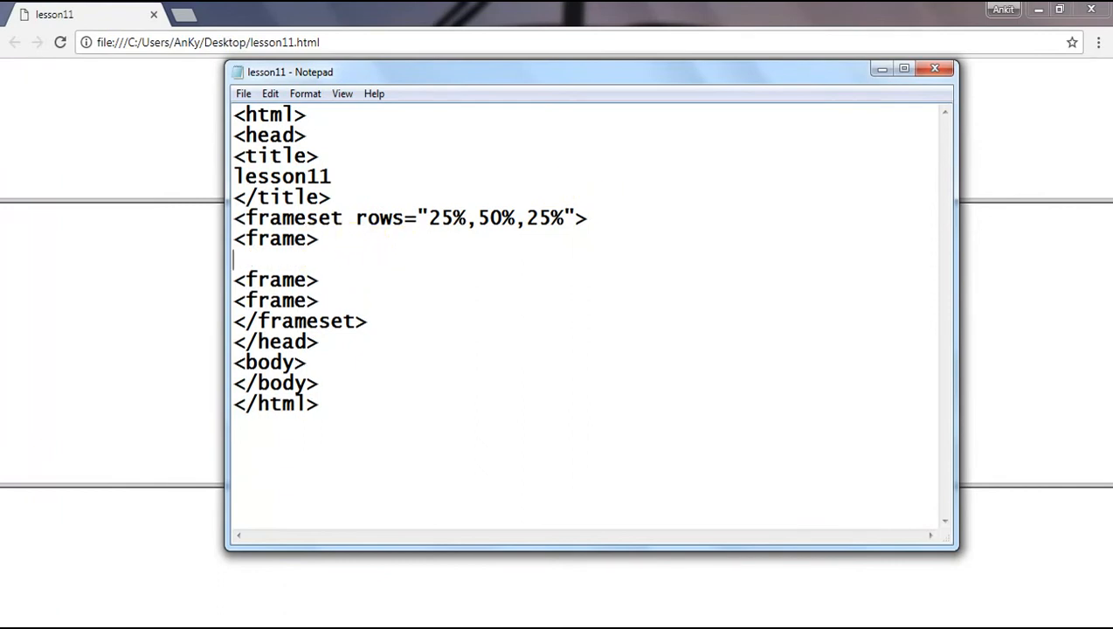
{"action": "type", "text": "<fra>"}
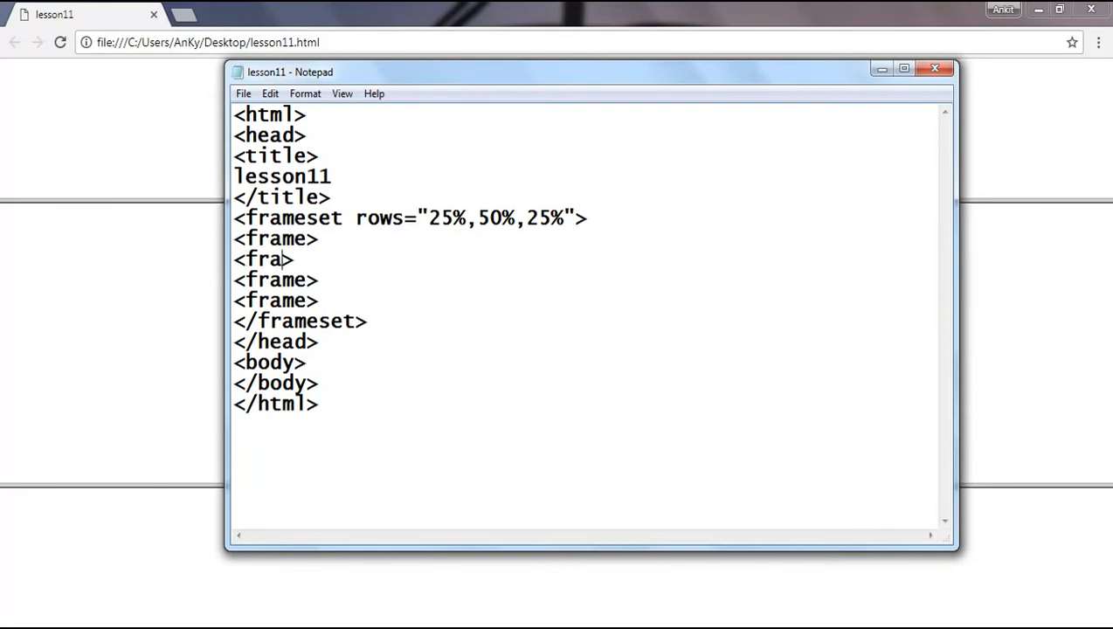
{"action": "type", "text": "meset"}
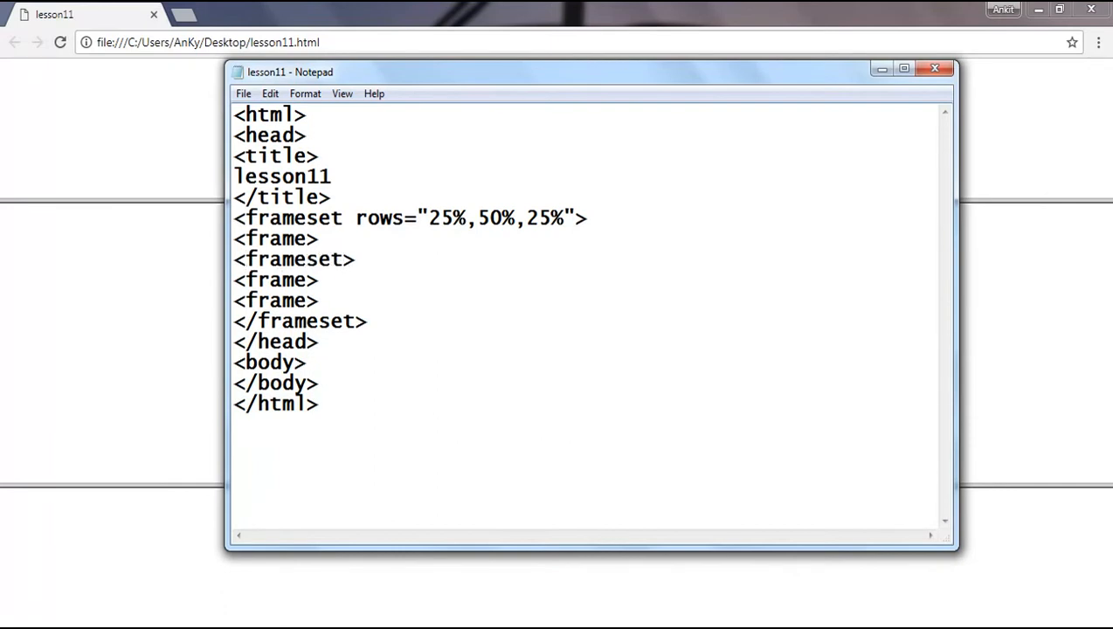
{"action": "type", "text": "c"}
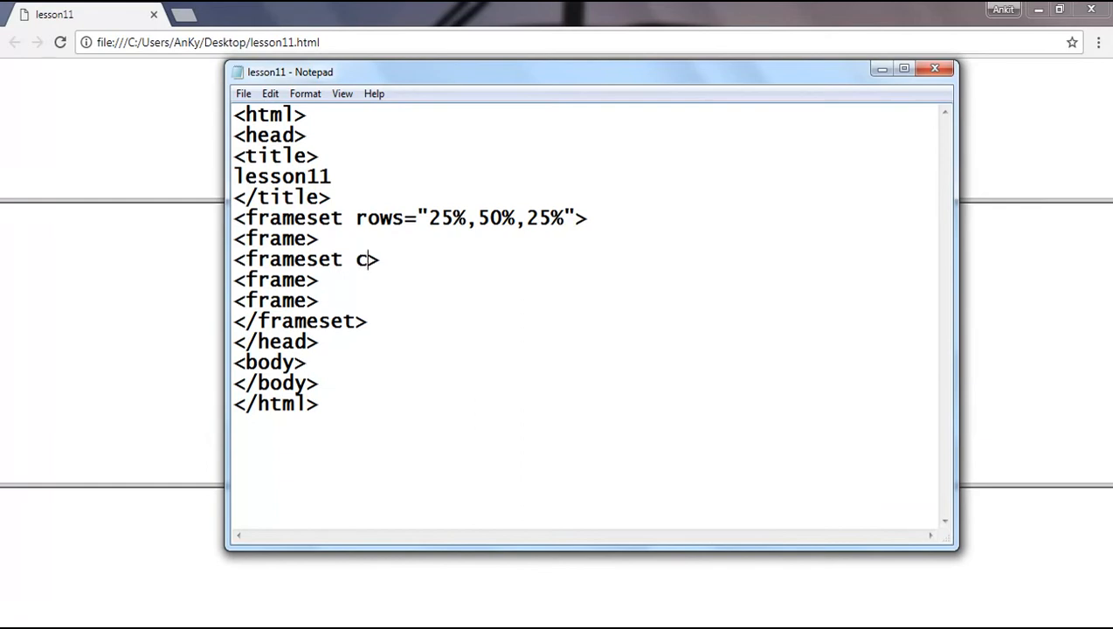
{"action": "type", "text": "ols="}
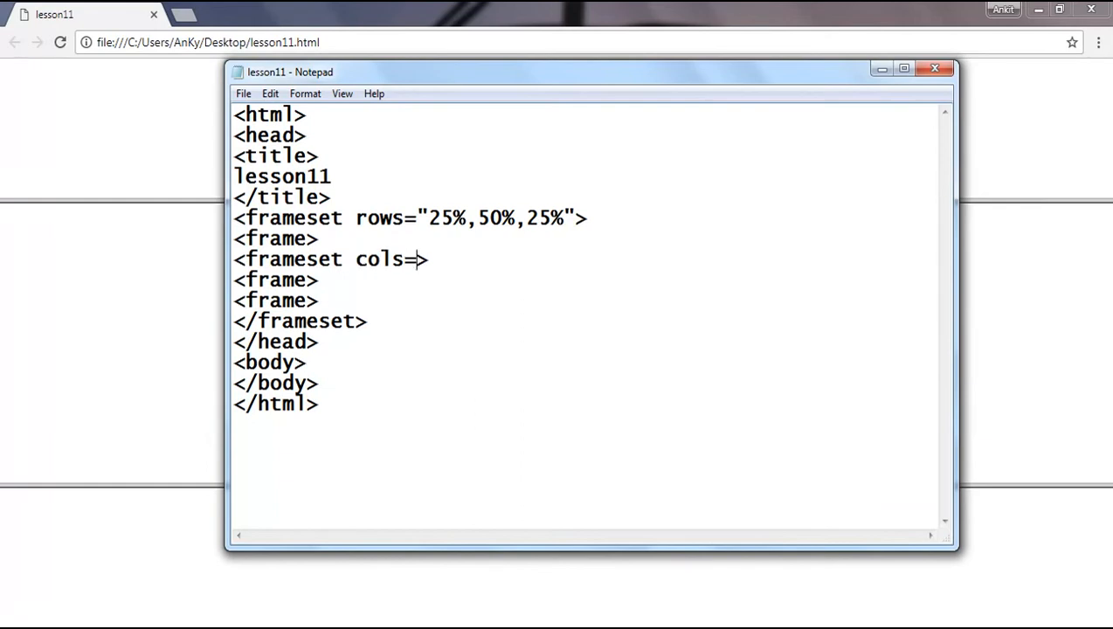
{"action": "type", "text": "\"\""}
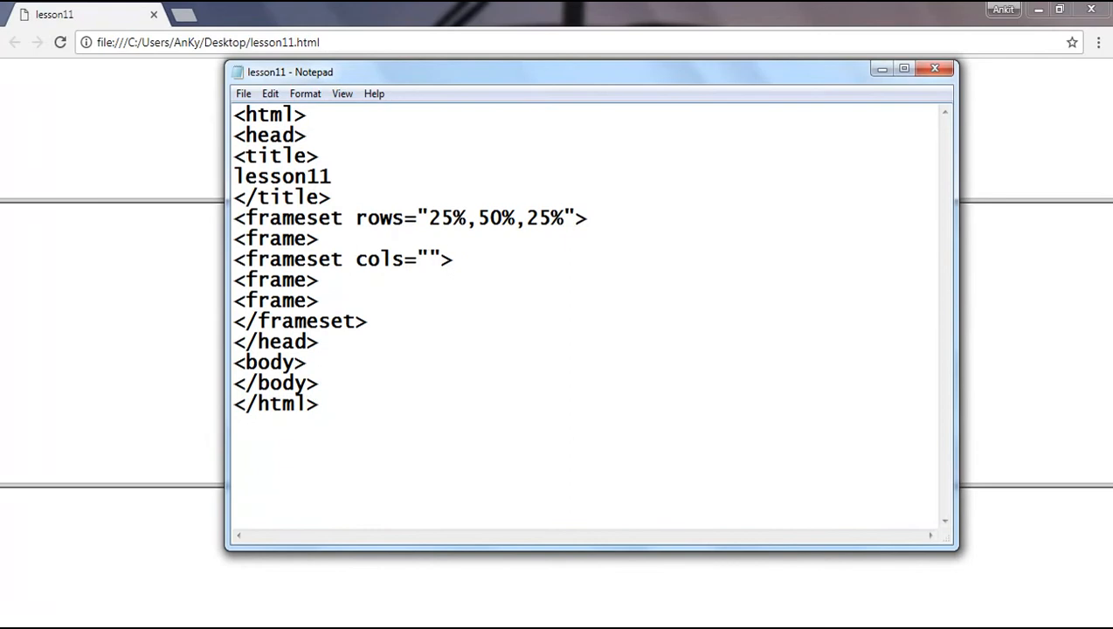
{"action": "left_click", "coordinate": [429, 259]}
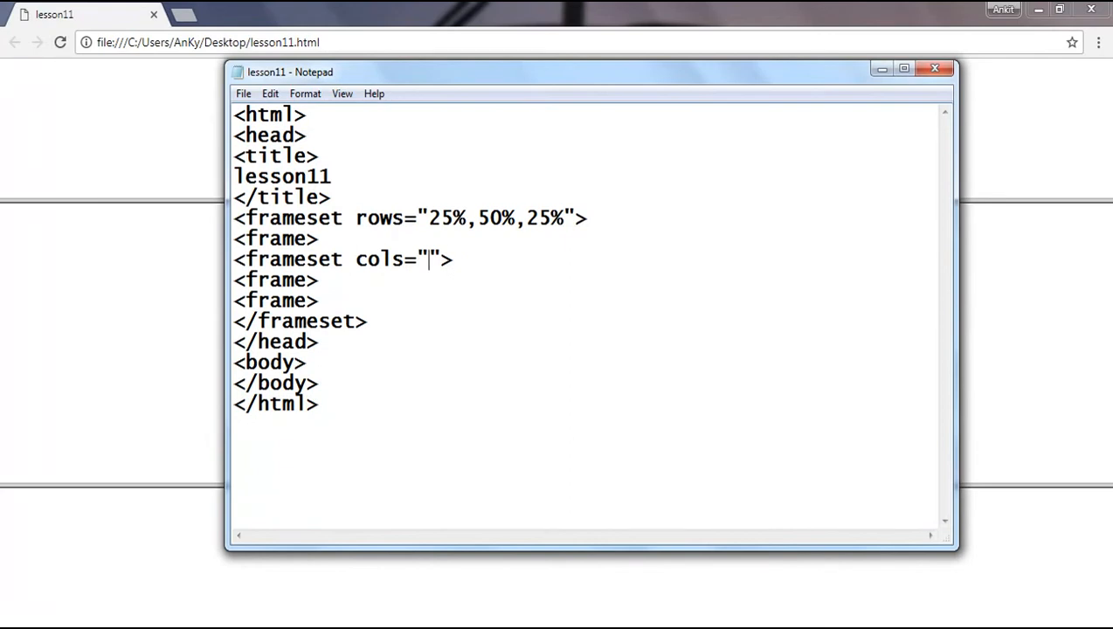
{"action": "type", "text": "50"}
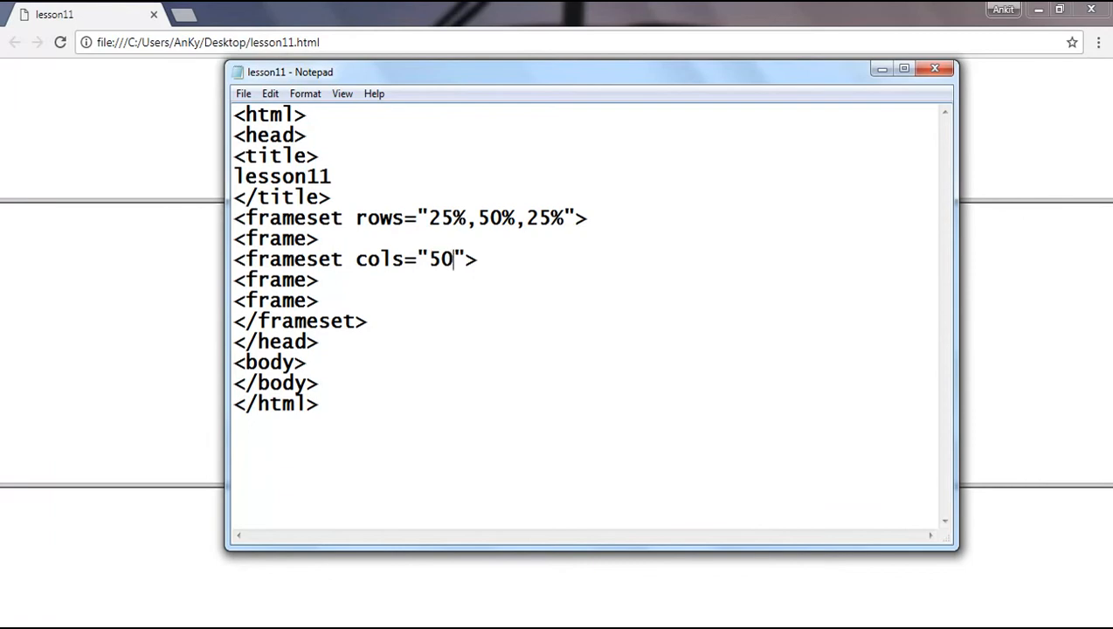
{"action": "type", "text": "%,"}
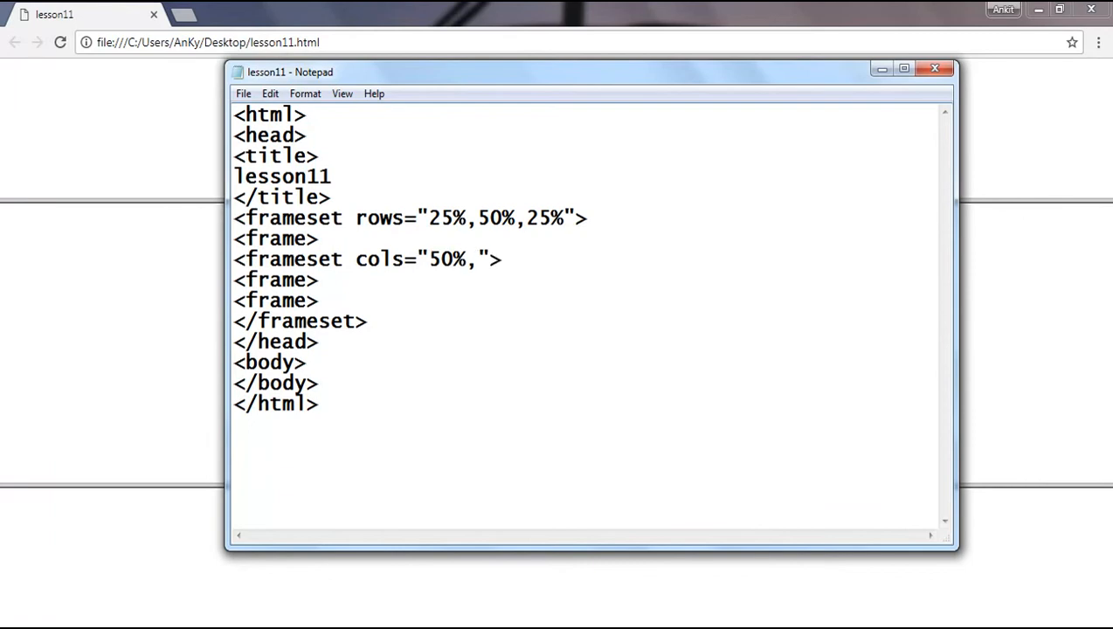
{"action": "type", "text": "50%"}
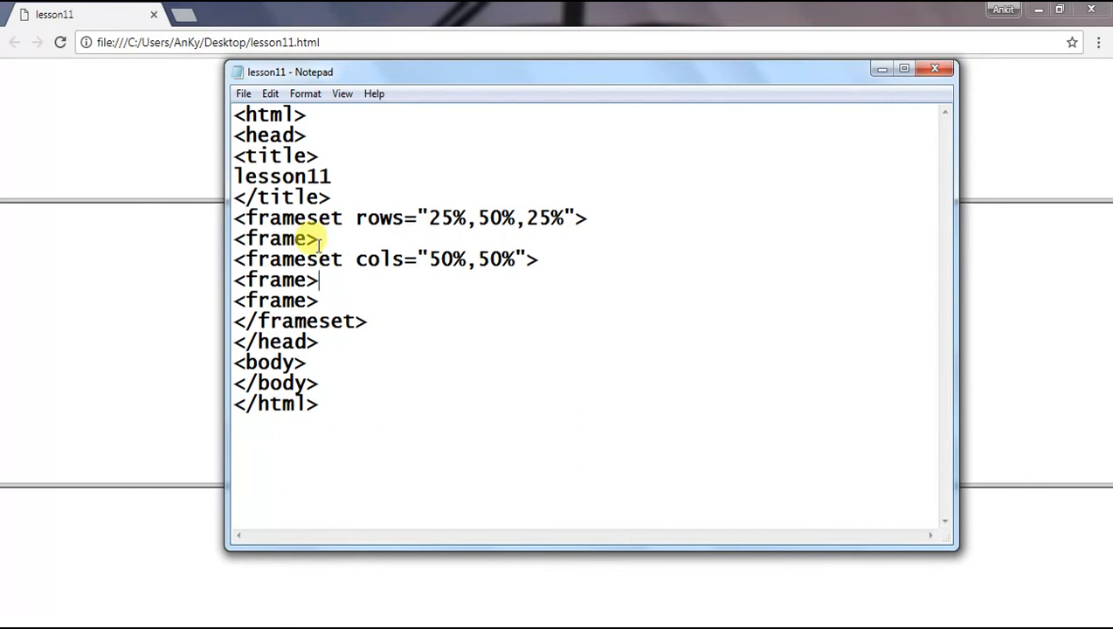
Add two frame tags and the closing frameset tag for the nested columns
{"action": "type", "text": "<>"}
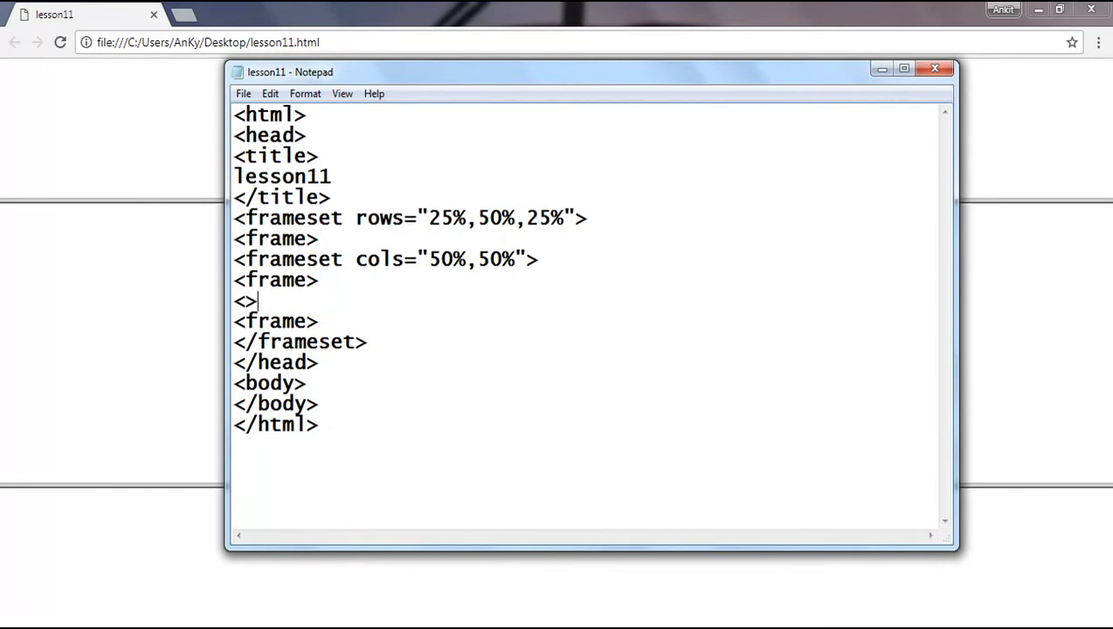
{"action": "type", "text": "fra"}
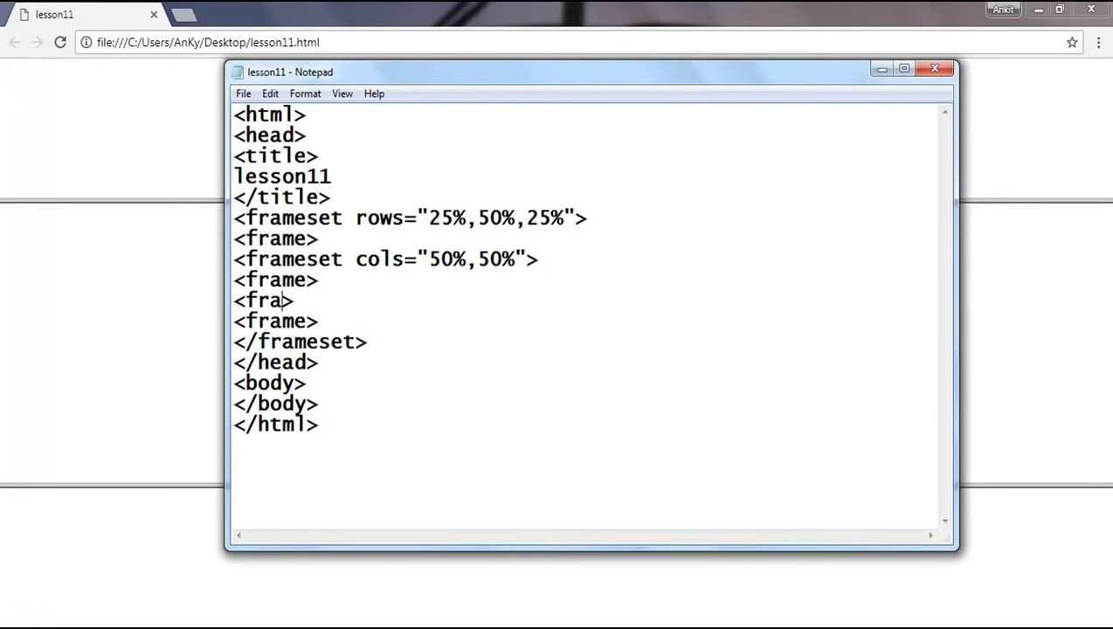
{"action": "type", "text": "mes"}
{"action": "type", "text": "<>"}
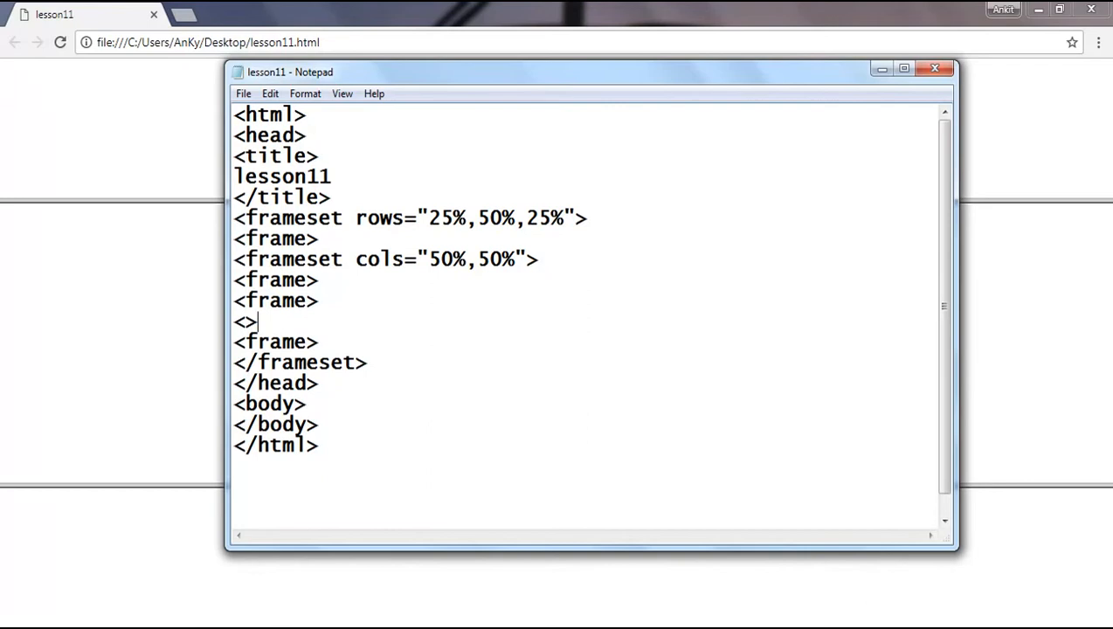
{"action": "type", "text": "frameset"}
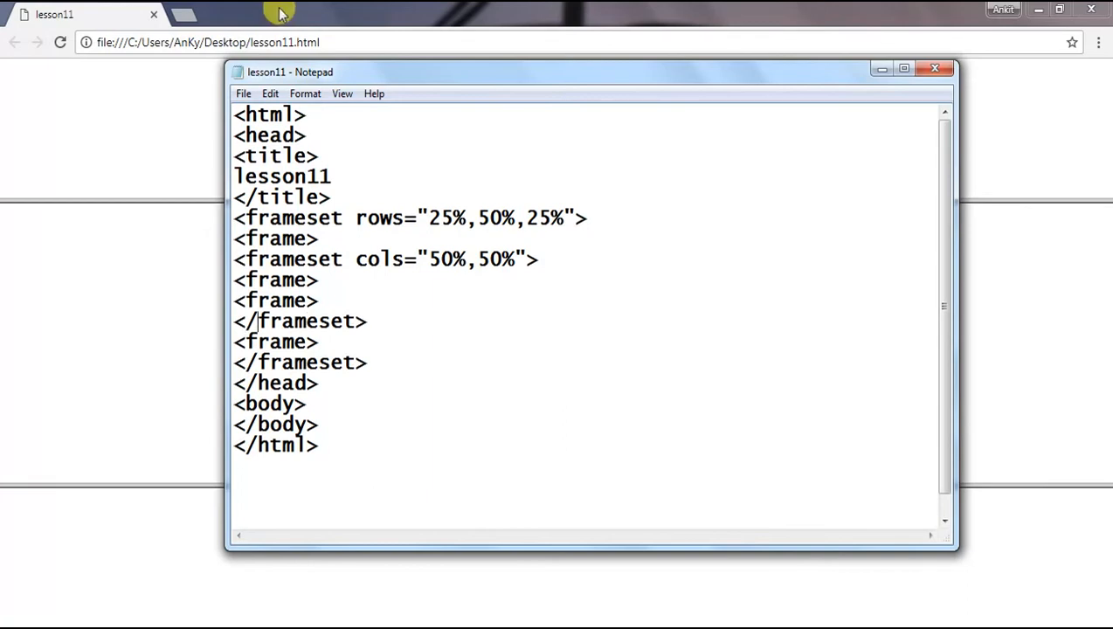
Reload lesson11.html in Chrome to check the nested frame layout
{"action": "left_click", "coordinate": [242, 94]}
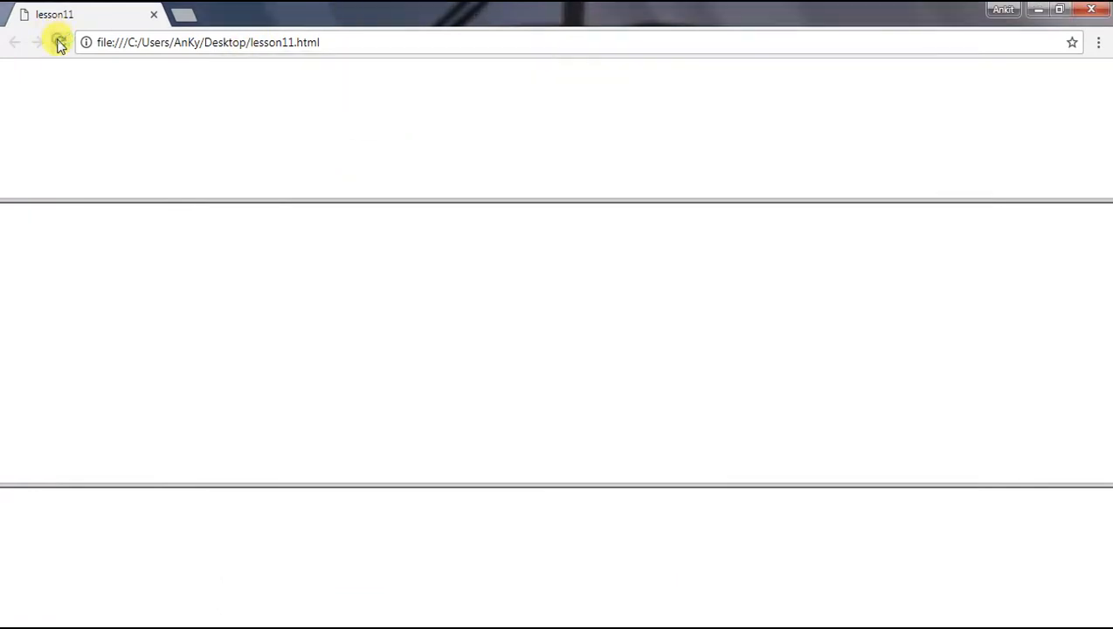
{"action": "left_click", "coordinate": [59, 42]}
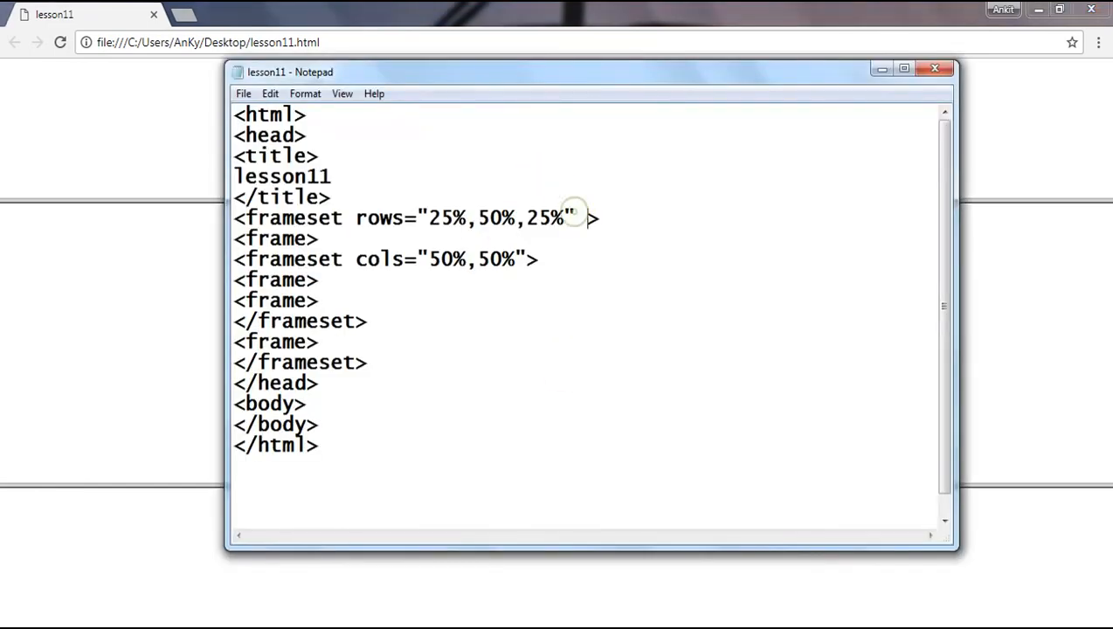
Add frameborder to the outer frameset, first as 0 then corrected to 1, and save
{"action": "type", "text": "frame"}
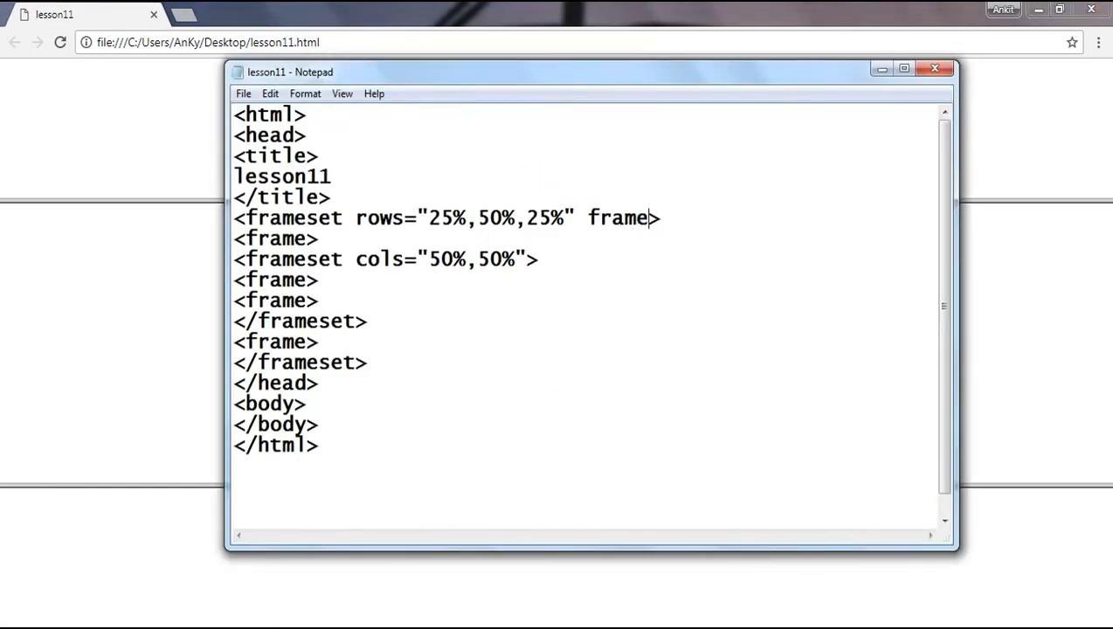
{"action": "type", "text": "border=\""}
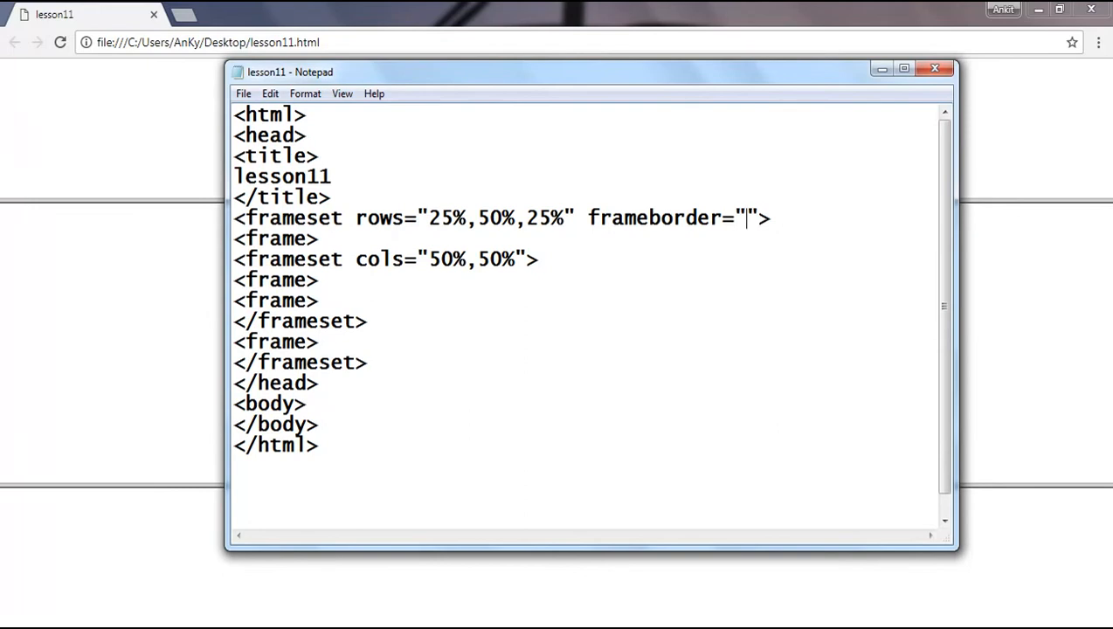
{"action": "type", "text": "0"}
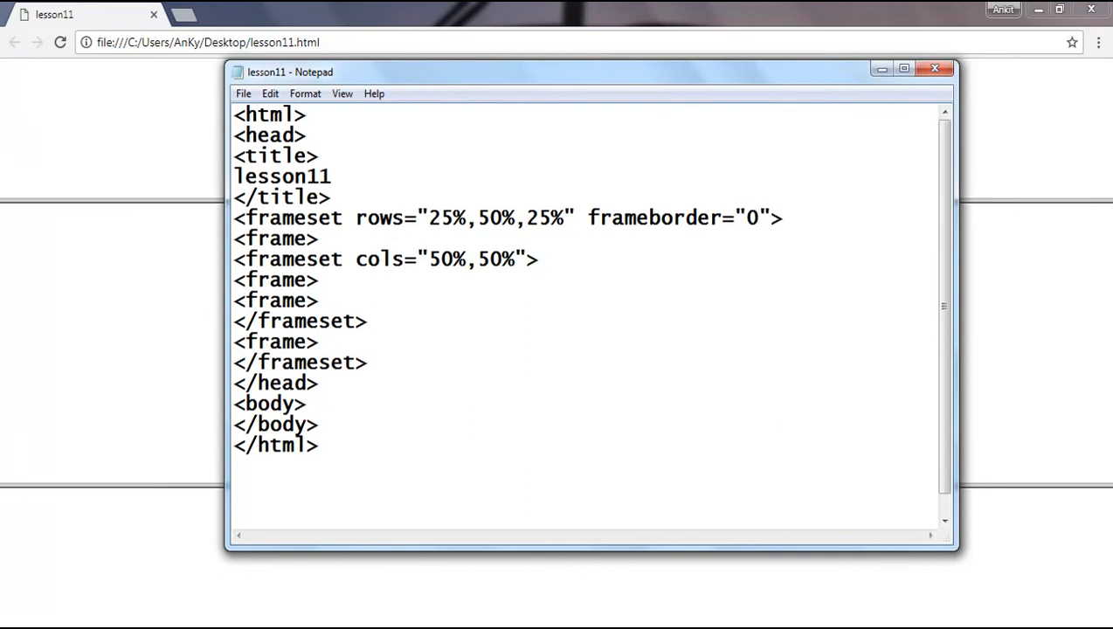
{"action": "left_click", "coordinate": [245, 94]}
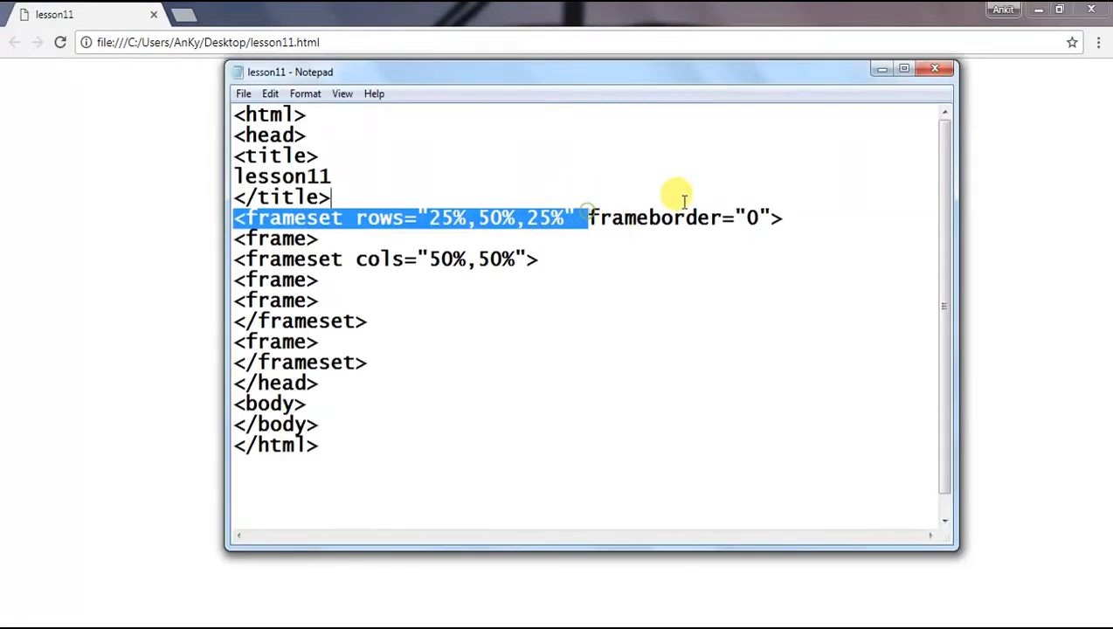
{"action": "double_click", "coordinate": [619, 216]}
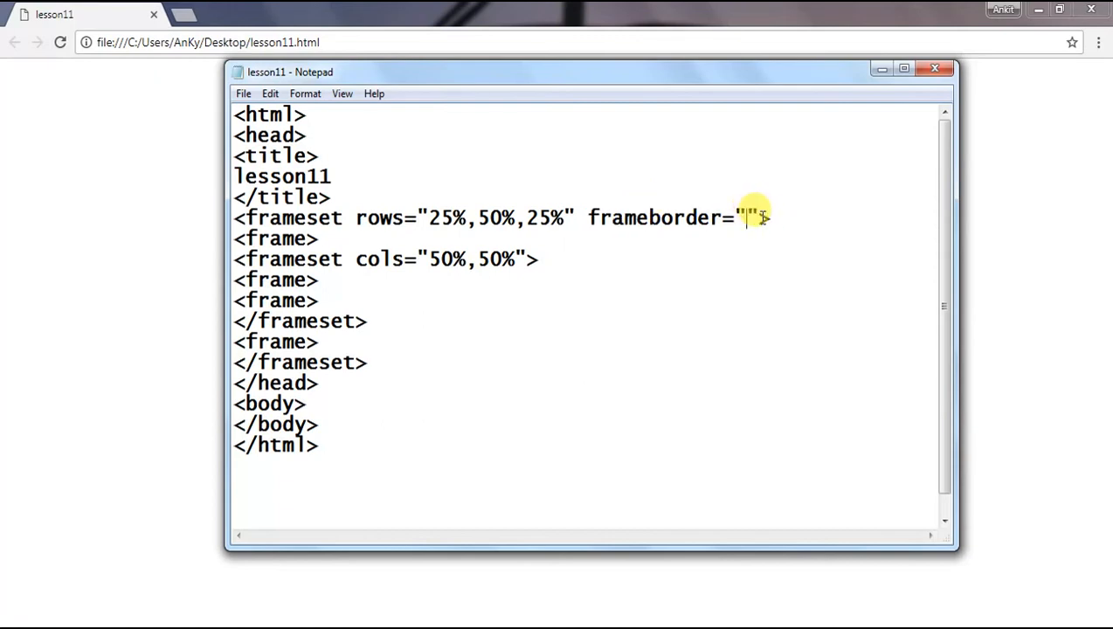
{"action": "type", "text": "1"}
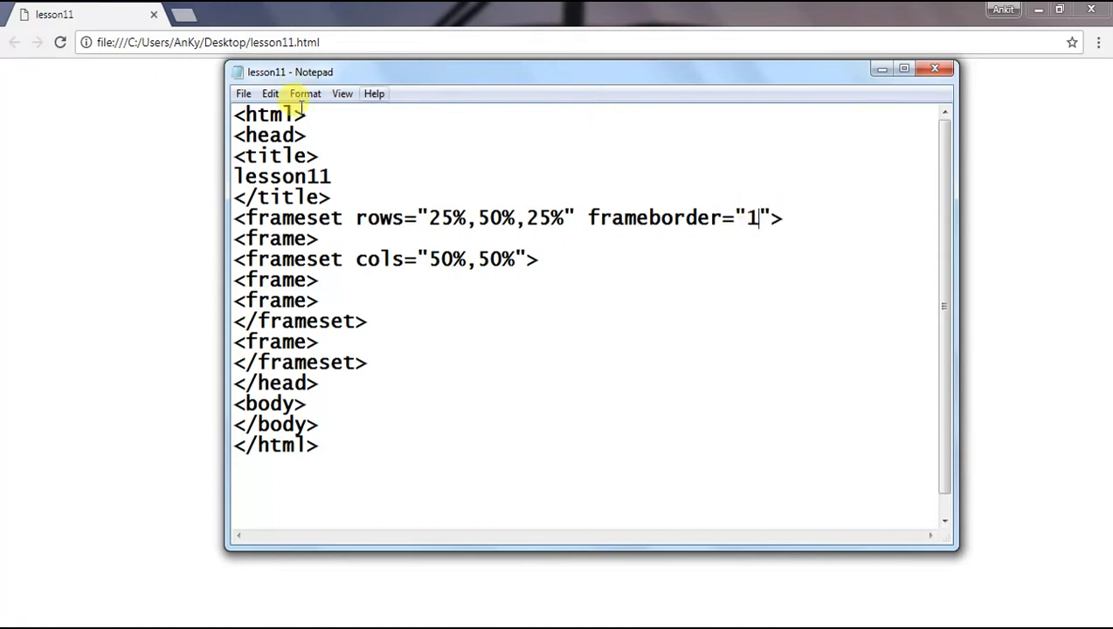
{"action": "left_click", "coordinate": [245, 95]}
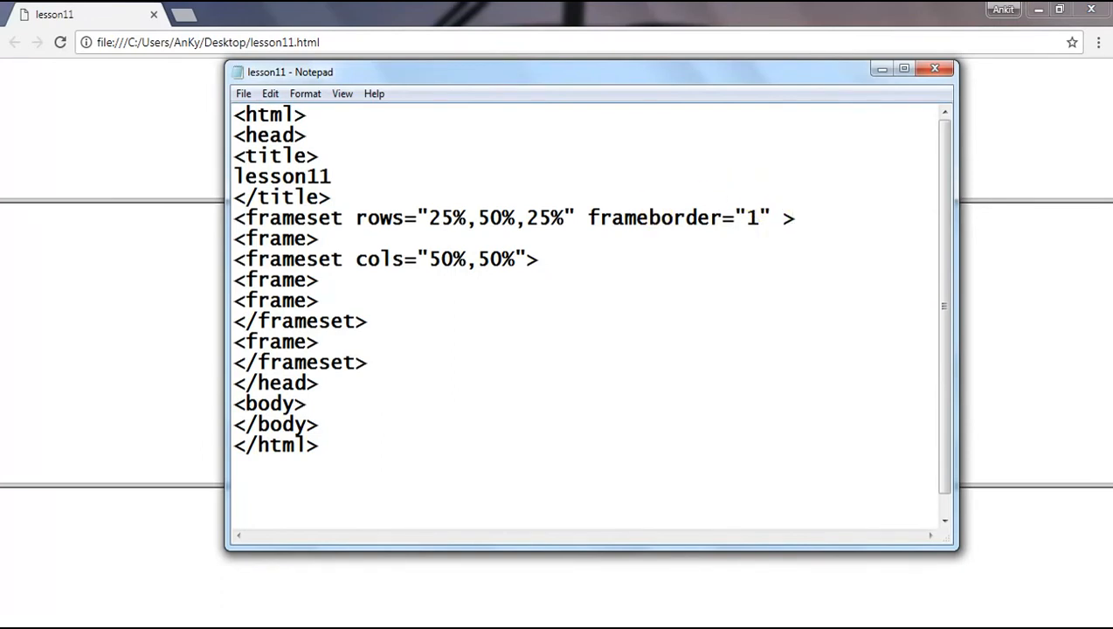
Add bordercolor="brown" to the outer frameset and save the page
{"action": "type", "text": "bor"}
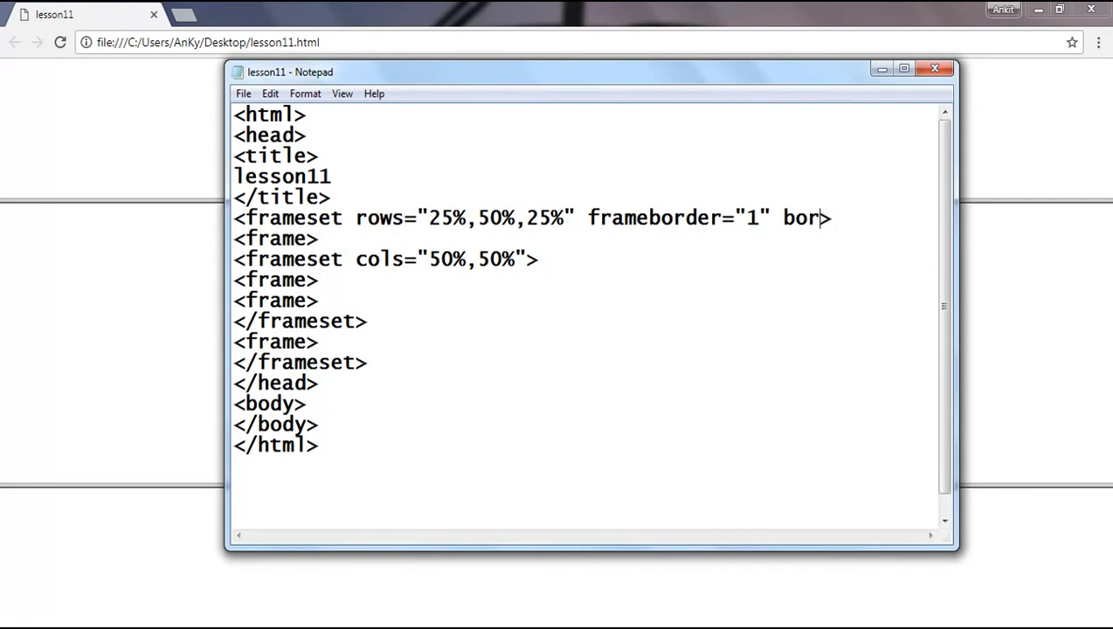
{"action": "type", "text": "dercolor=\""}
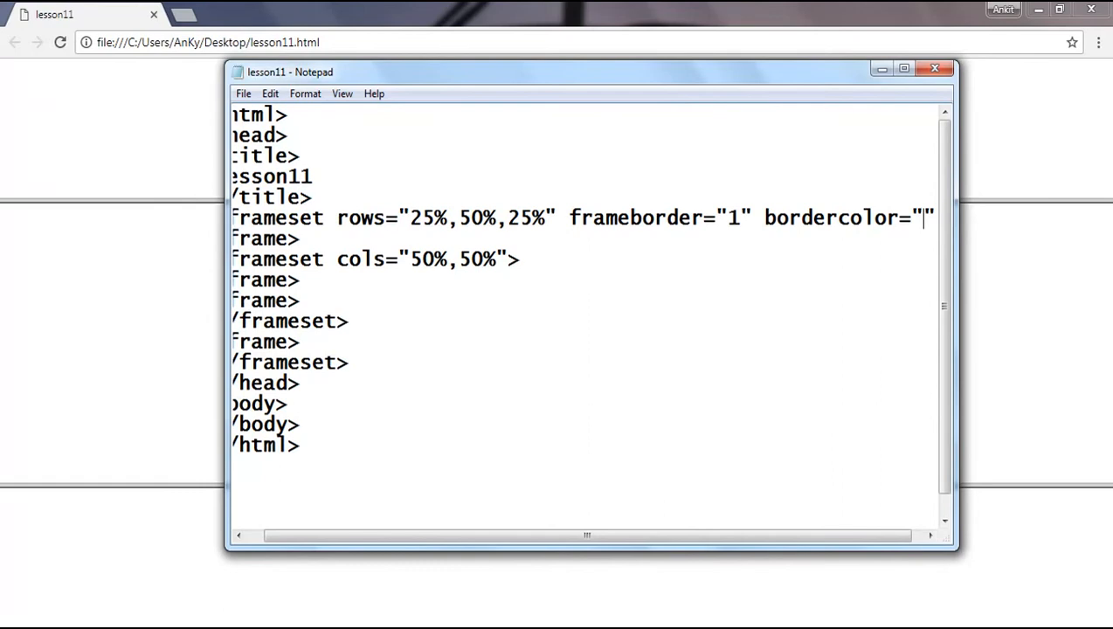
{"action": "type", "text": "brown"}
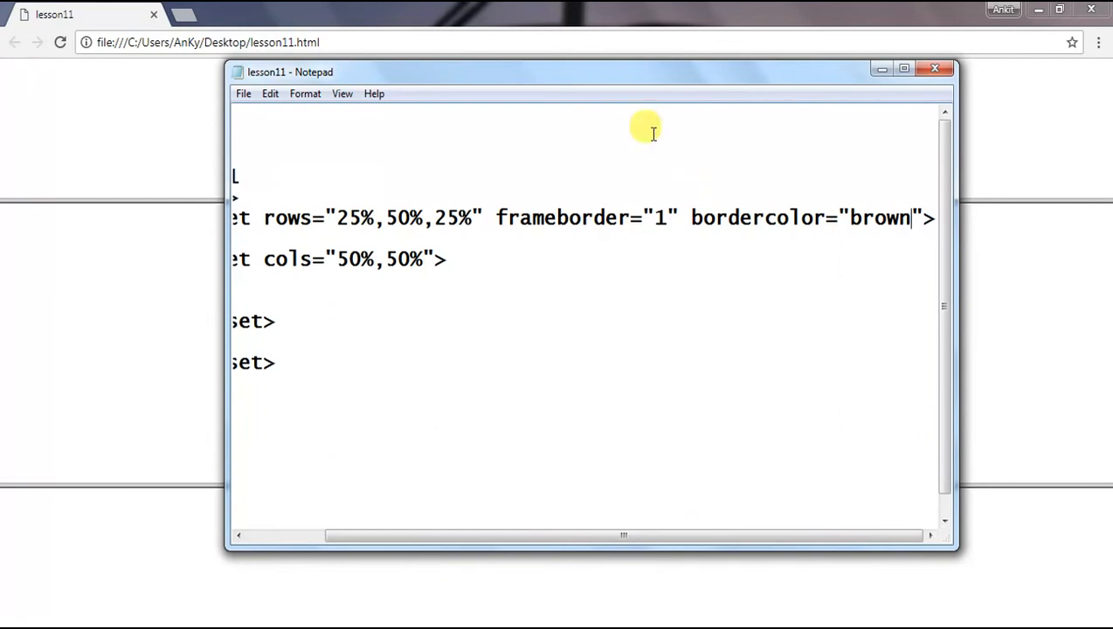
{"action": "left_click", "coordinate": [243, 95]}
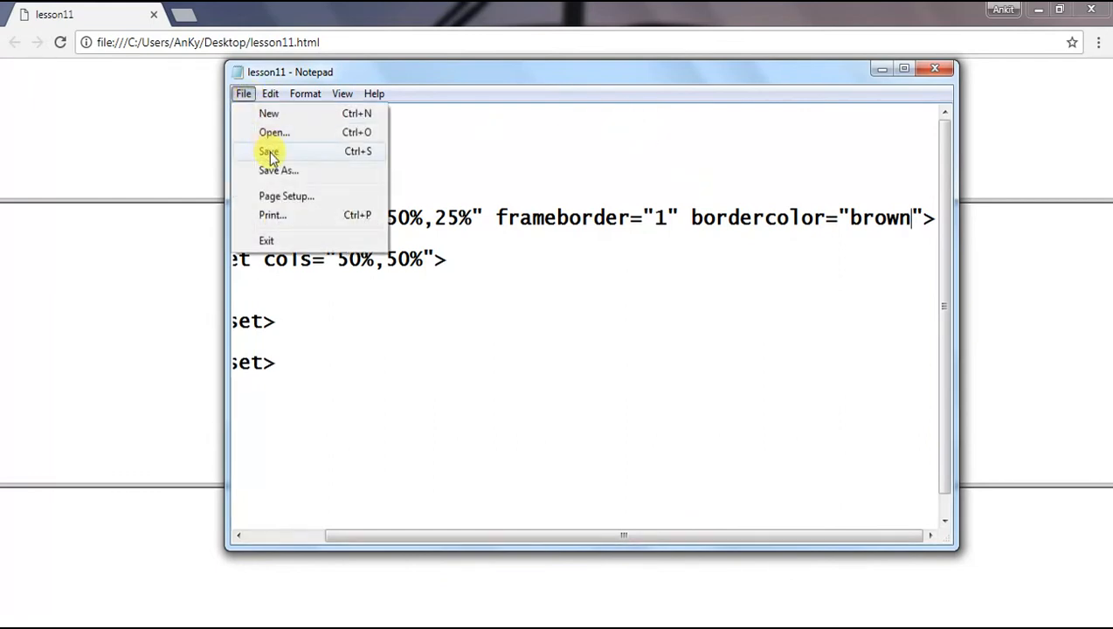
{"action": "left_click", "coordinate": [269, 150]}
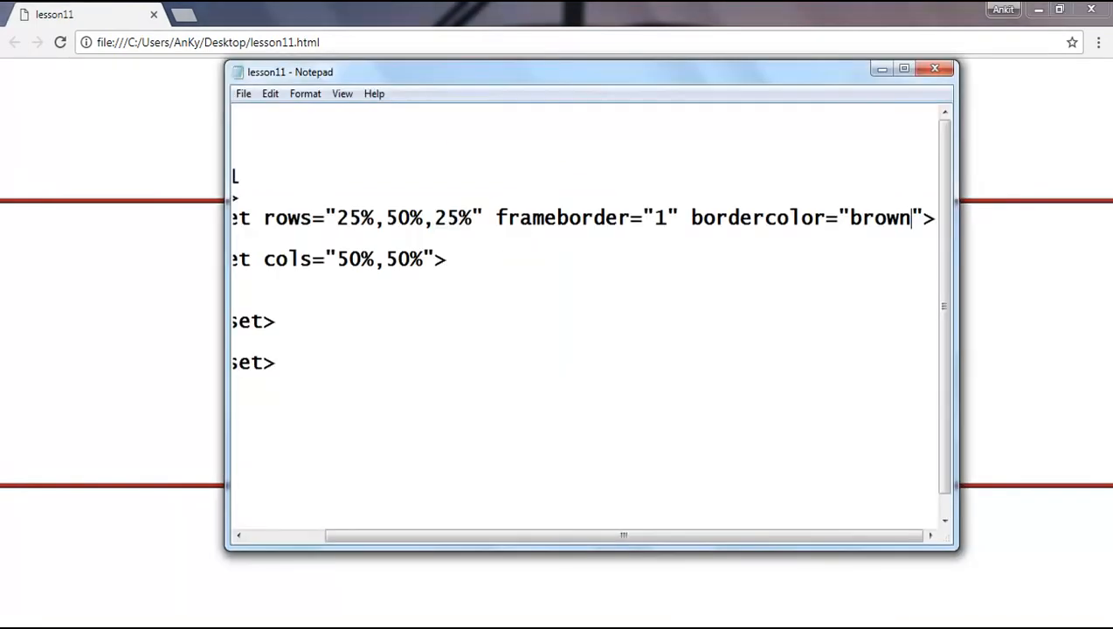
{"action": "left_click_drag", "start_coordinate": [620, 534], "coordinate": [471, 535]}
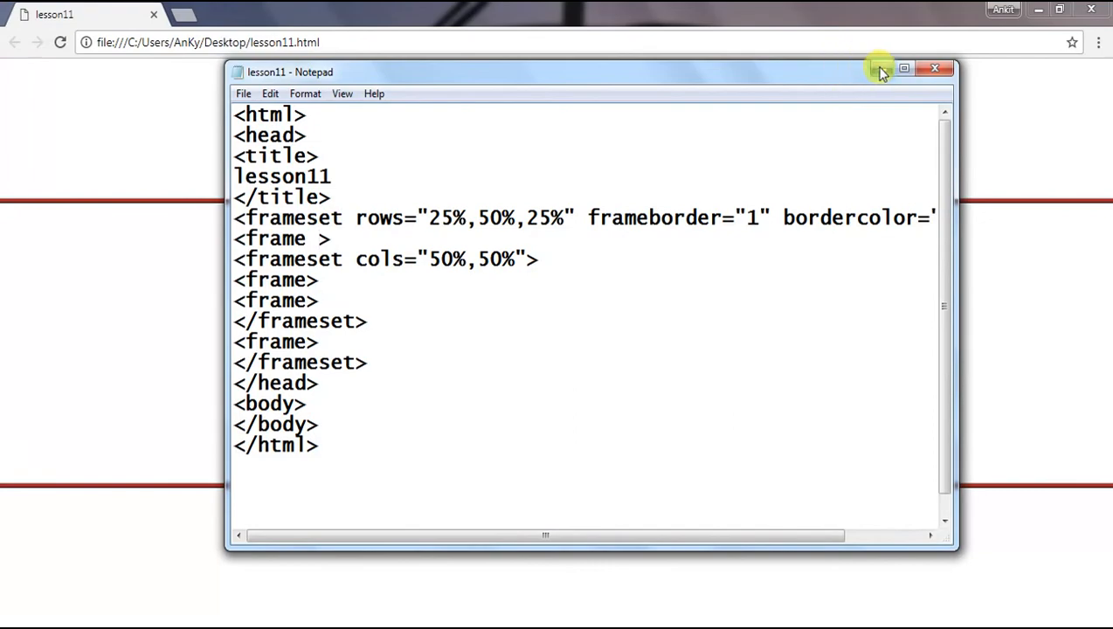
Minimize Notepad to check the b, c, d and lesson11 files on the desktop
{"action": "left_click", "coordinate": [905, 68]}
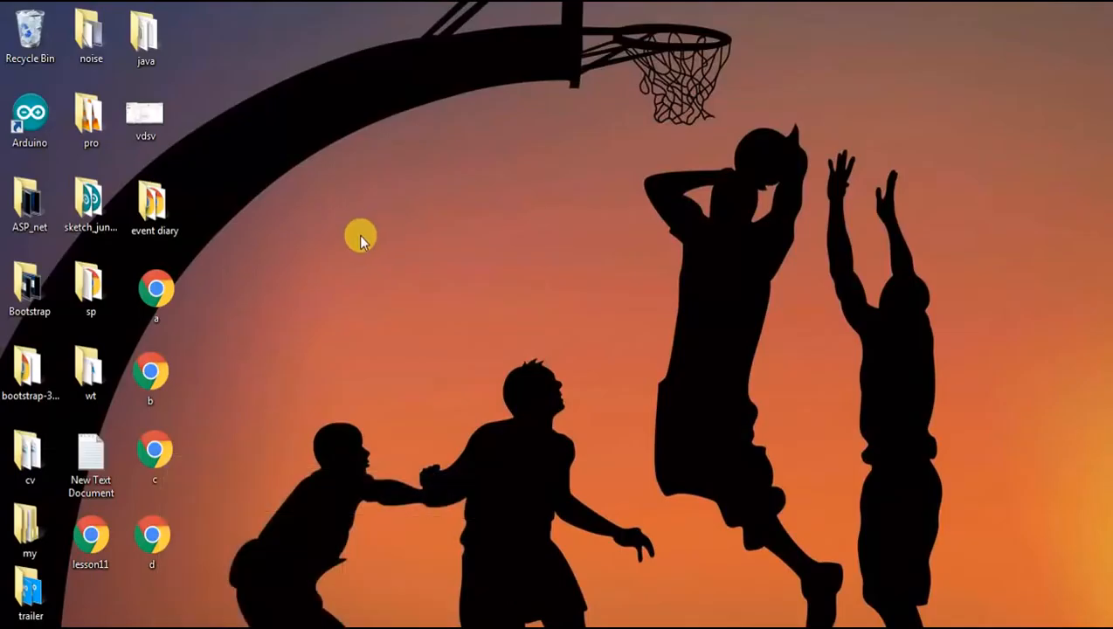
{"action": "mouse_move", "coordinate": [211, 278]}
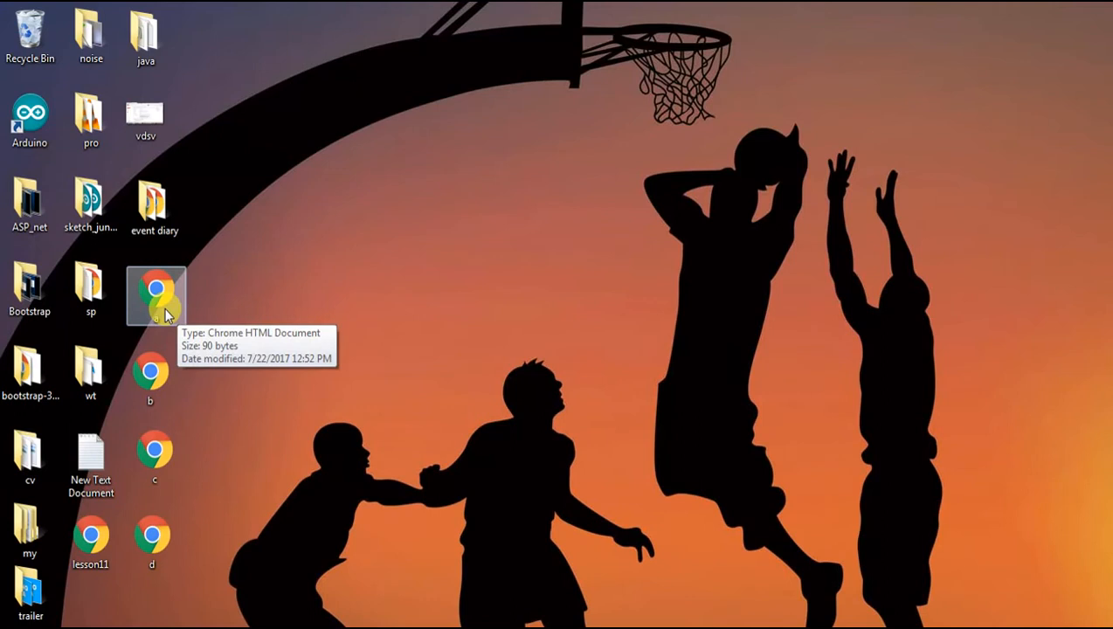
{"action": "mouse_move", "coordinate": [262, 611]}
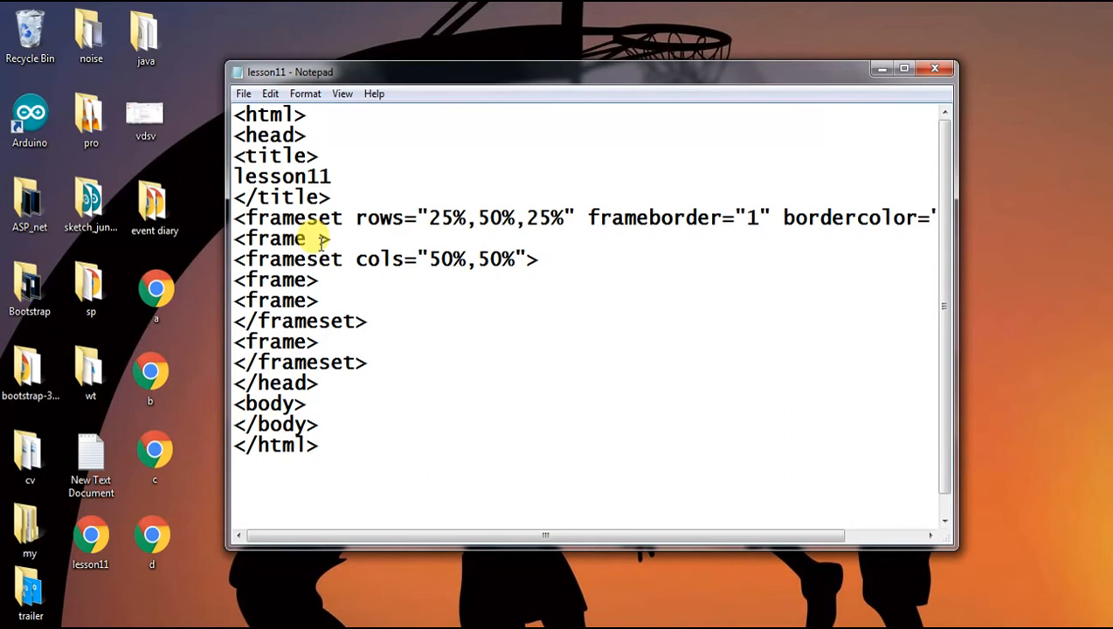
Point the first two frames at a.html and b.html with src attributes
{"action": "type", "text": "src="}
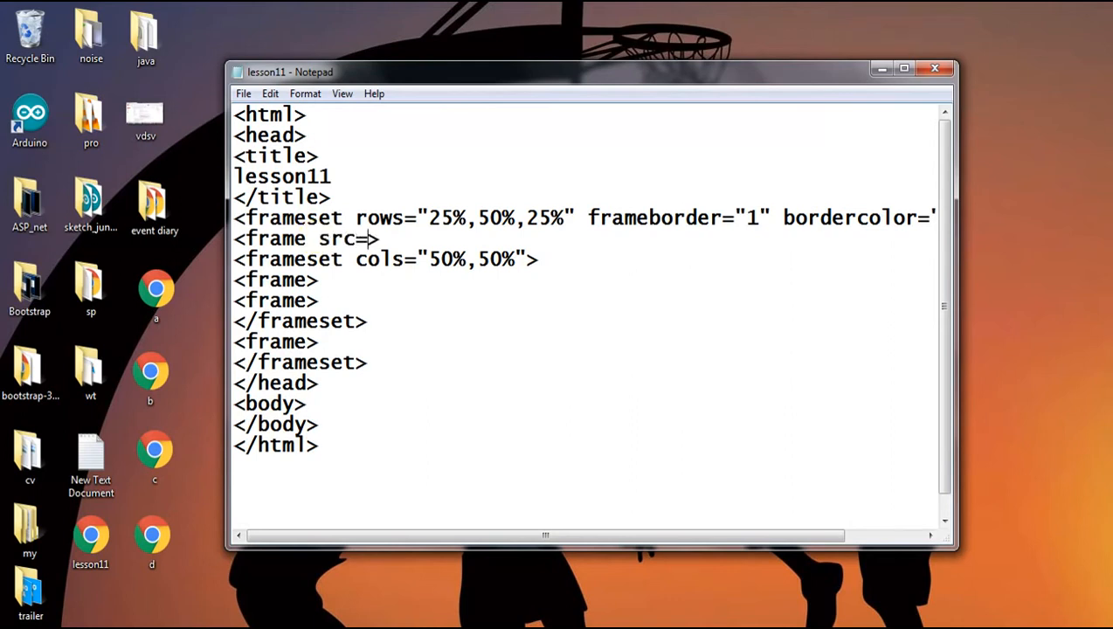
{"action": "type", "text": "\"\""}
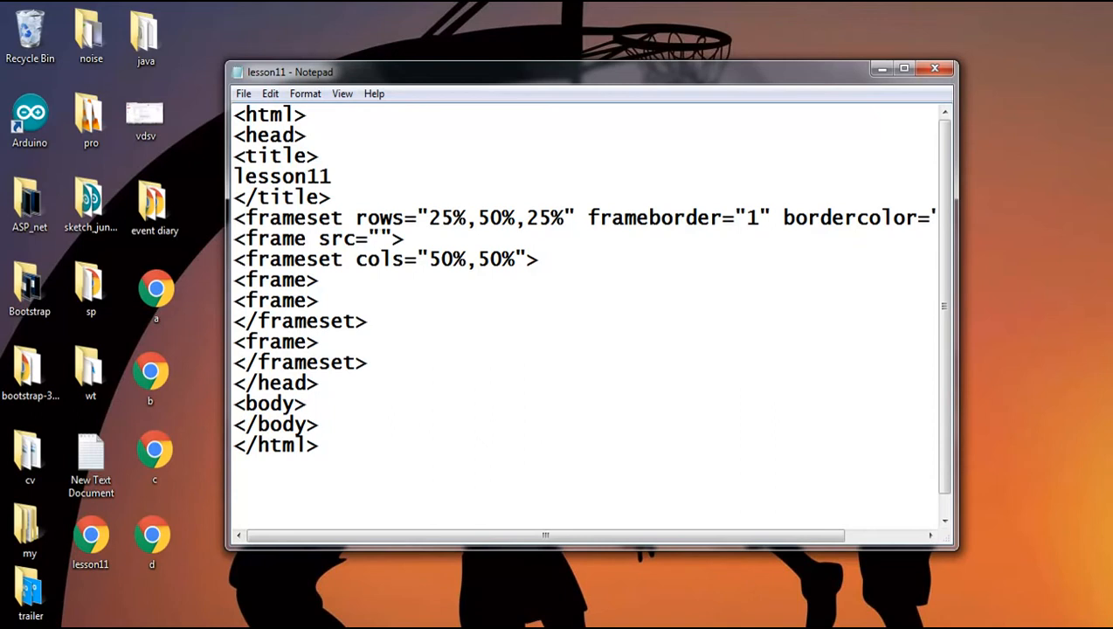
{"action": "type", "text": "a."}
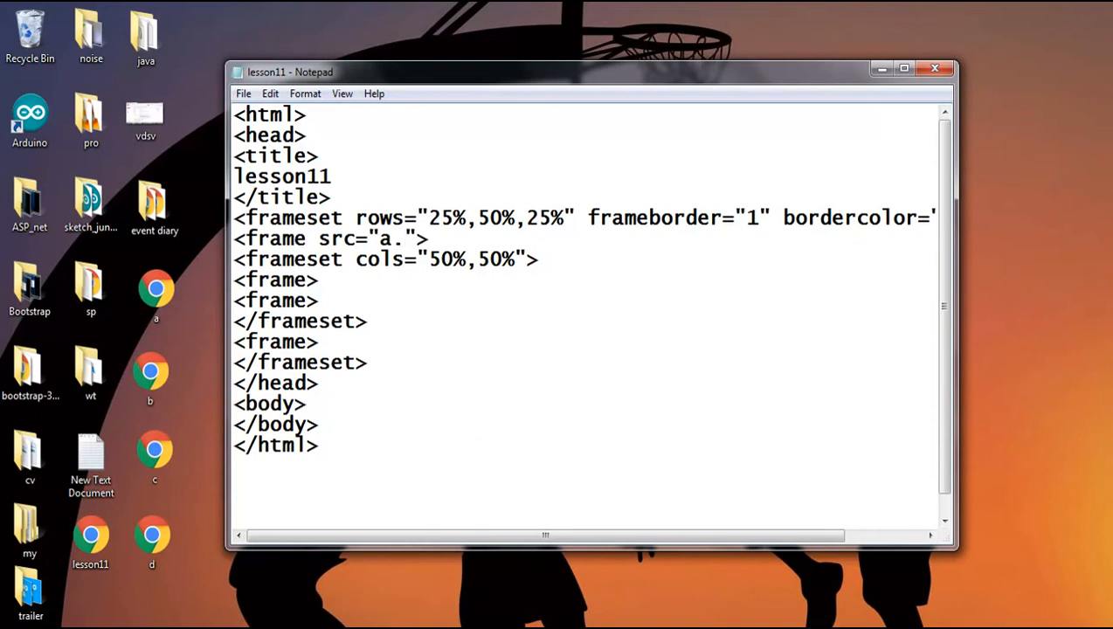
{"action": "type", "text": "ht"}
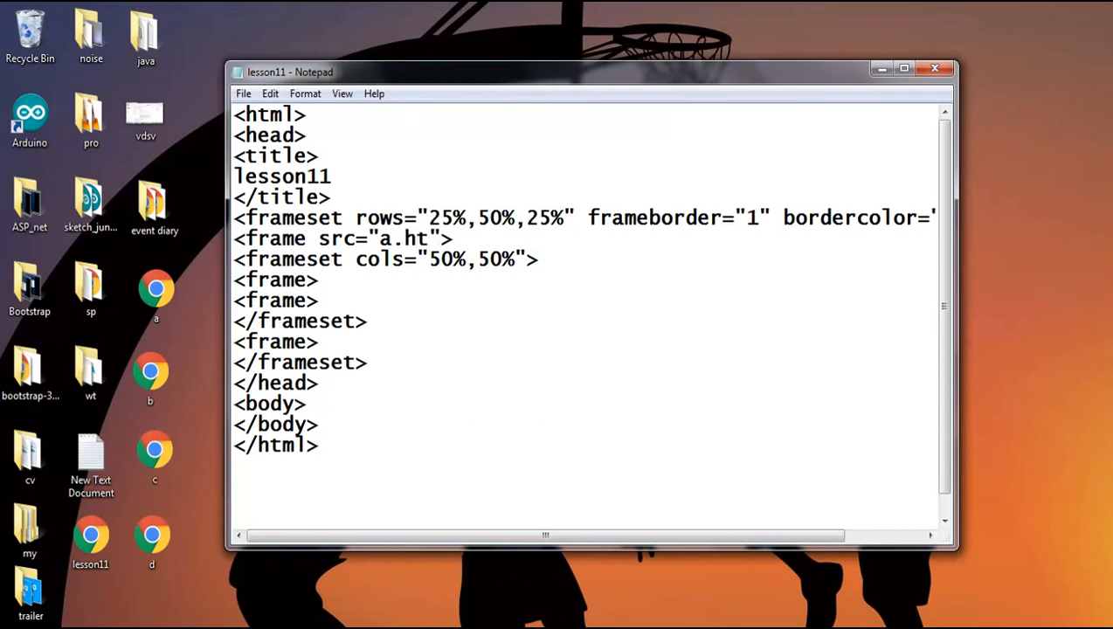
{"action": "type", "text": "ml"}
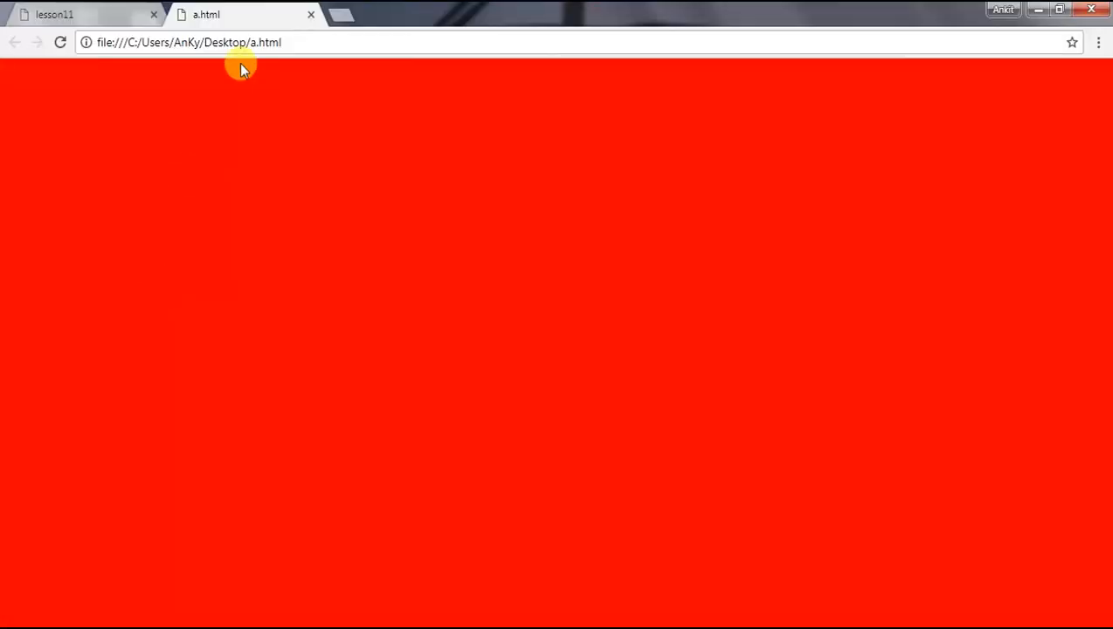
{"action": "mouse_move", "coordinate": [1056, 74]}
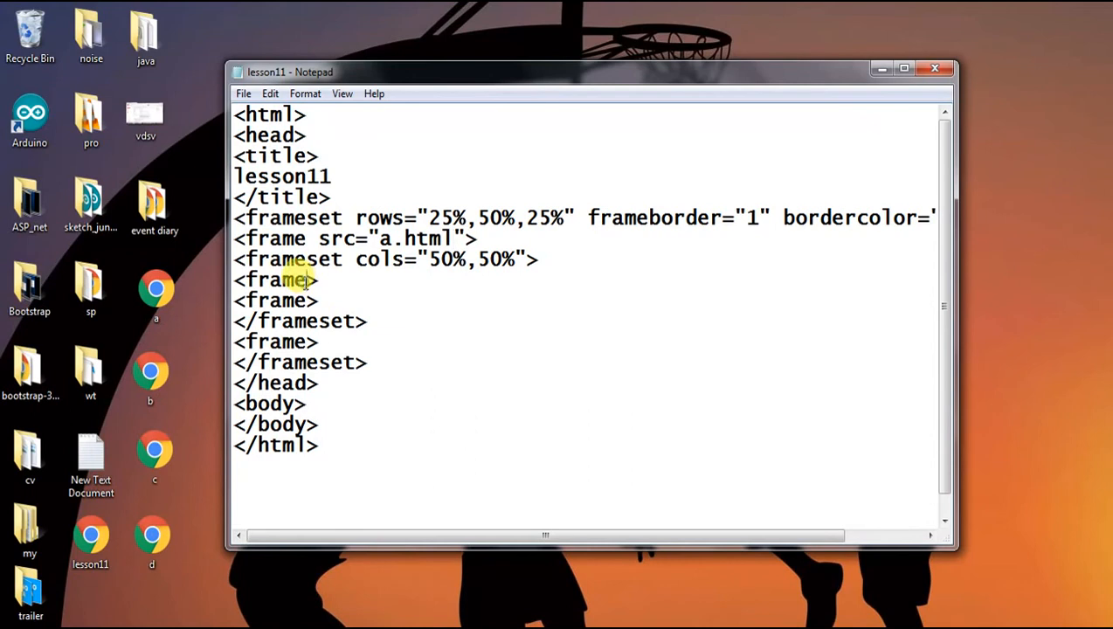
{"action": "type", "text": "s"}
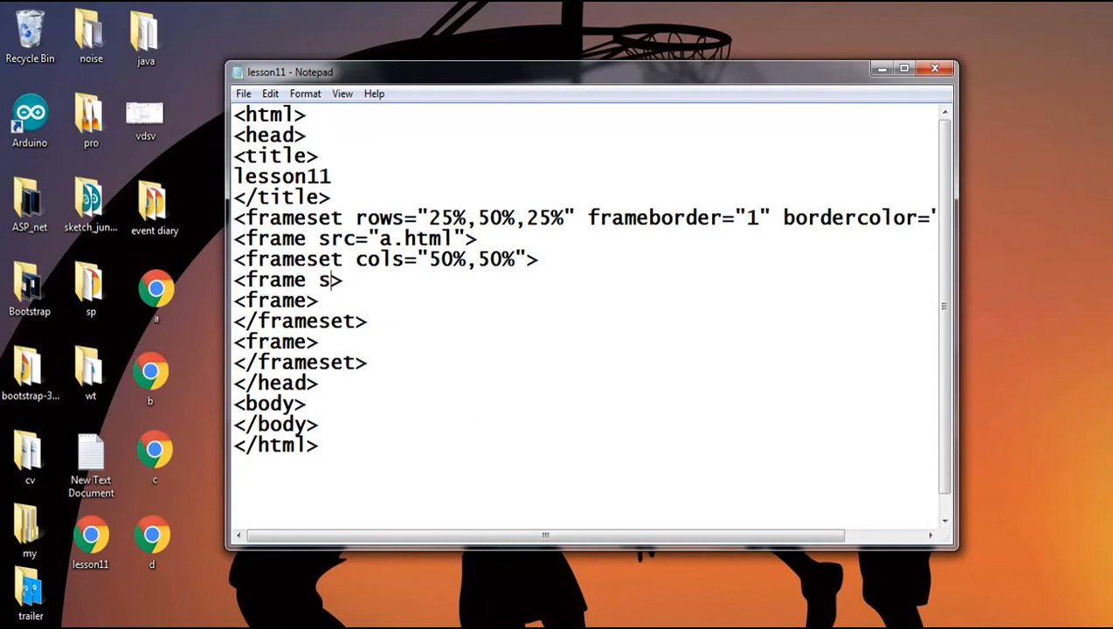
{"action": "type", "text": "rc=\"\""}
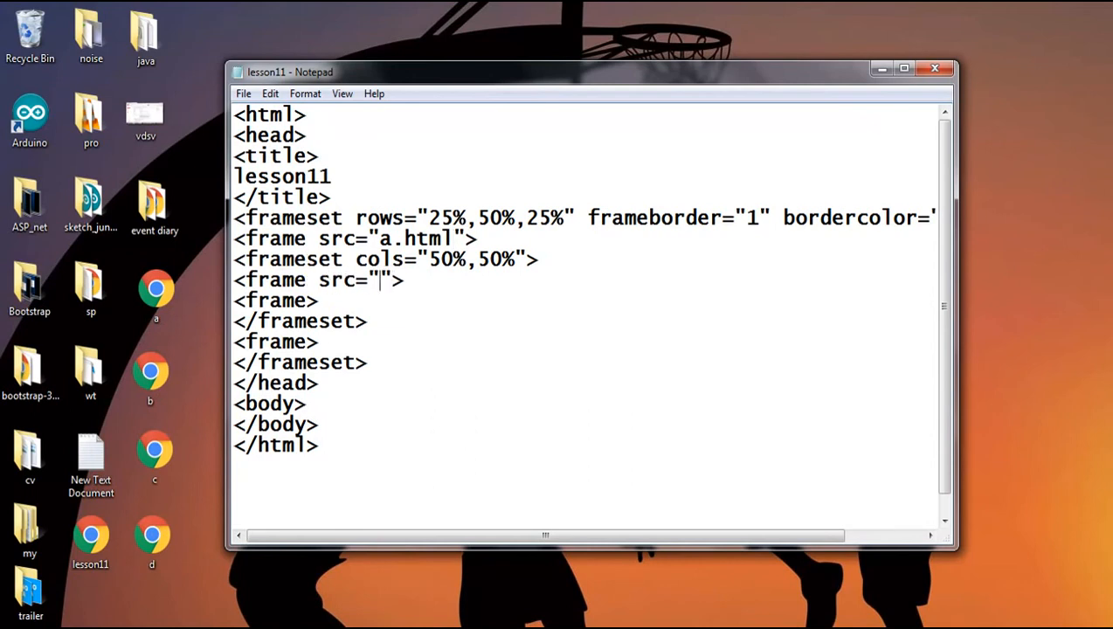
{"action": "type", "text": "b.html"}
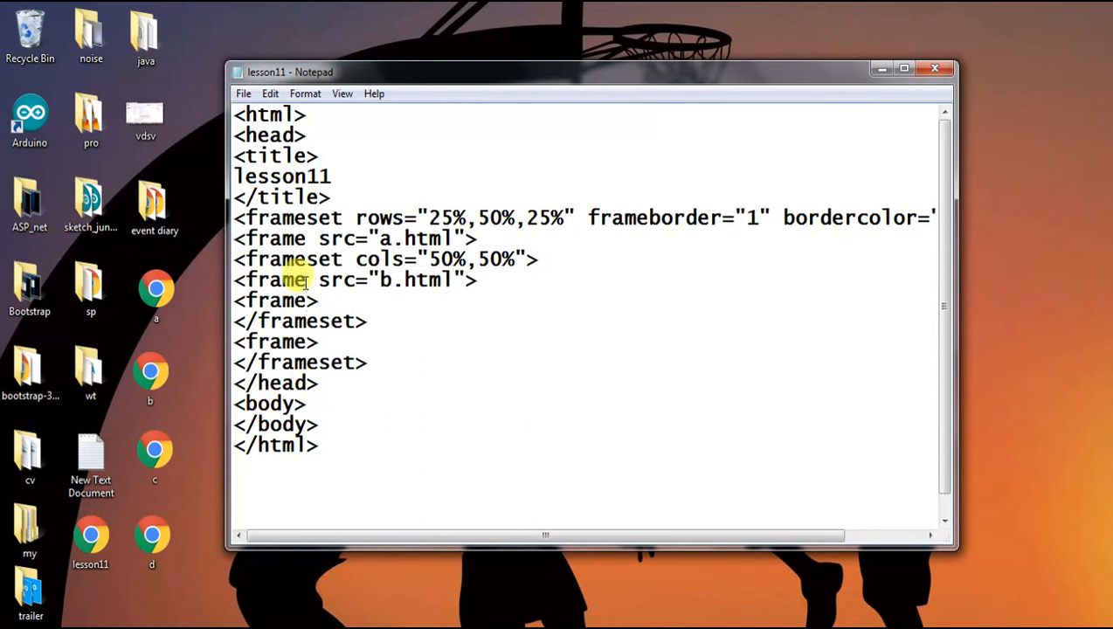
Point the last two frames at c.html and d.html, then switch to the browser preview
{"action": "type", "text": "src=\"c.html"}
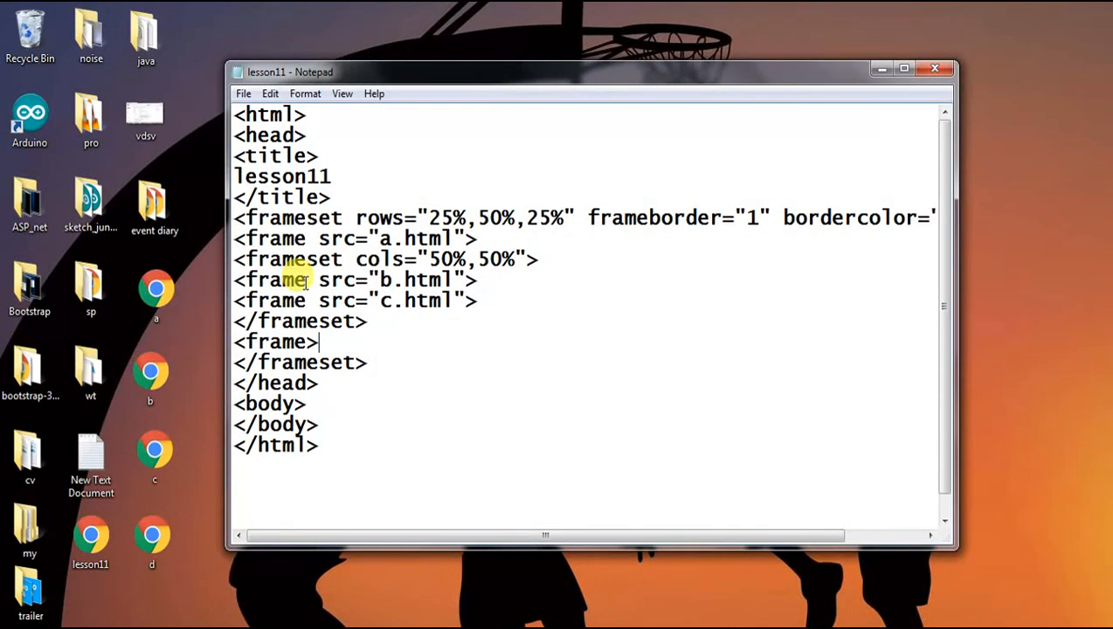
{"action": "type", "text": "s"}
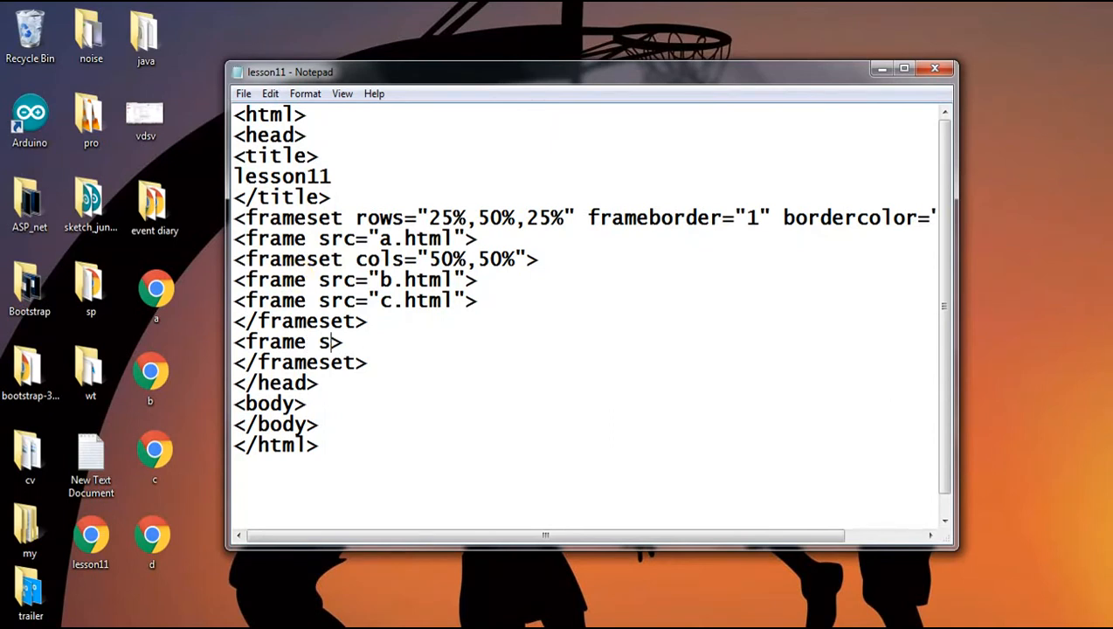
{"action": "type", "text": "rc="}
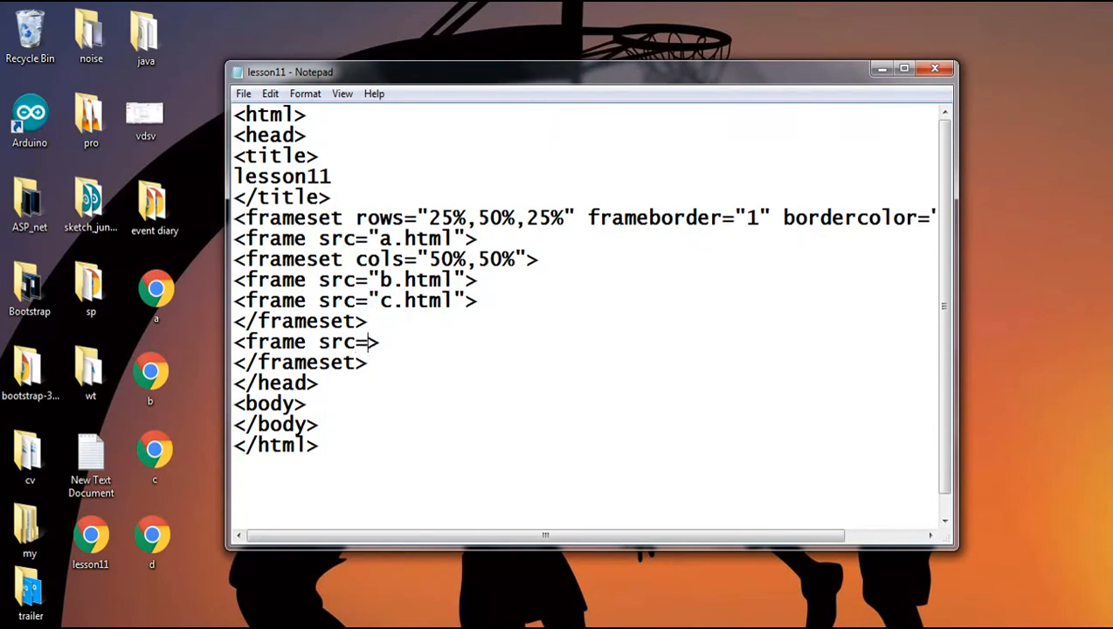
{"action": "type", "text": "\"d.\""}
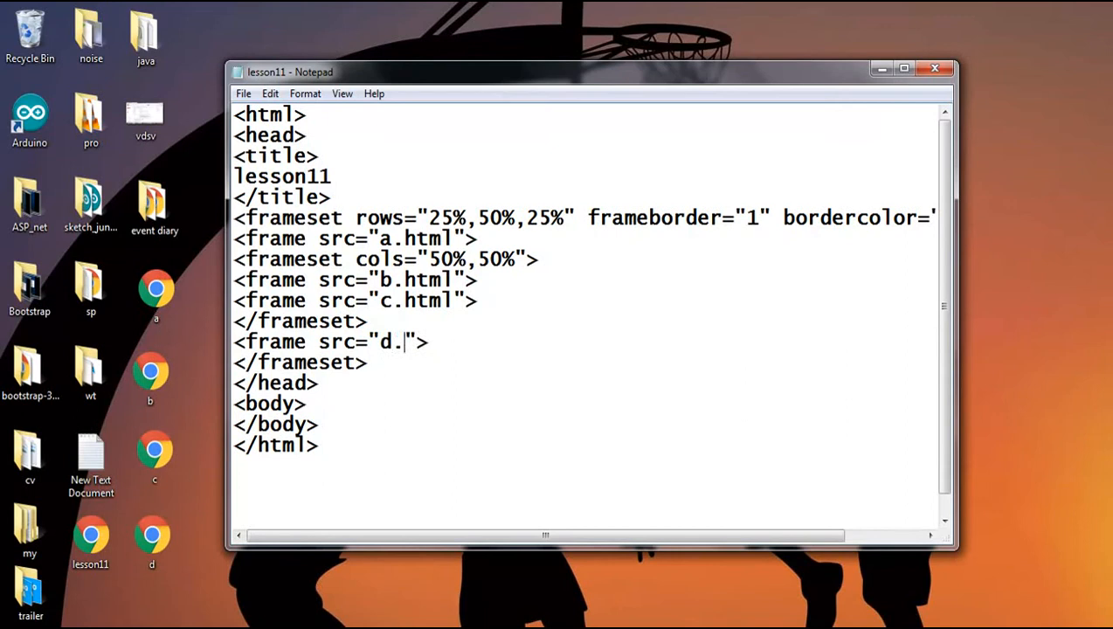
{"action": "type", "text": "html"}
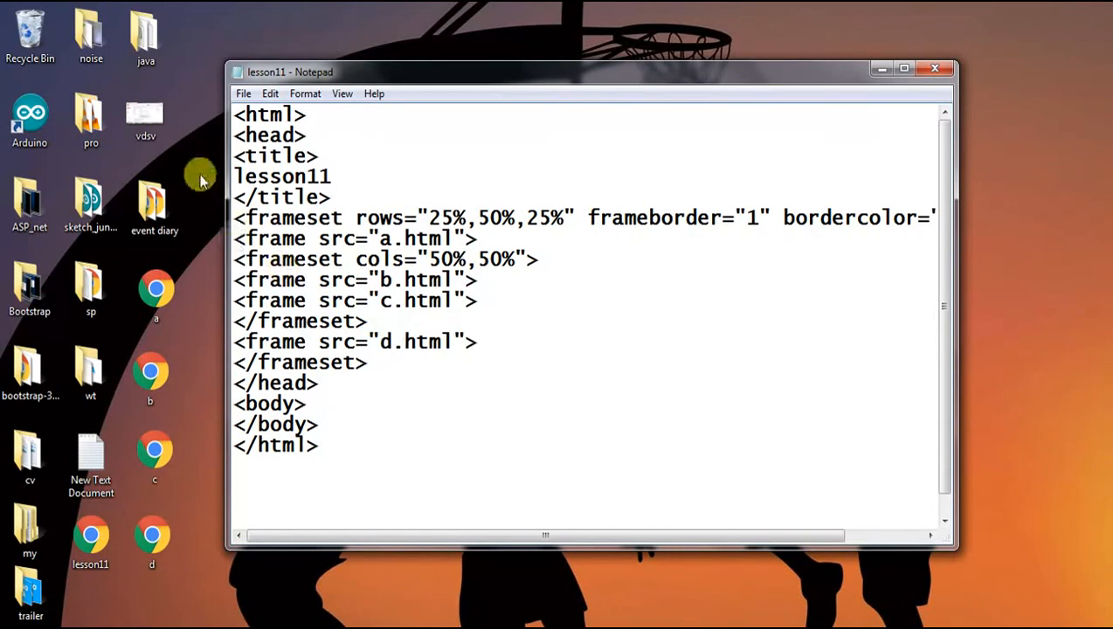
{"action": "left_click", "coordinate": [269, 94]}
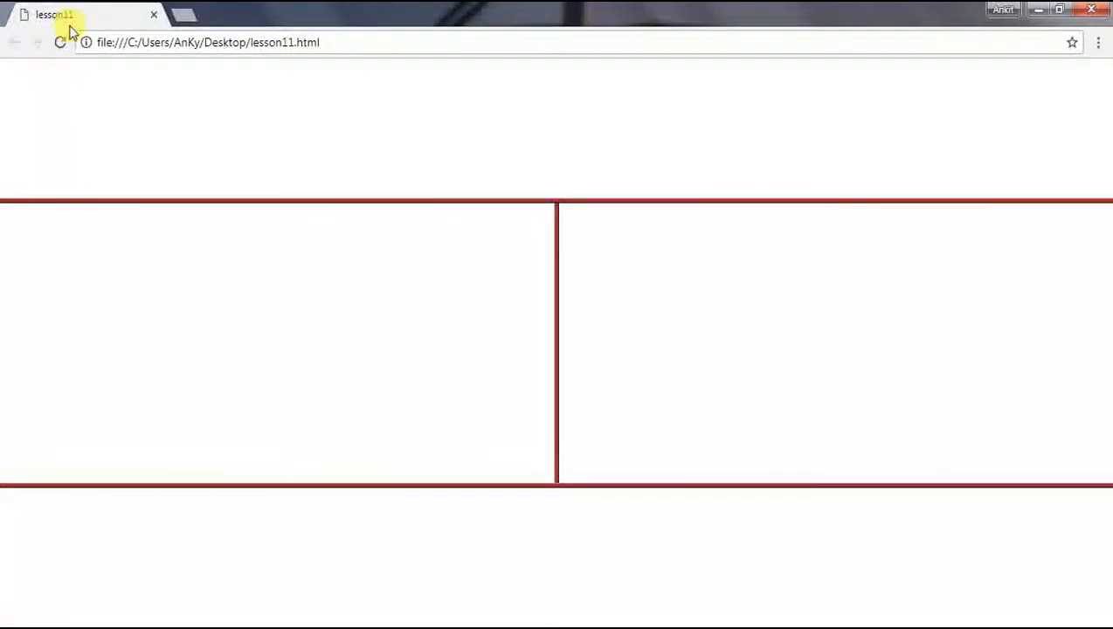
Reload lesson11.html so the red, cyan, green and yellow frame pages appear
{"action": "left_click", "coordinate": [60, 42]}
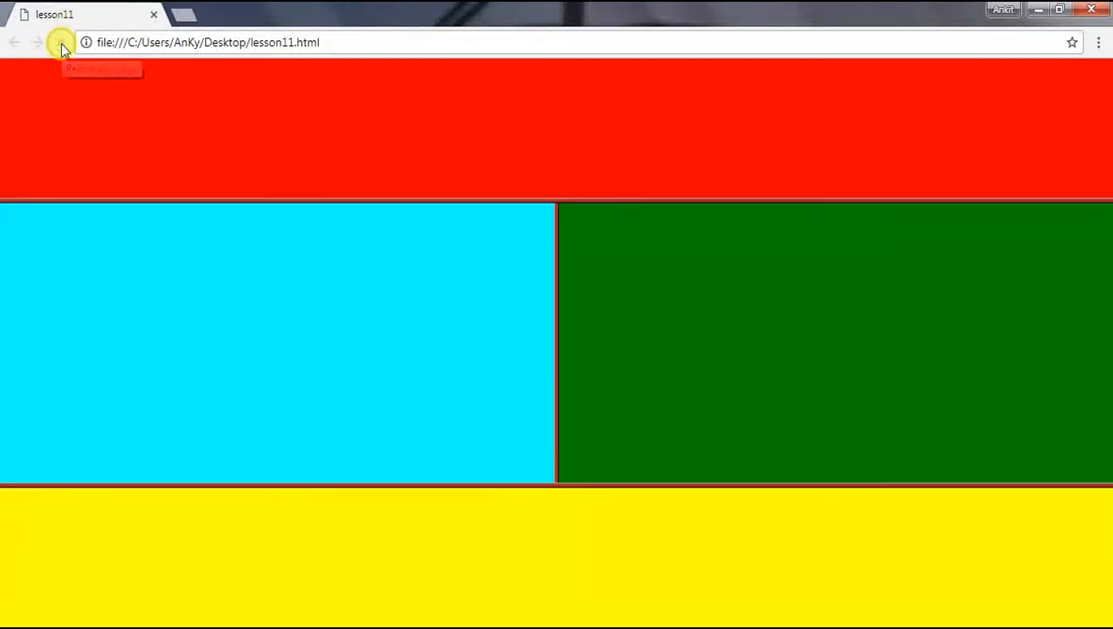
{"action": "left_click", "coordinate": [60, 42]}
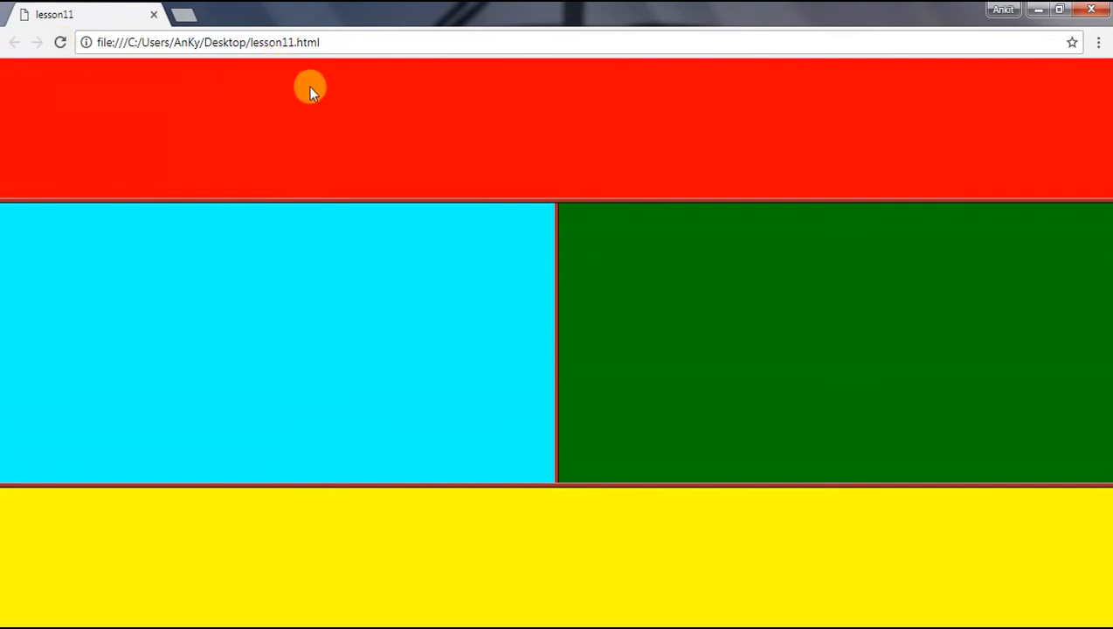
{"action": "mouse_move", "coordinate": [437, 148]}
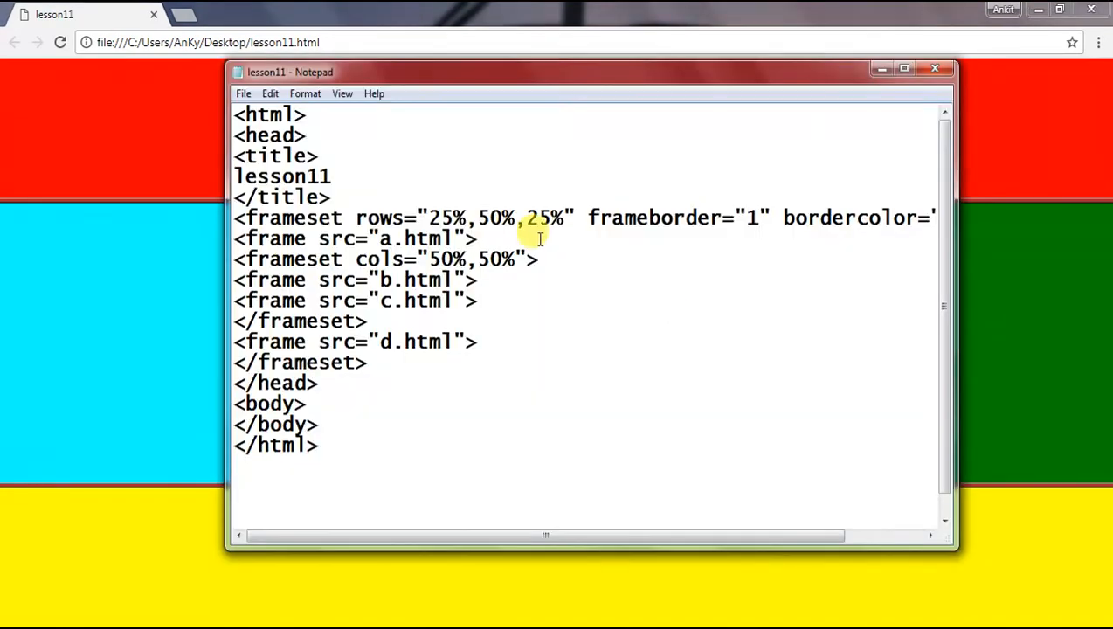
Add name="one" to the frame that loads a.html
{"action": "type", "text": "n"}
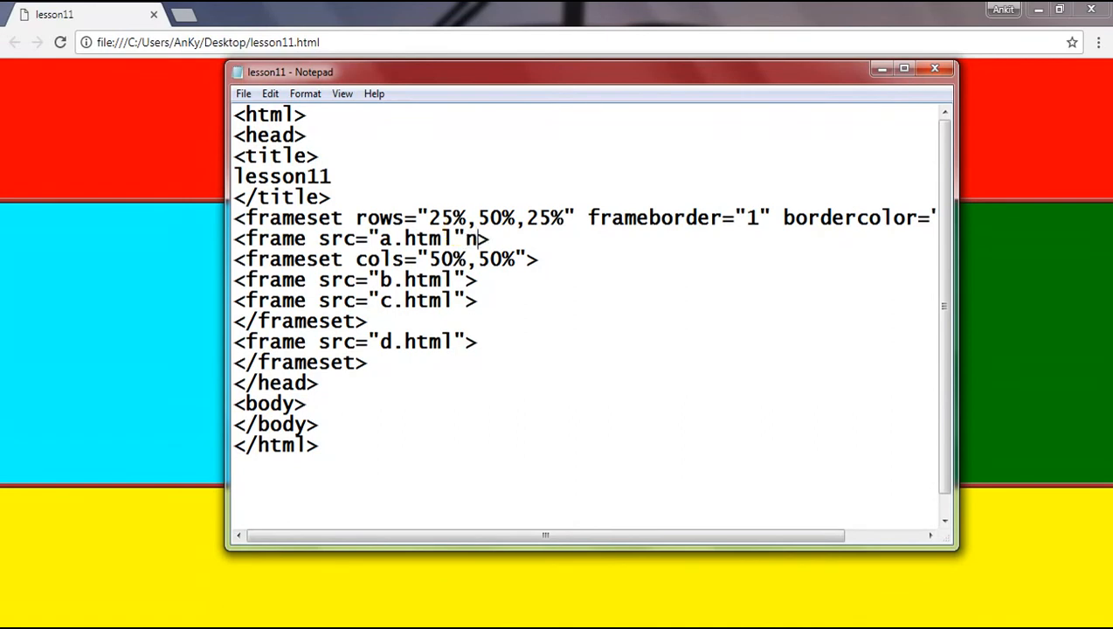
{"action": "type", "text": "ame="}
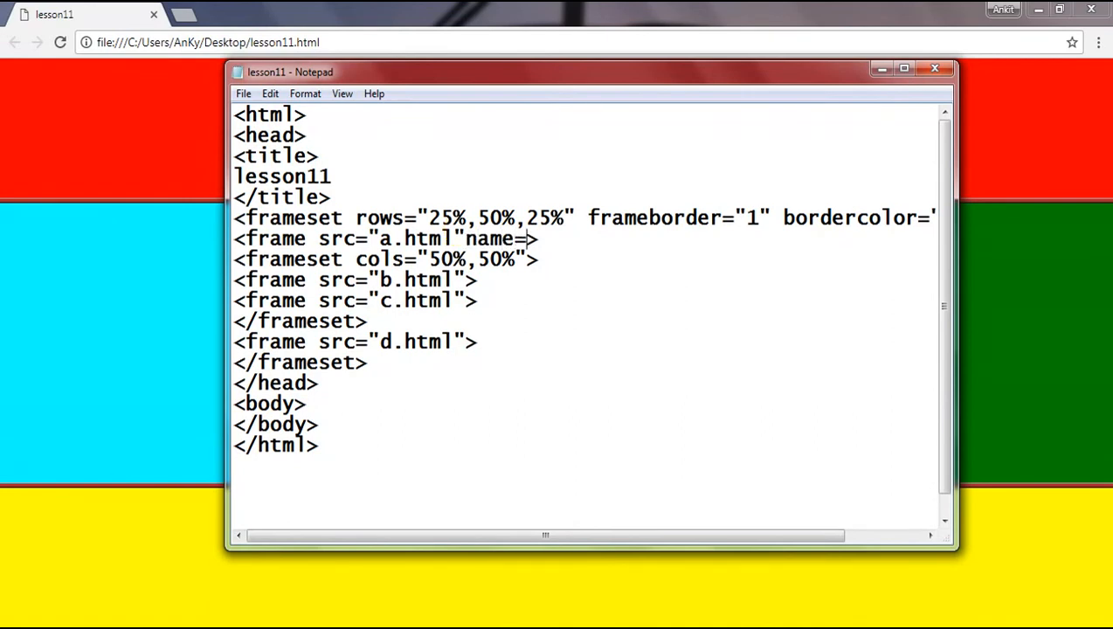
{"action": "type", "text": "\""}
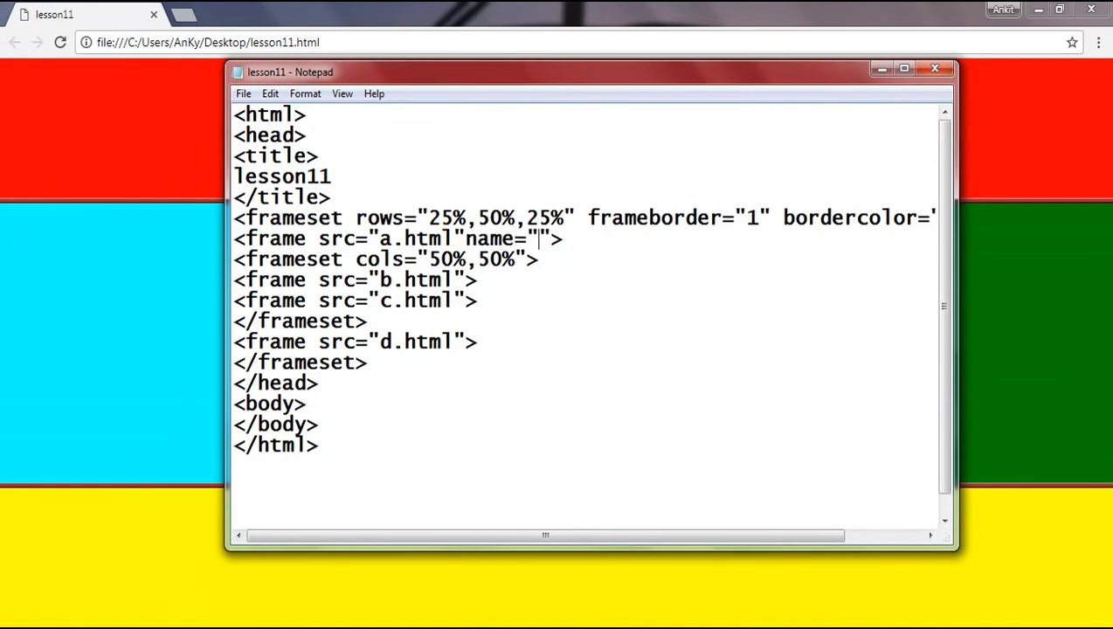
{"action": "type", "text": "one"}
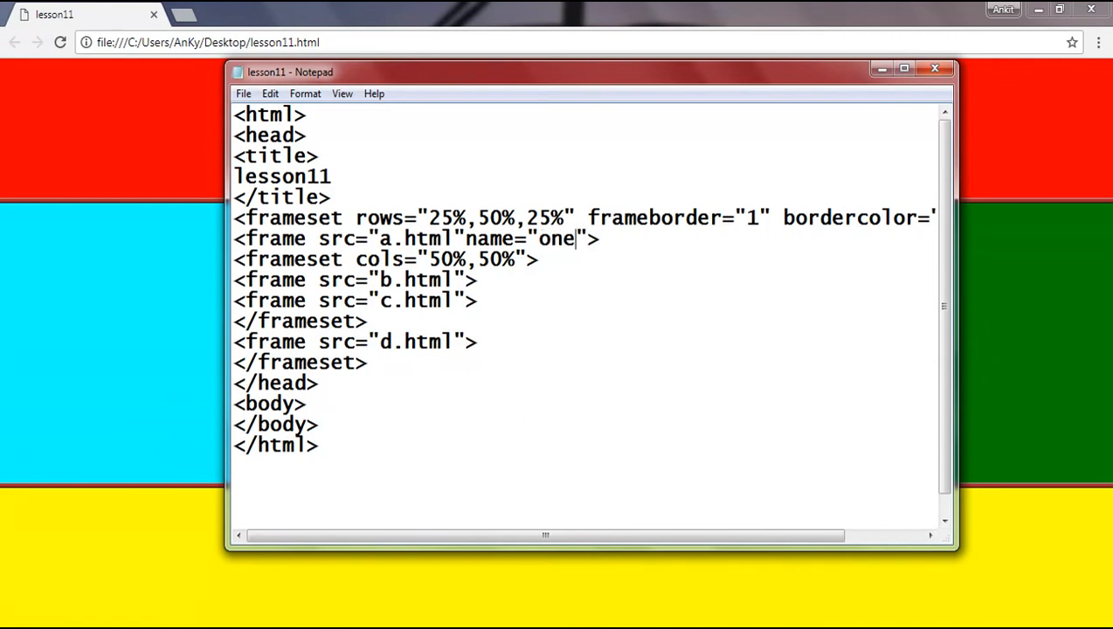
{"action": "type", "text": "\" \""}
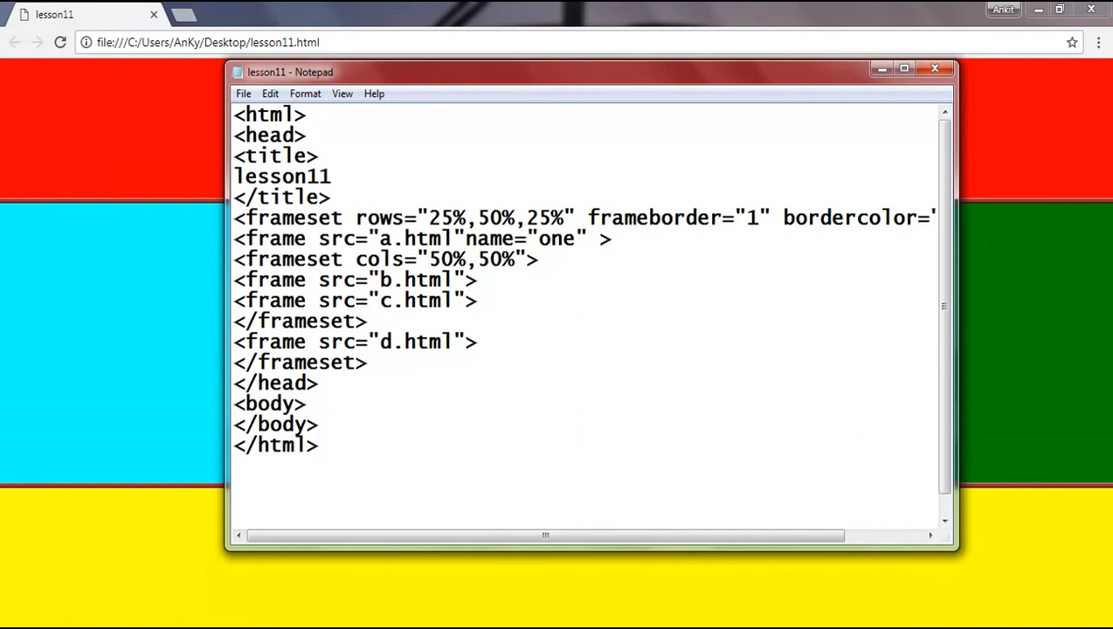
{"action": "left_click", "coordinate": [601, 238]}
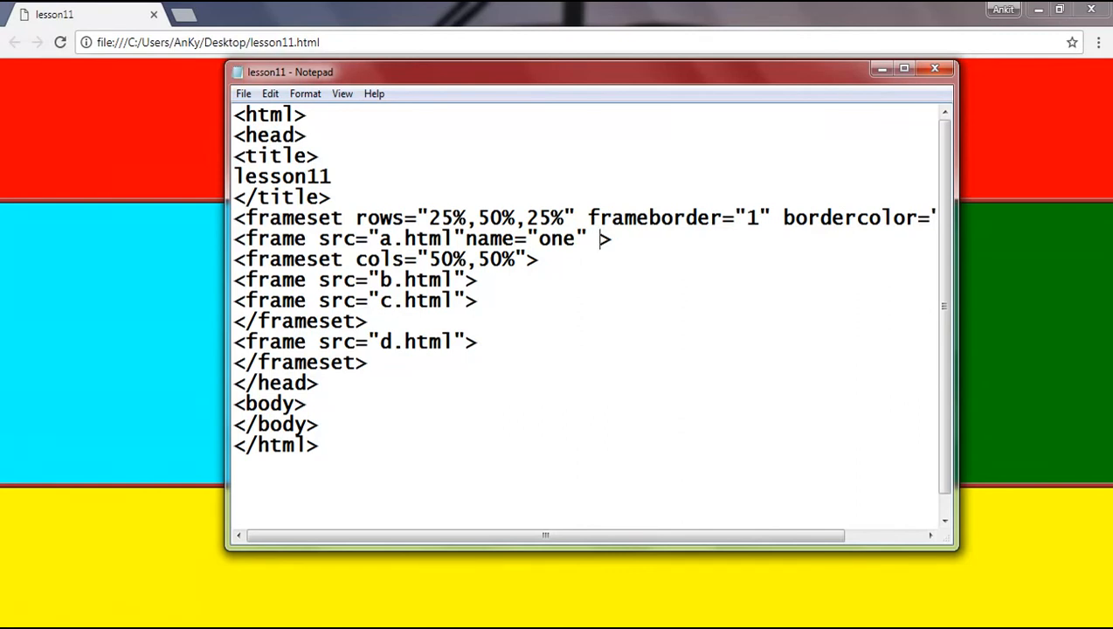
Add scrolling="auto" and noresize to the same frame tag
{"action": "type", "text": "scrol"}
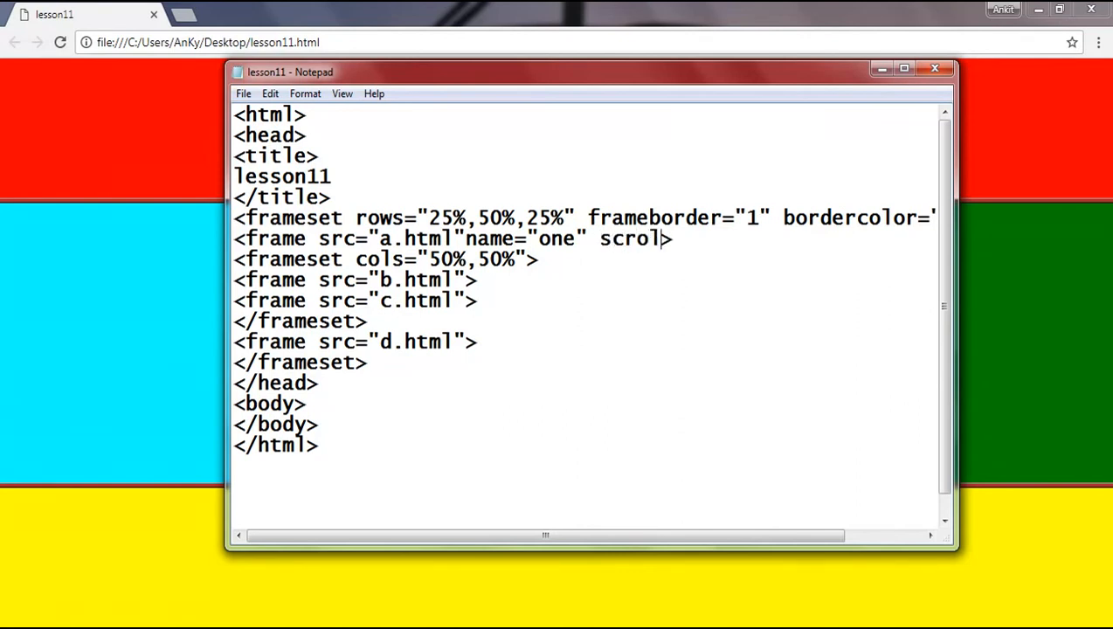
{"action": "type", "text": "ling=\""}
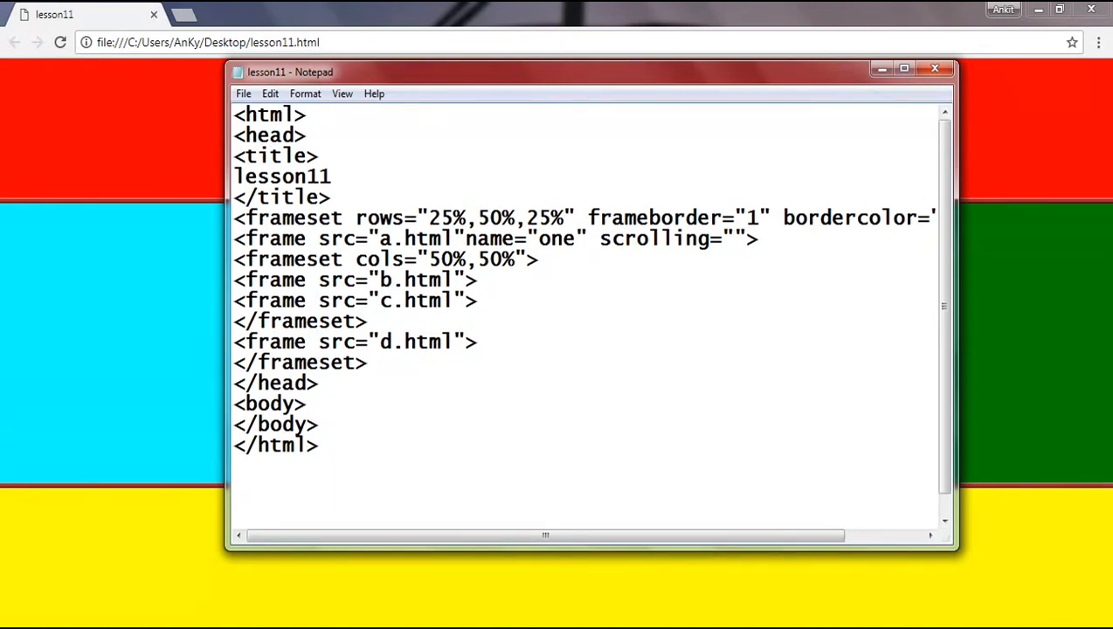
{"action": "left_click", "coordinate": [734, 238]}
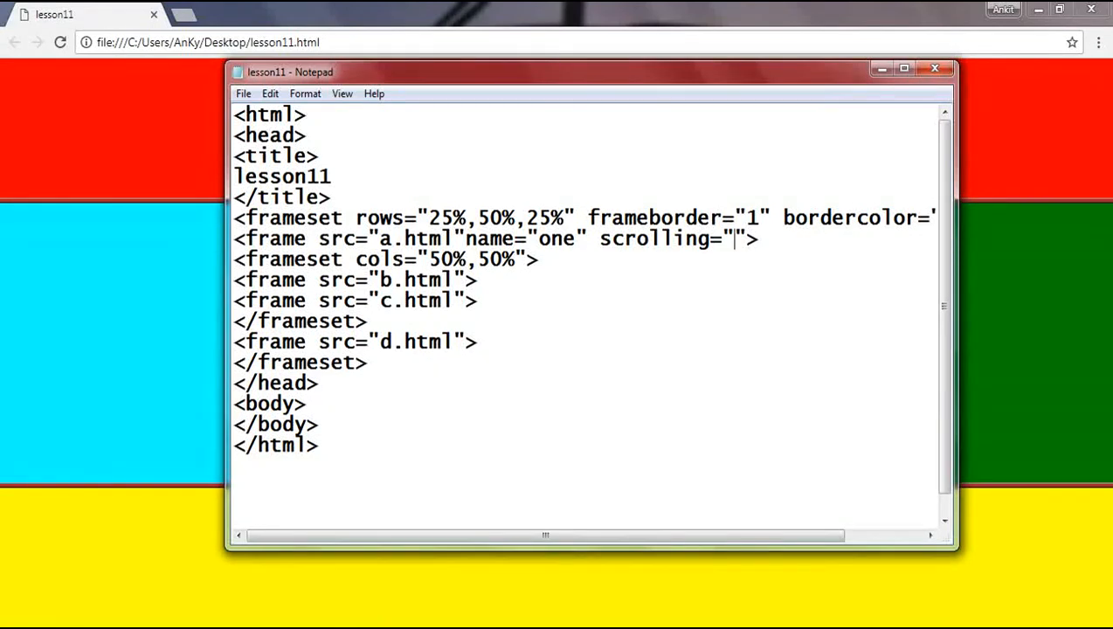
{"action": "type", "text": "auto"}
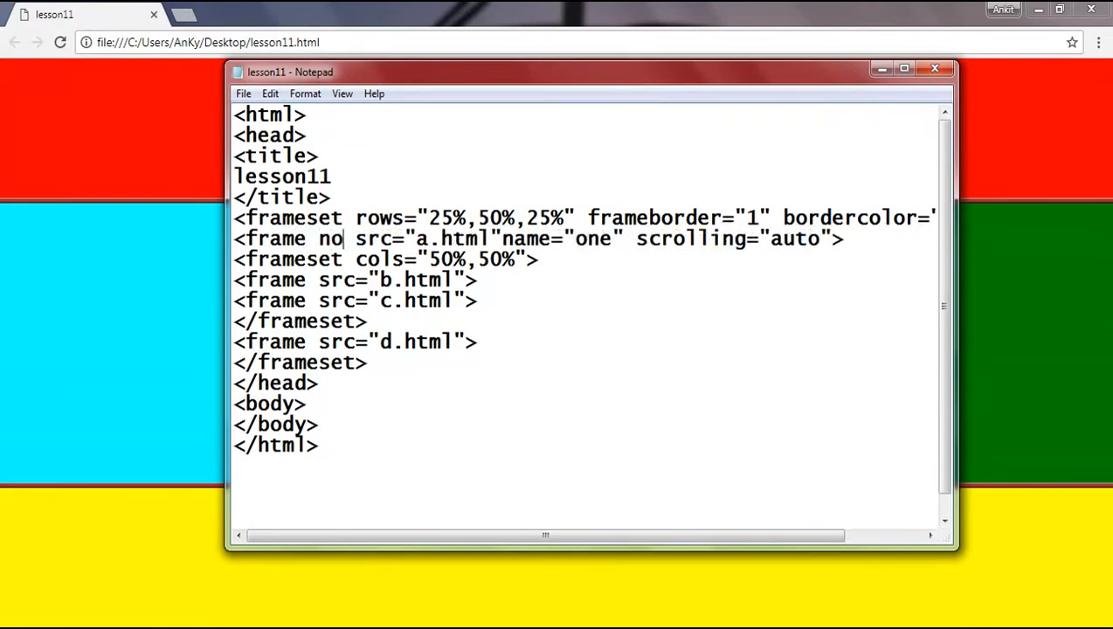
{"action": "type", "text": "resi"}
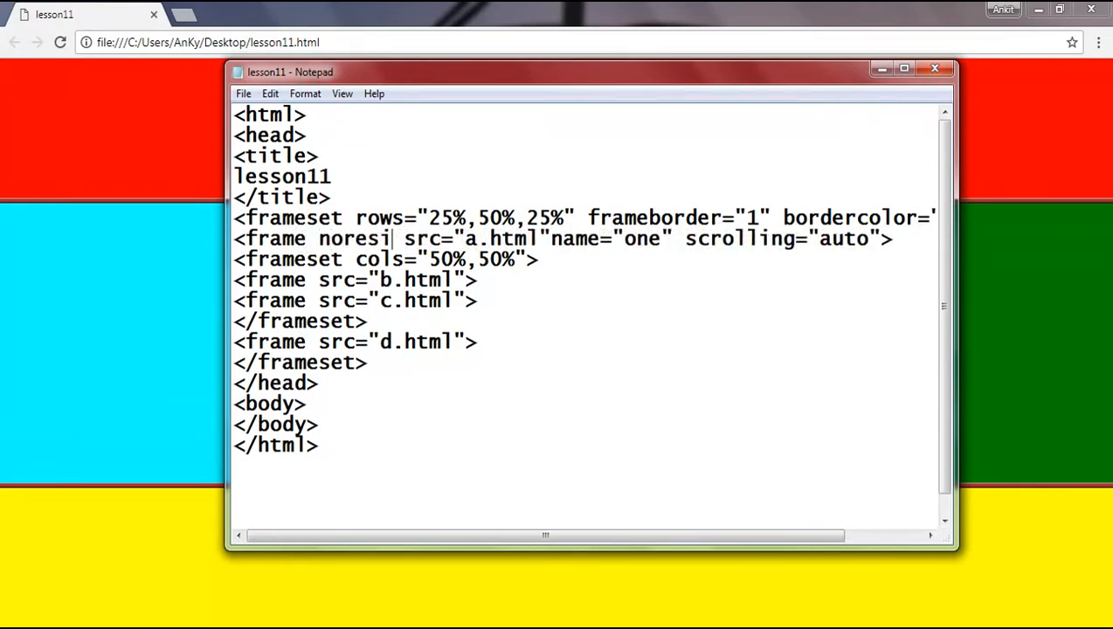
{"action": "type", "text": "ze"}
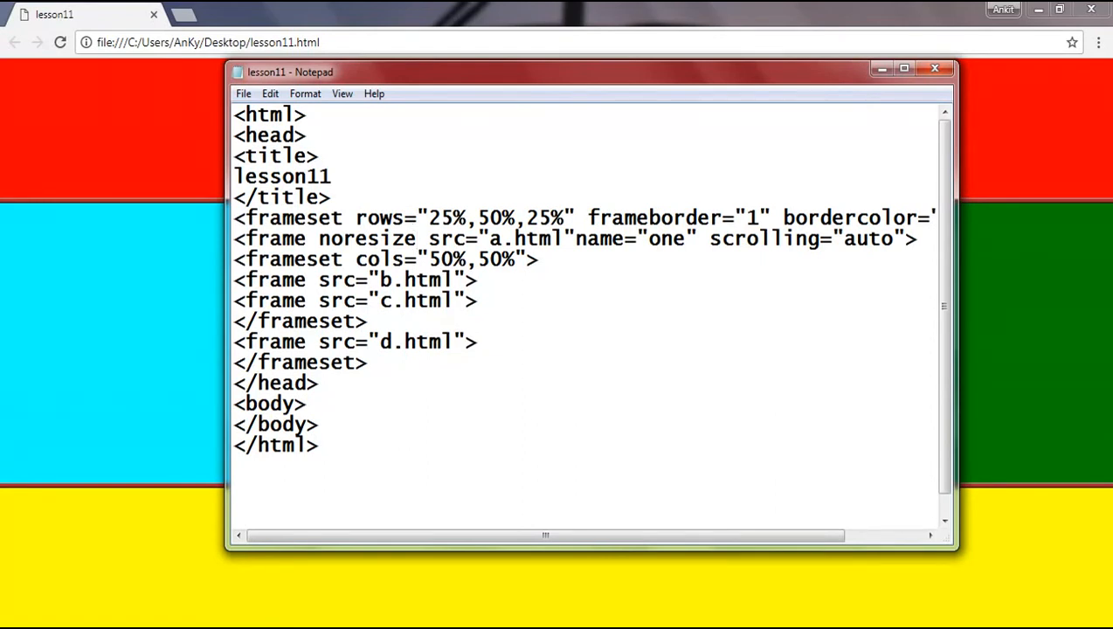
{"action": "left_click", "coordinate": [416, 238]}
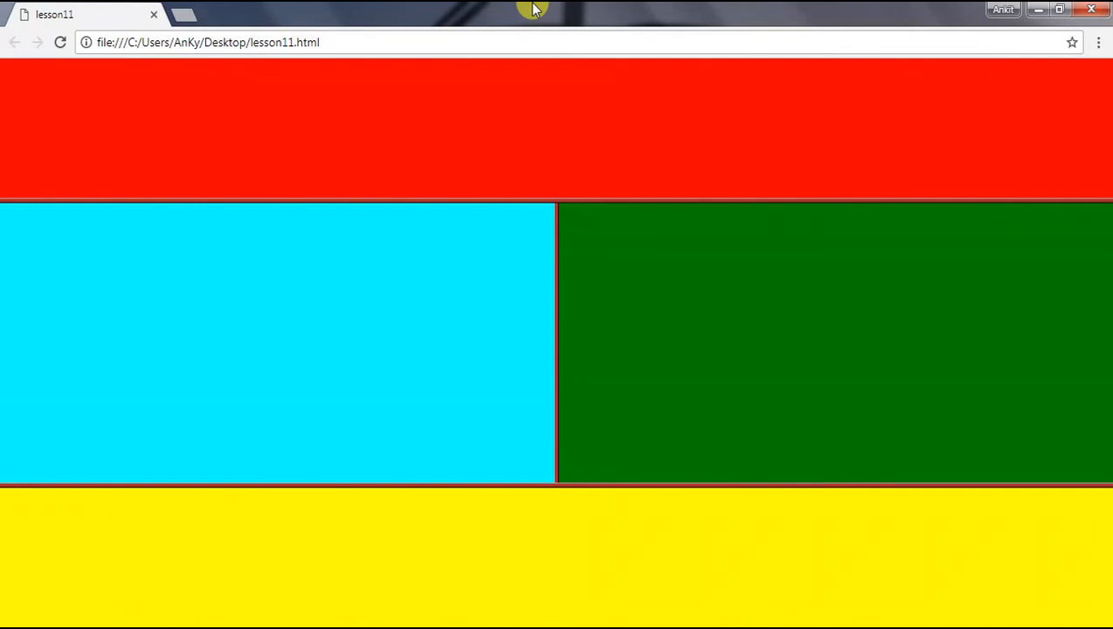
{"action": "mouse_move", "coordinate": [96, 601]}
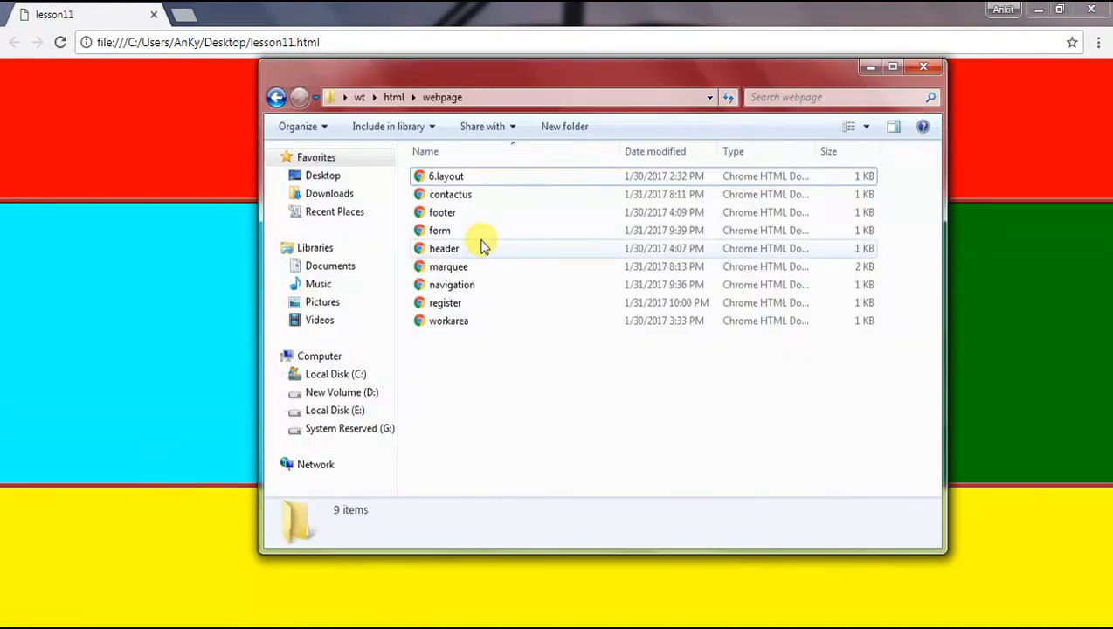
Open the 6.layout page from the webpage folder in Chrome
{"action": "left_click", "coordinate": [446, 175]}
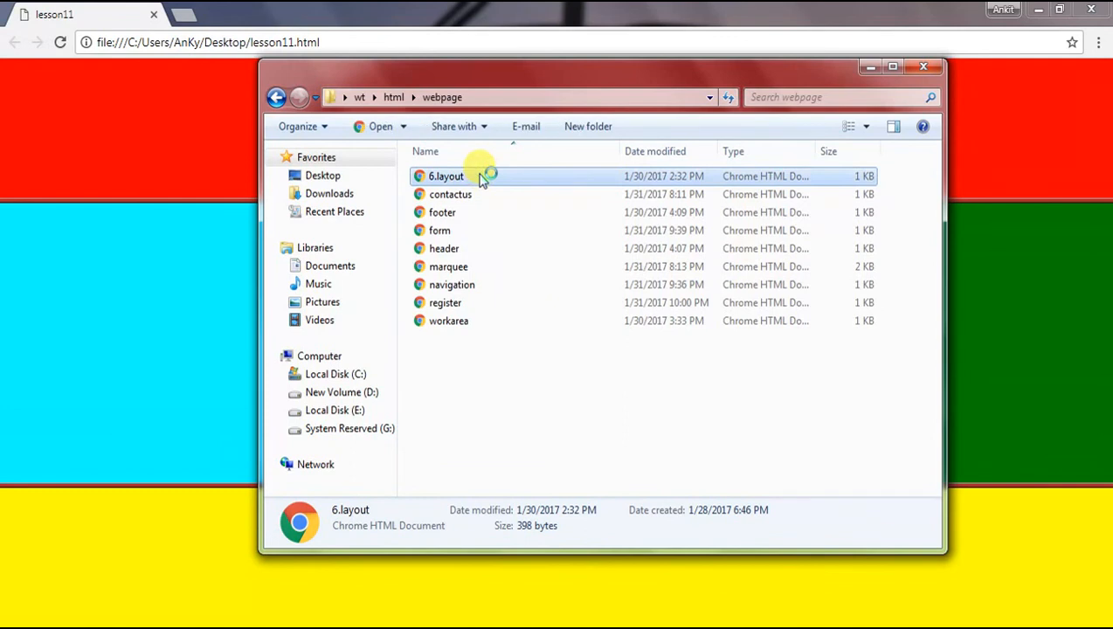
{"action": "double_click", "coordinate": [446, 175]}
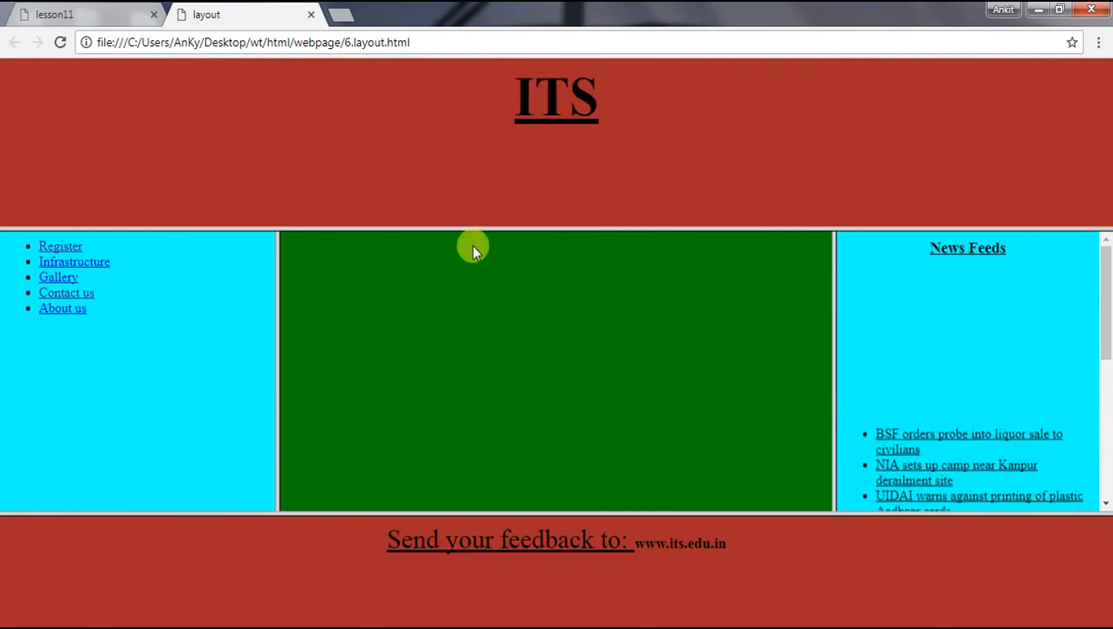
Scroll the News Feeds frame and show the Contact us details in the middle frame
{"action": "scroll", "scroll_direction": "down", "scroll_amount": 3}
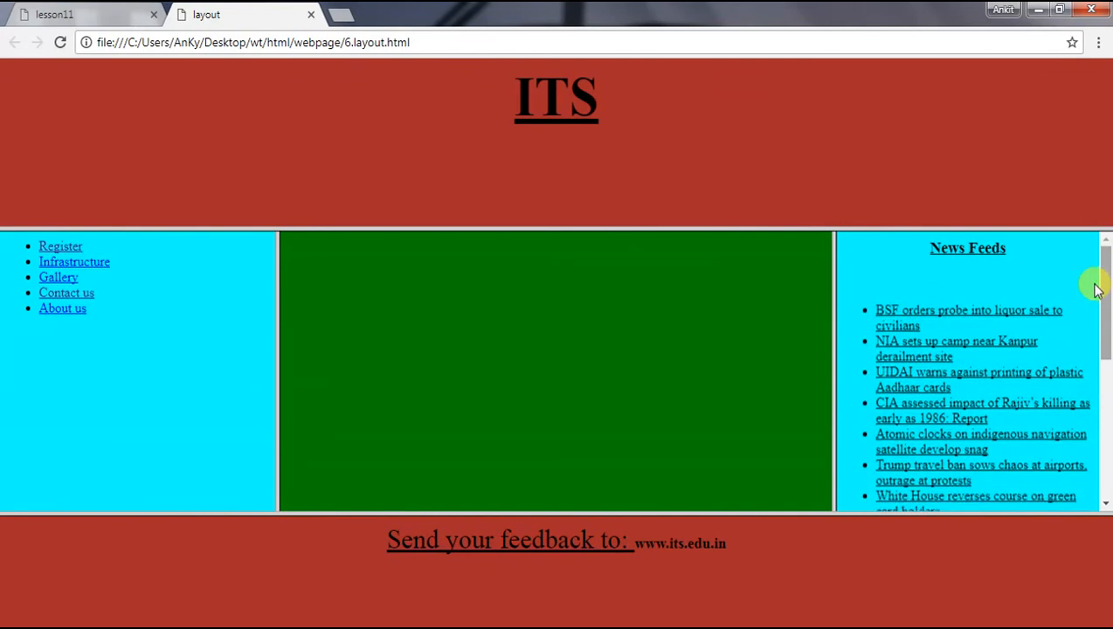
{"action": "scroll", "scroll_direction": "down", "scroll_amount": 3}
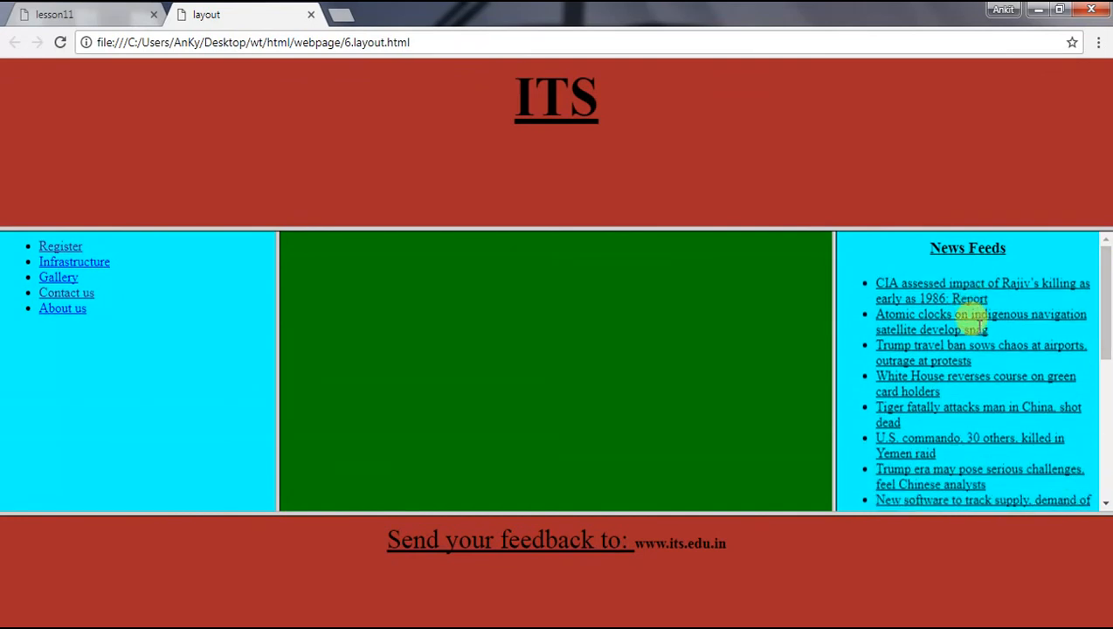
{"action": "scroll", "scroll_direction": "down", "scroll_amount": 3}
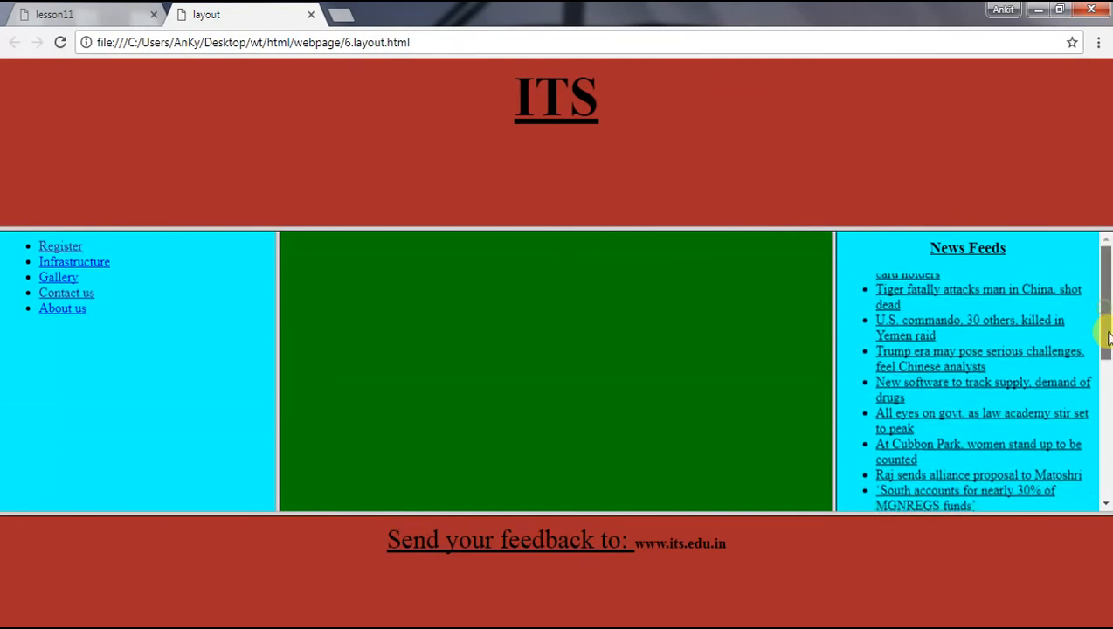
{"action": "scroll", "scroll_direction": "down", "scroll_amount": 3}
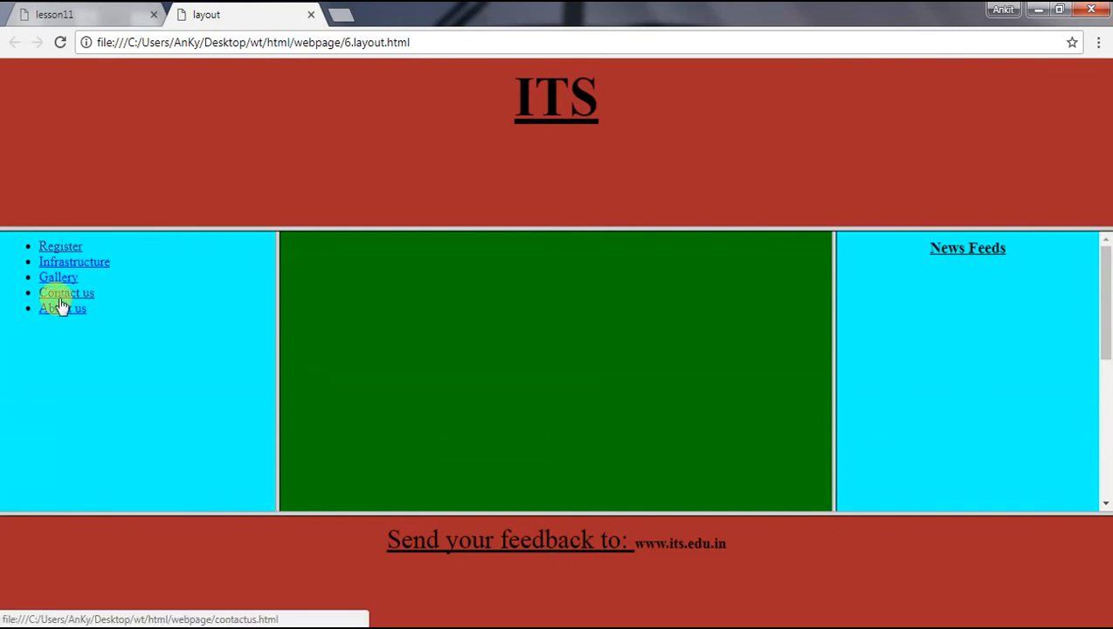
{"action": "left_click", "coordinate": [66, 293]}
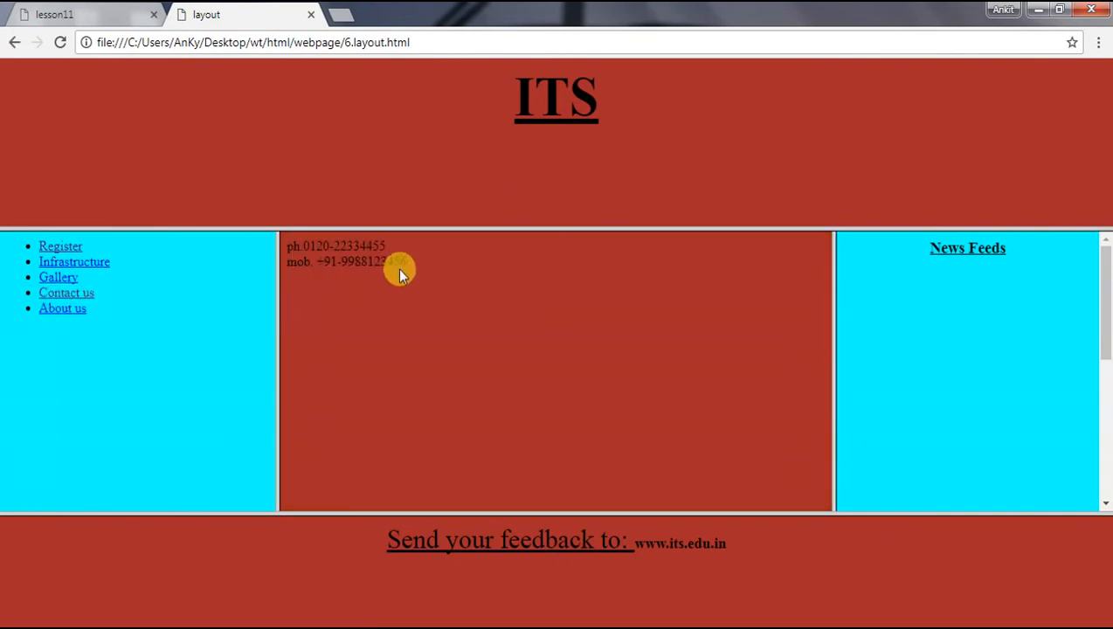
{"action": "left_click_drag", "start_coordinate": [318, 262], "coordinate": [406, 262]}
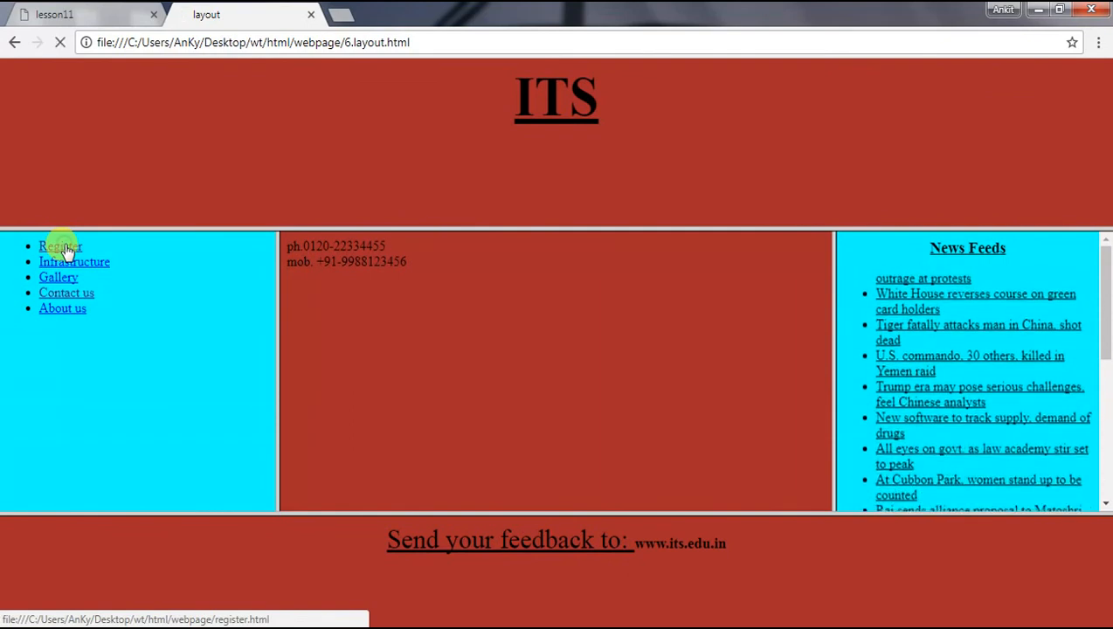
Show the Register form with username, password, mobile and gender fields in the middle frame
{"action": "left_click", "coordinate": [60, 246]}
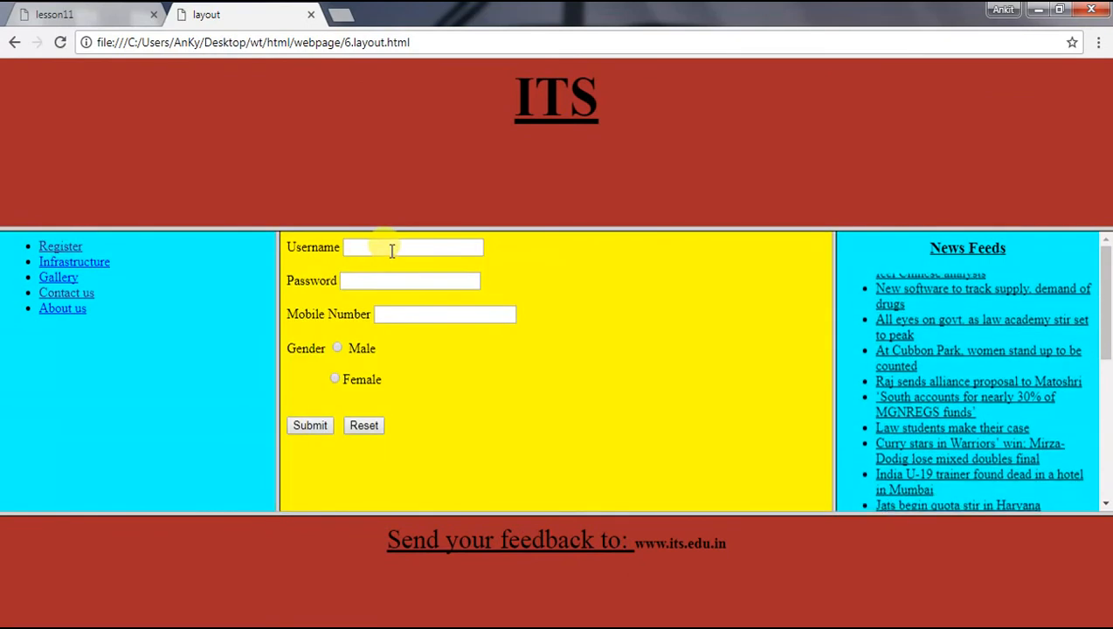
{"action": "scroll", "scroll_direction": "down", "scroll_amount": 3}
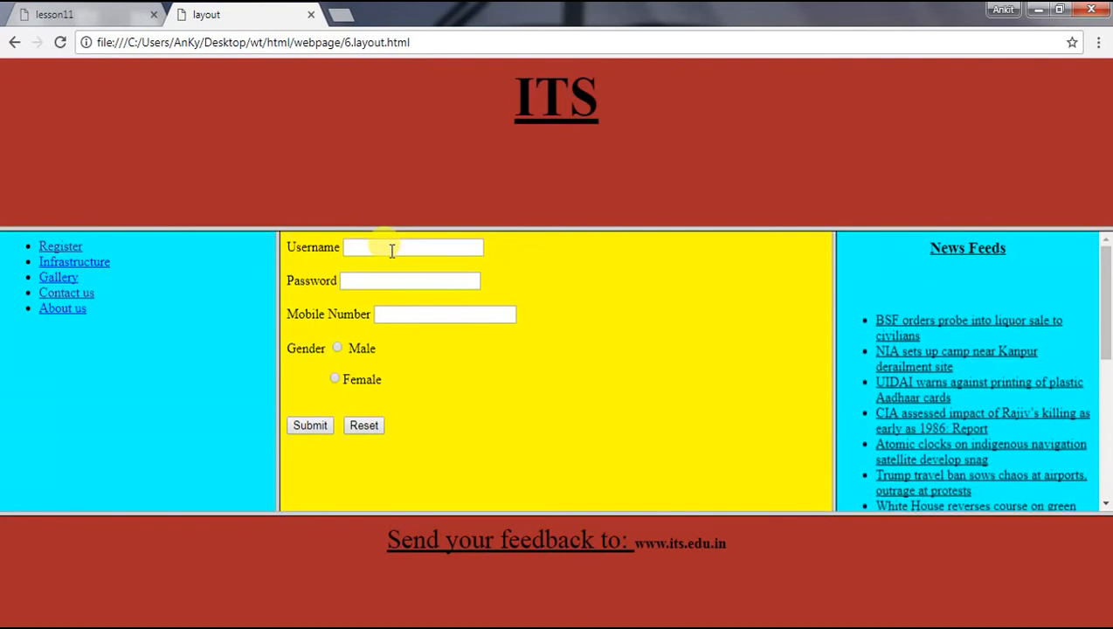
{"action": "scroll", "scroll_direction": "down", "scroll_amount": 3}
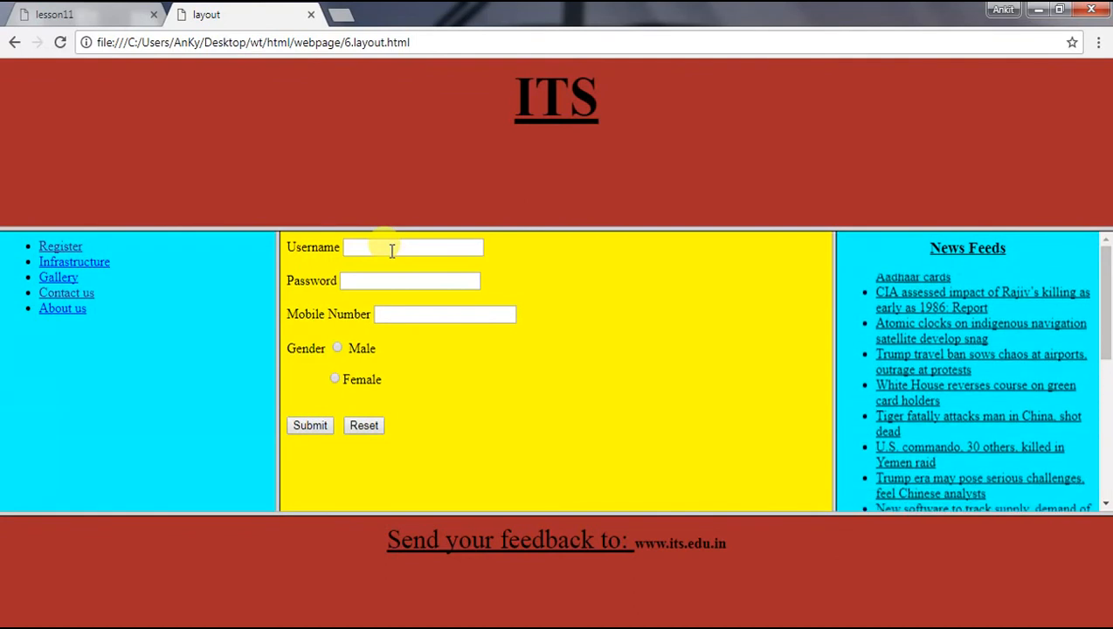
{"action": "scroll", "scroll_direction": "down", "scroll_amount": 3}
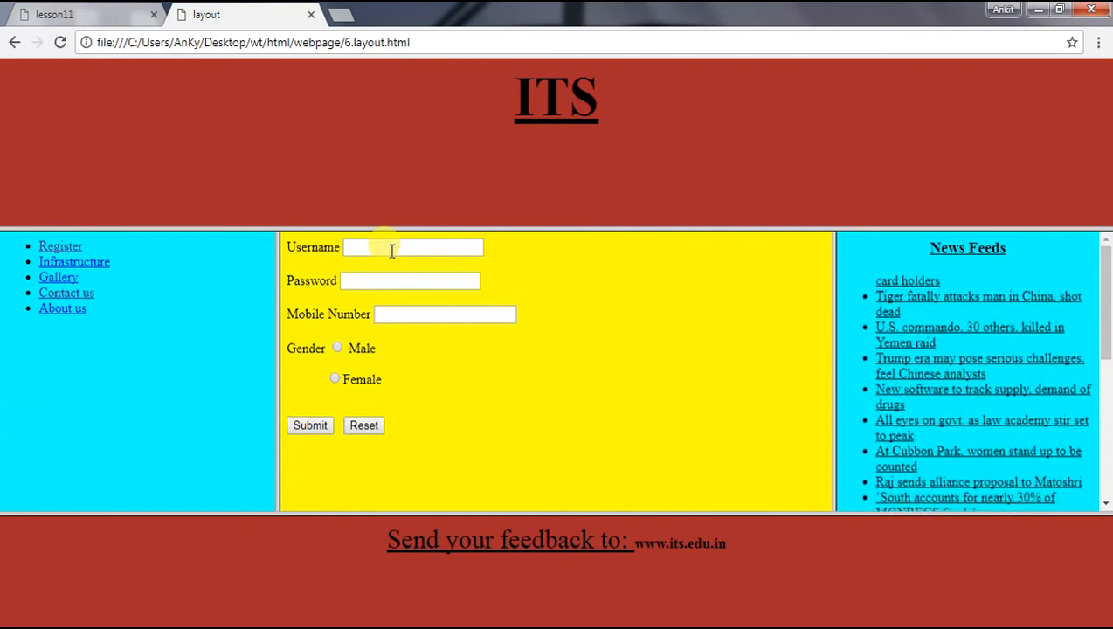